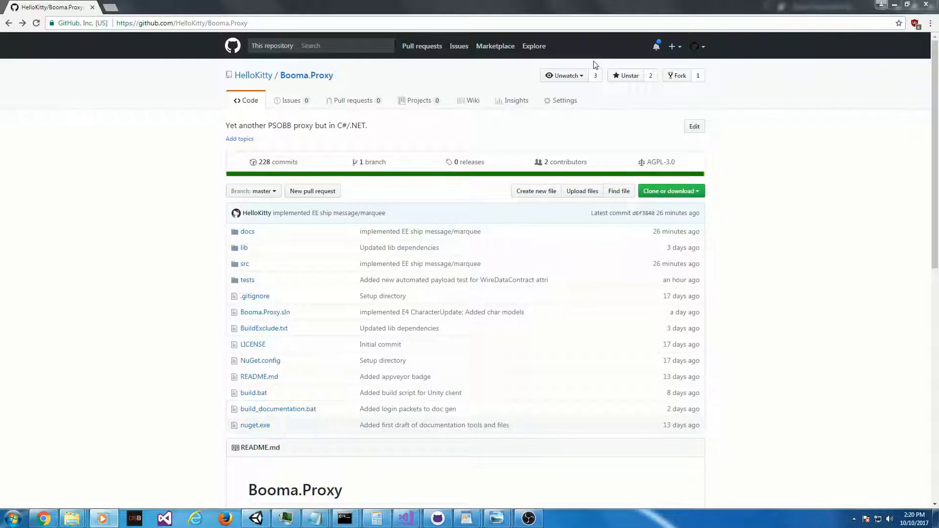
{"action": "mouse_move", "coordinate": [442, 464]}
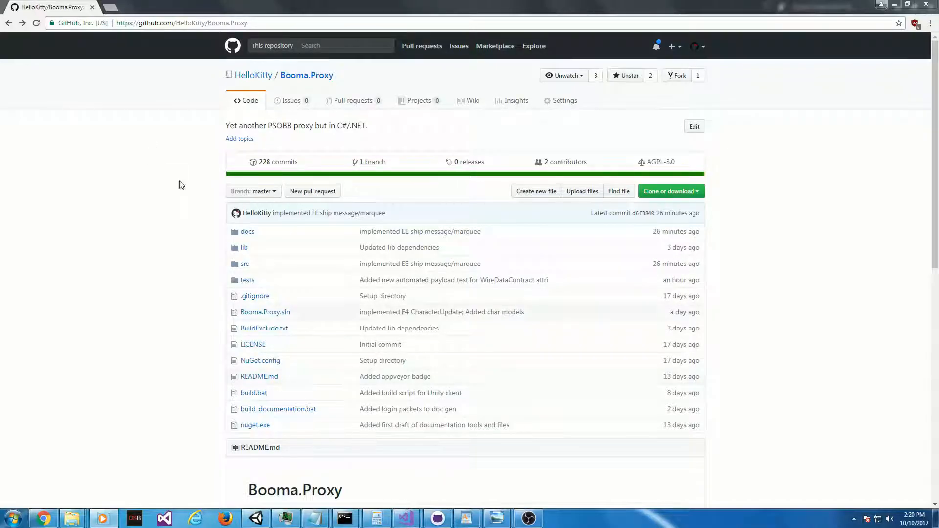
Step: Navigate from the Booma.Proxy docs folder through Dumps.md to the Basic auth/selection flow gist
{"action": "left_click", "coordinate": [246, 231]}
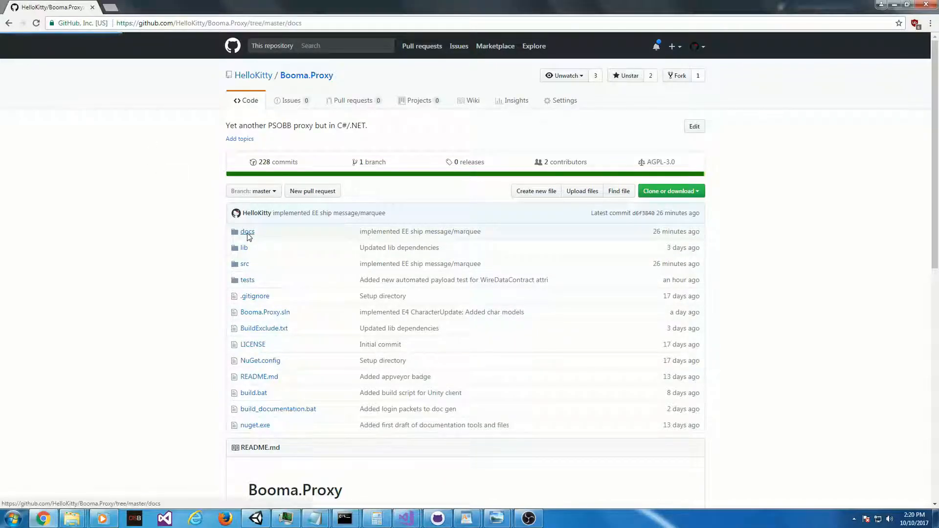
{"action": "left_click", "coordinate": [9, 23]}
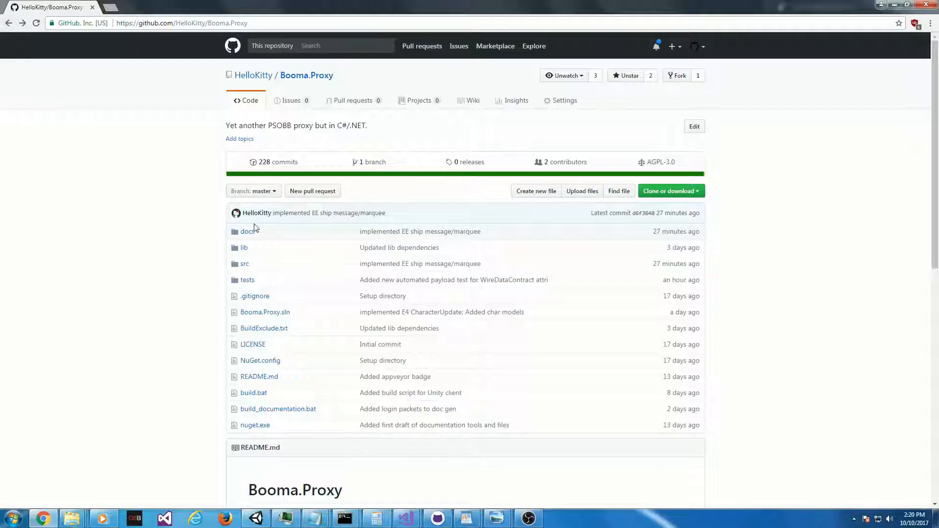
{"action": "mouse_move", "coordinate": [246, 232]}
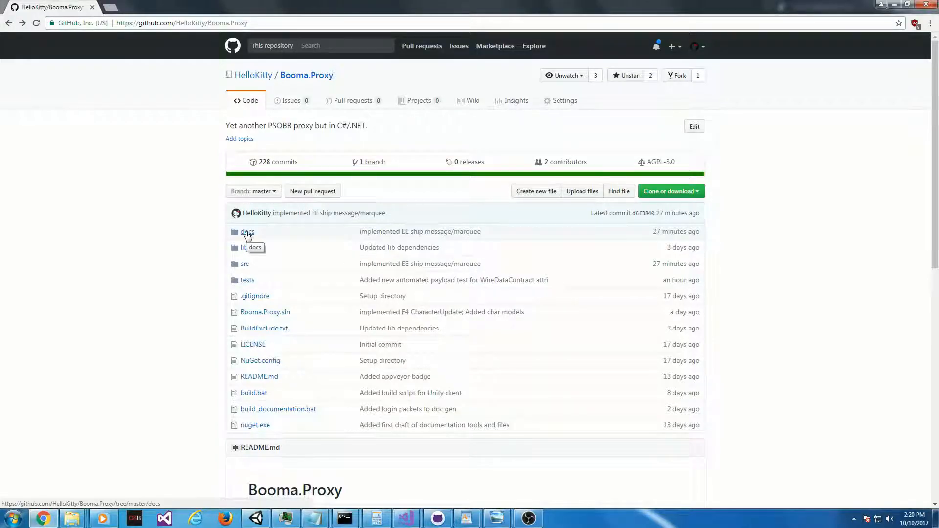
{"action": "left_click", "coordinate": [247, 232]}
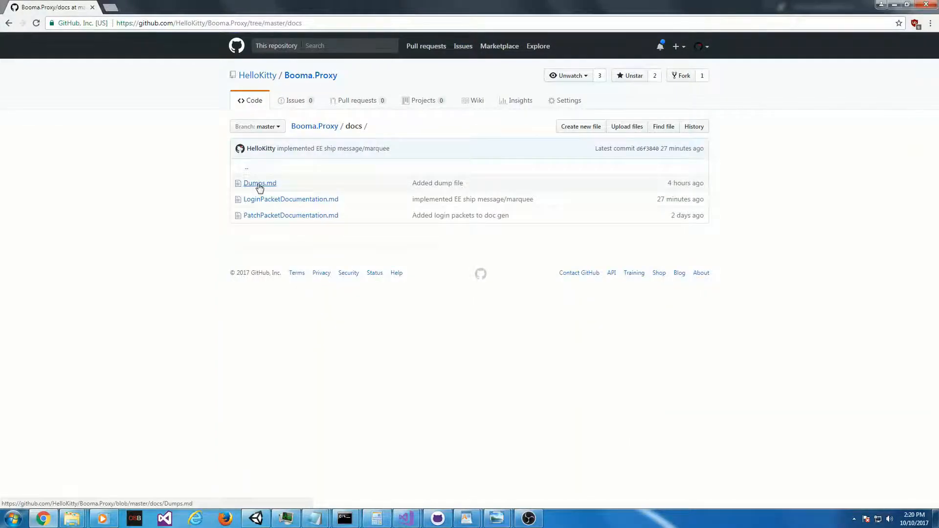
{"action": "left_click", "coordinate": [259, 183]}
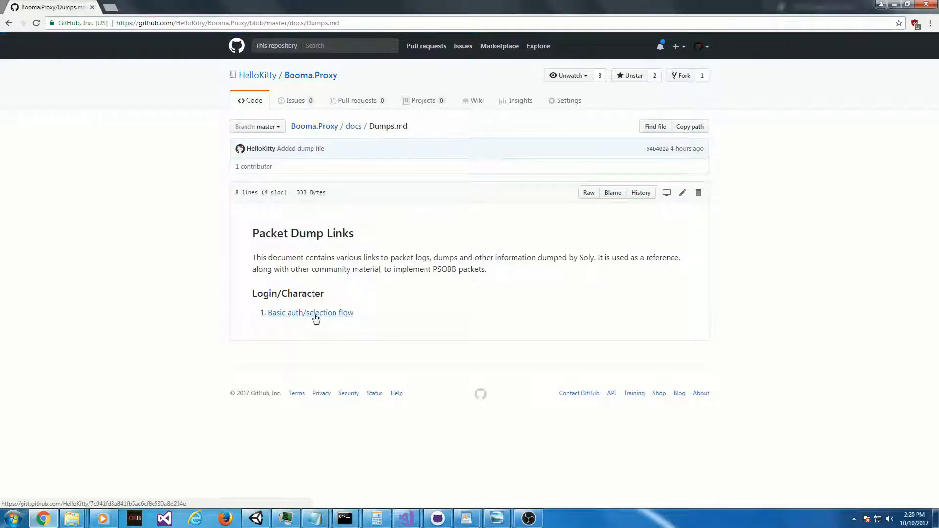
{"action": "left_click", "coordinate": [310, 314]}
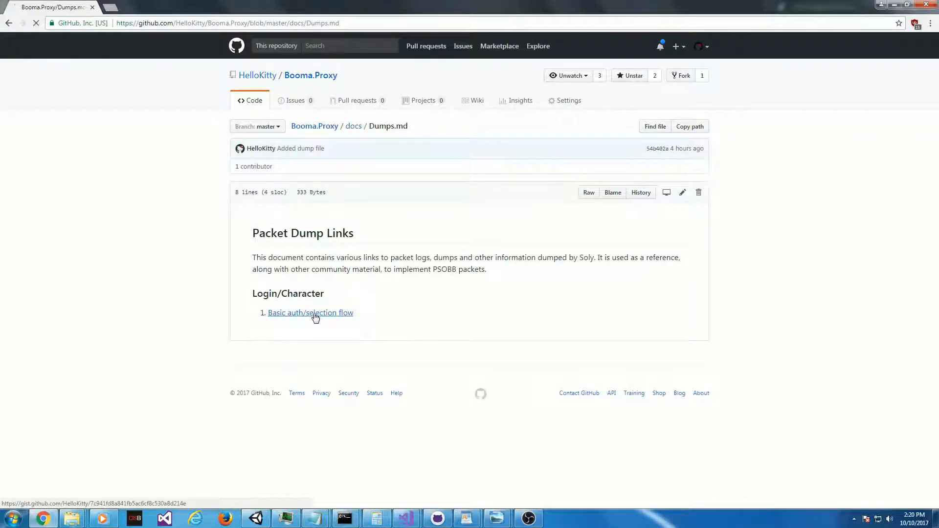
{"action": "left_click", "coordinate": [310, 313]}
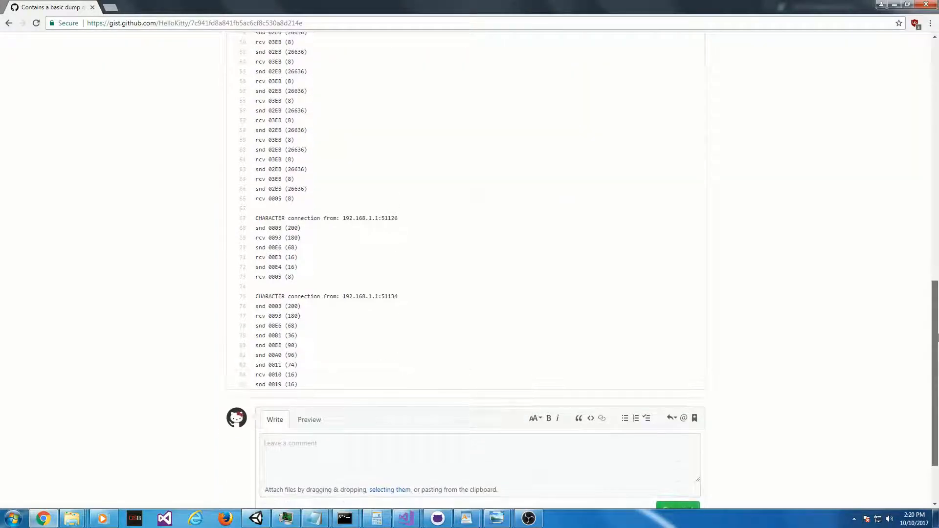
Step: Scroll to the CHARACTER connection log and select the 00A0 packet id
{"action": "scroll", "scroll_direction": "down", "scroll_amount": 3}
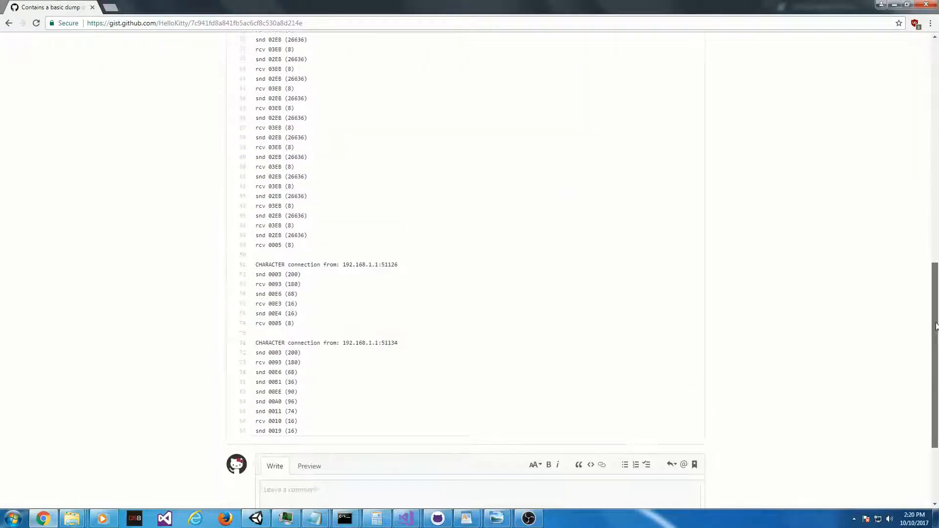
{"action": "scroll", "scroll_direction": "down", "scroll_amount": 3}
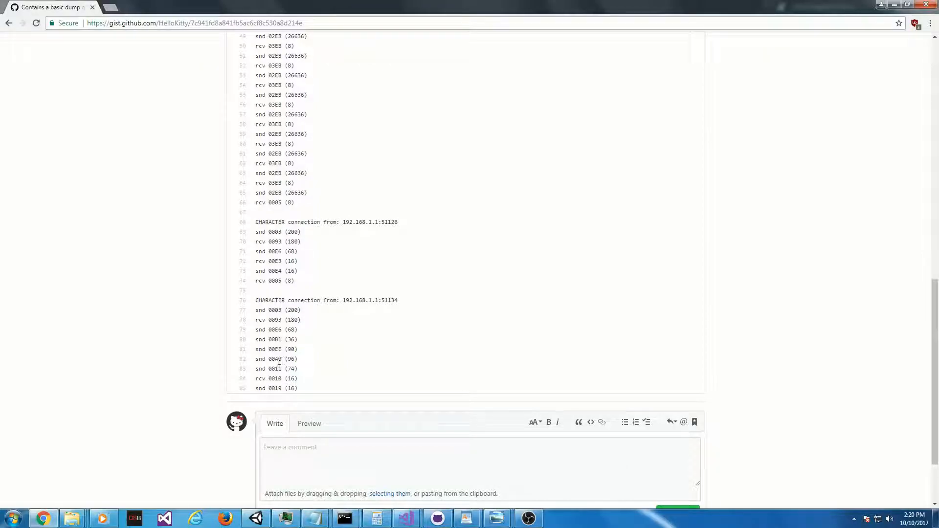
{"action": "double_click", "coordinate": [273, 359]}
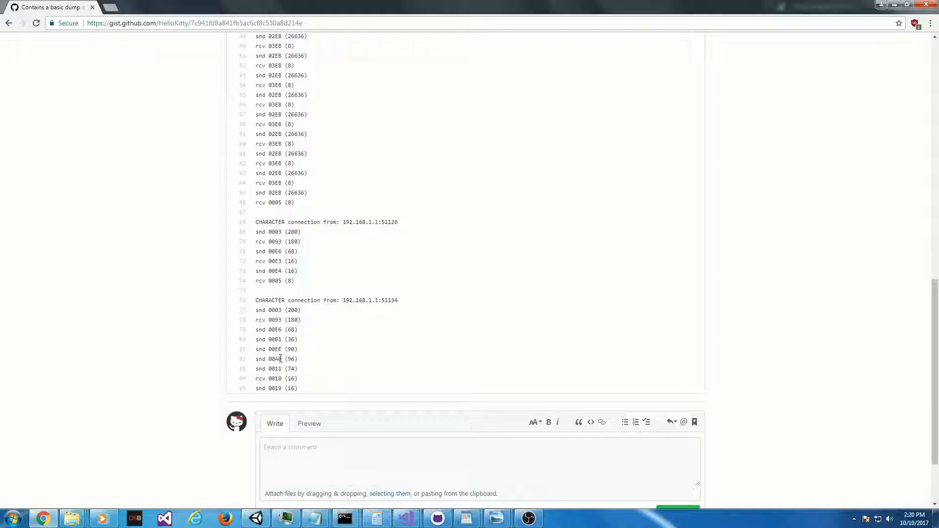
{"action": "double_click", "coordinate": [273, 360]}
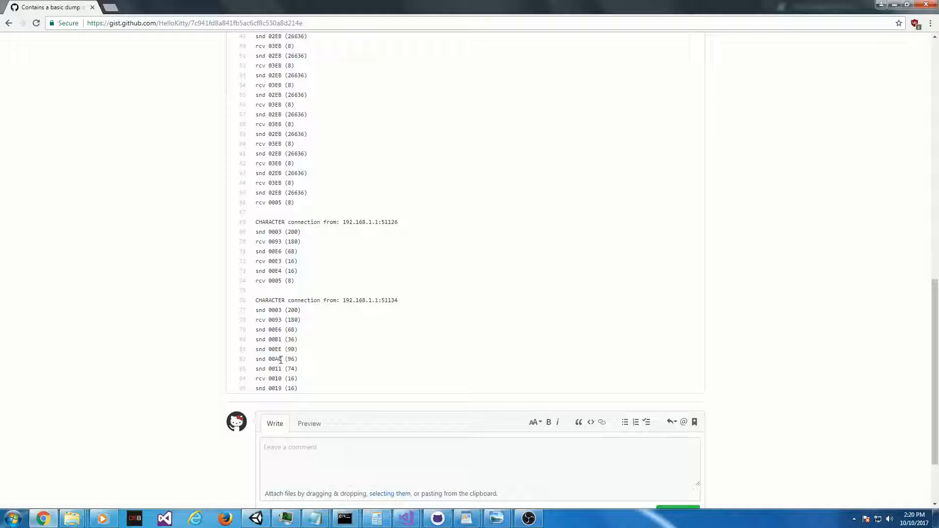
{"action": "double_click", "coordinate": [275, 359]}
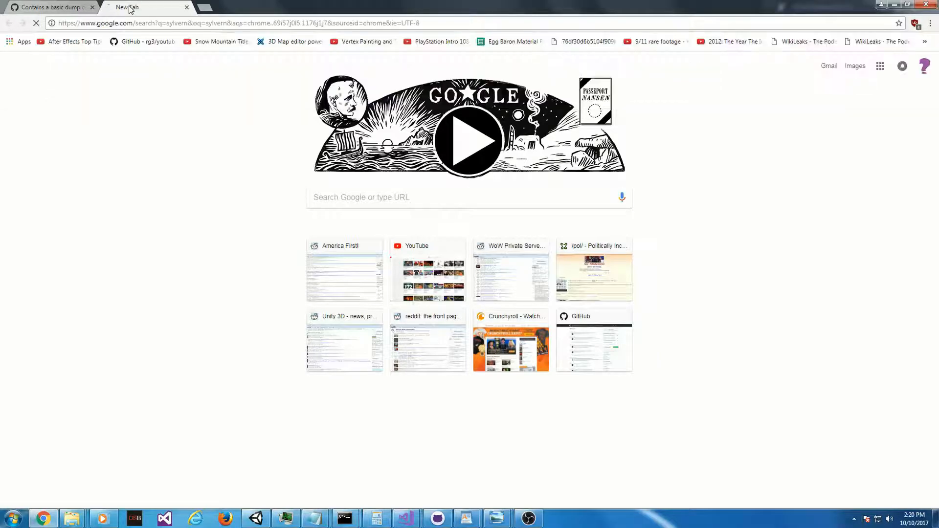
Step: Search Google for 'sylverant github' from the new blank tab
{"action": "left_click", "coordinate": [527, 517]}
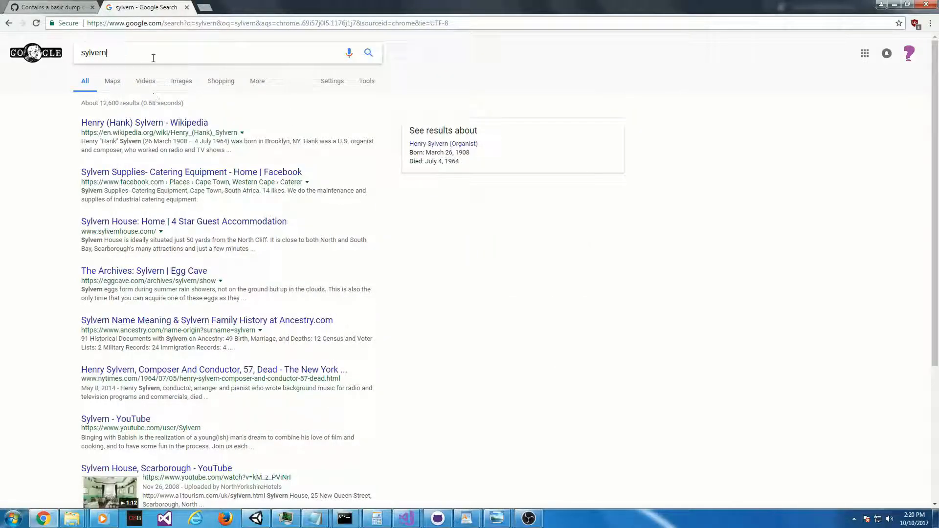
{"action": "key", "text": "BackSpace"}
{"action": "type", "text": "ant github"}
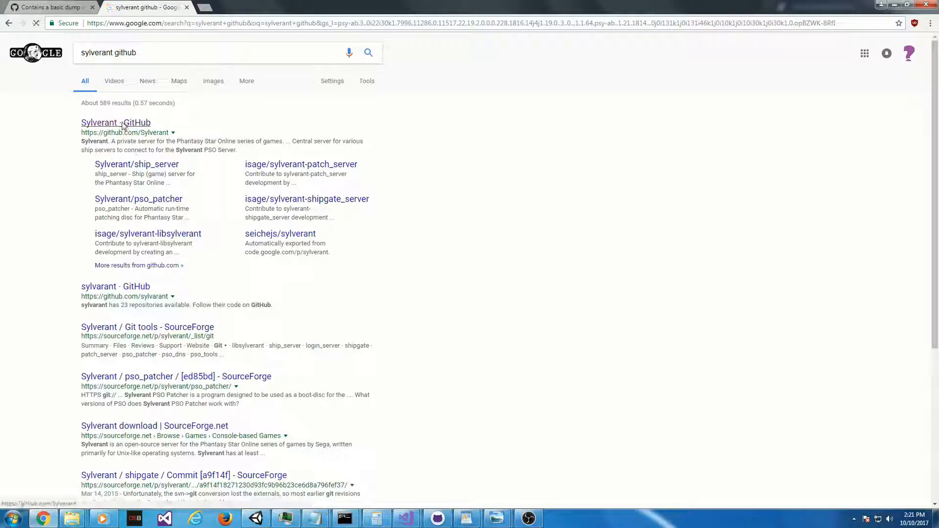
Step: Navigate from the Sylverant organisation into login_server/src/packets.h
{"action": "left_click", "coordinate": [116, 123]}
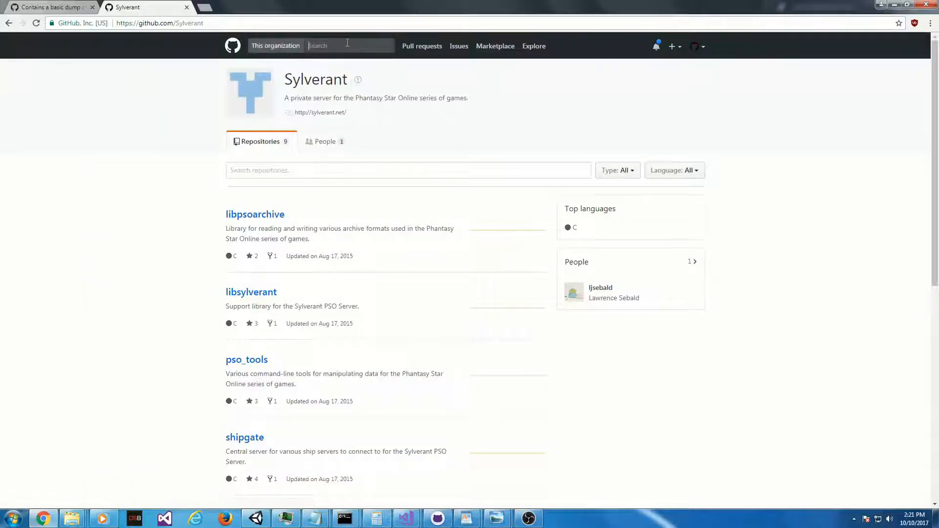
{"action": "scroll", "scroll_direction": "down", "scroll_amount": 3}
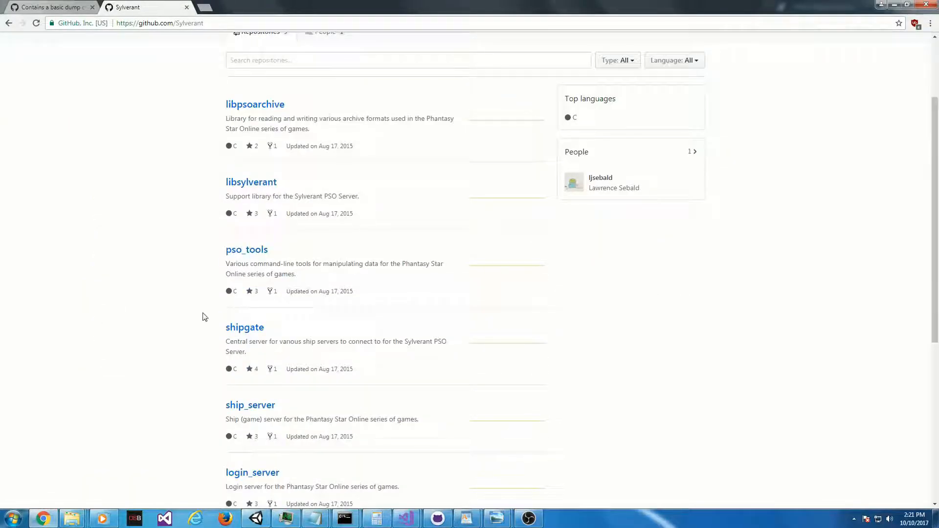
{"action": "scroll", "scroll_direction": "down", "scroll_amount": 3}
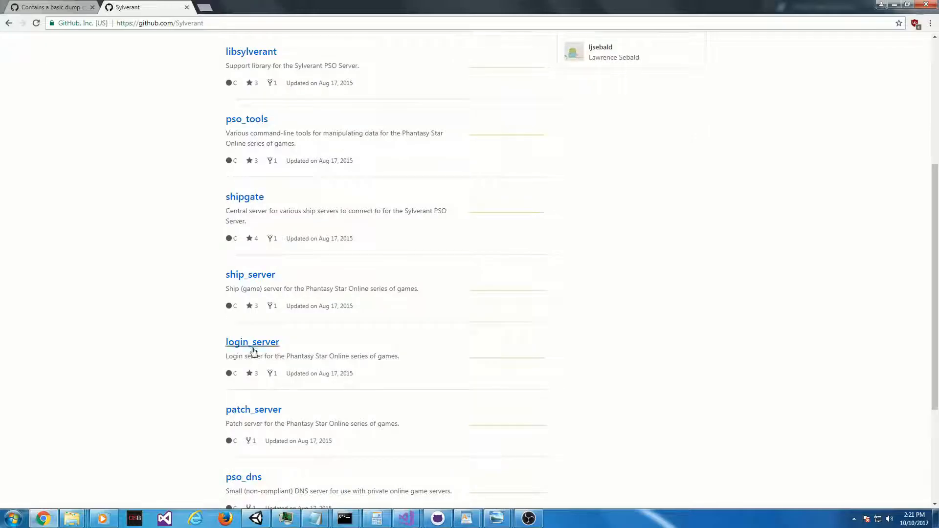
{"action": "left_click", "coordinate": [252, 342]}
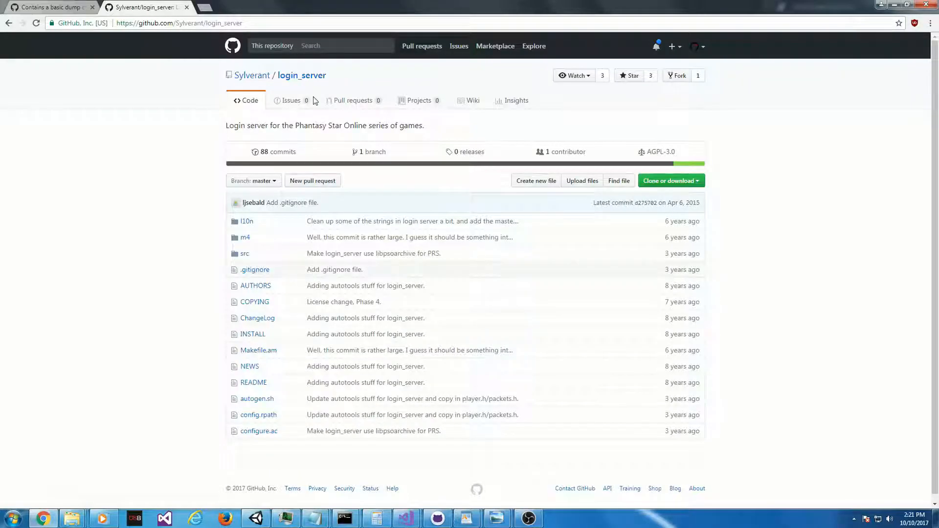
{"action": "left_click", "coordinate": [244, 253]}
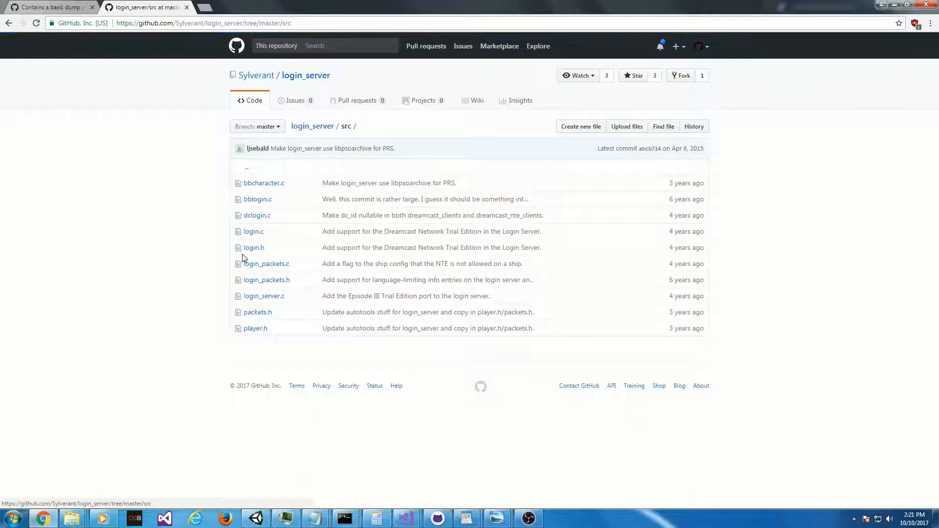
{"action": "left_click", "coordinate": [258, 312]}
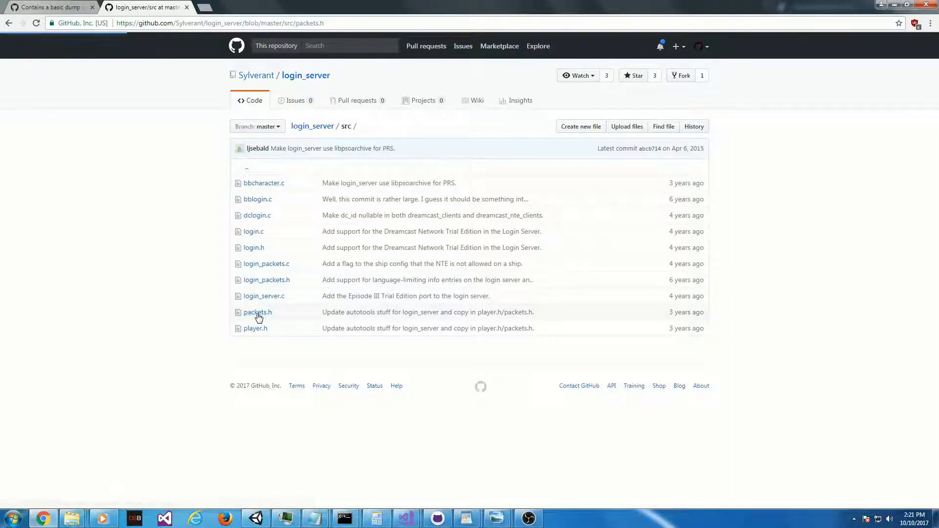
{"action": "left_click", "coordinate": [258, 312]}
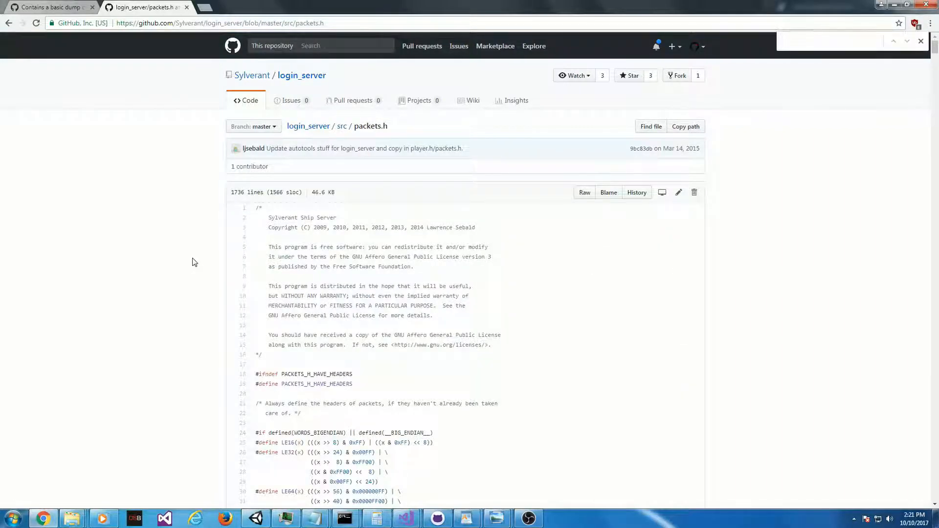
Step: Find 00A0 in packets.h and select the matching SHIP_LIST_TYPE name
{"action": "type", "text": "00A0"}
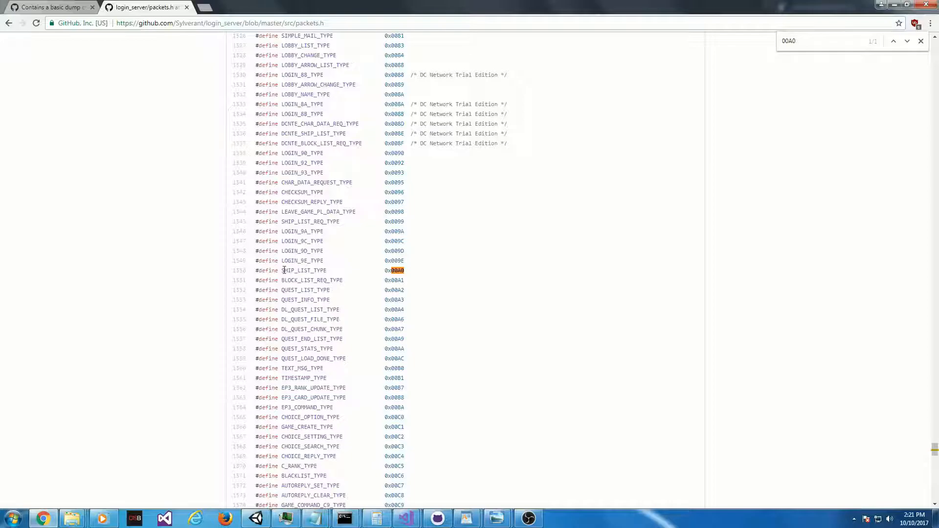
{"action": "double_click", "coordinate": [303, 271]}
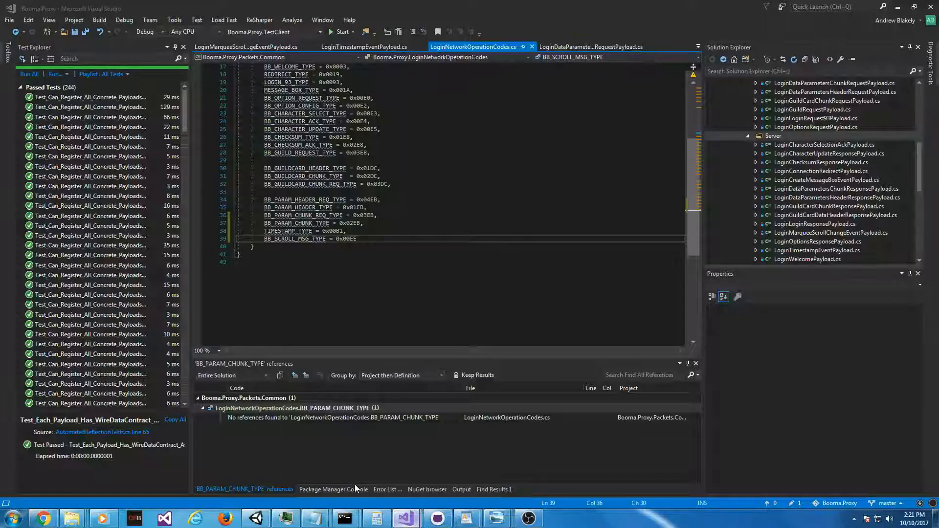
Step: Add SHIP_LIST_TYPE = 0x00A0 to LoginNetworkOperationCodes.cs and expand the LoginServer packets project
{"action": "key", "text": "enter"}
{"action": "type", "text": "SHIP_LIST_TYPE = 0x00A0"}
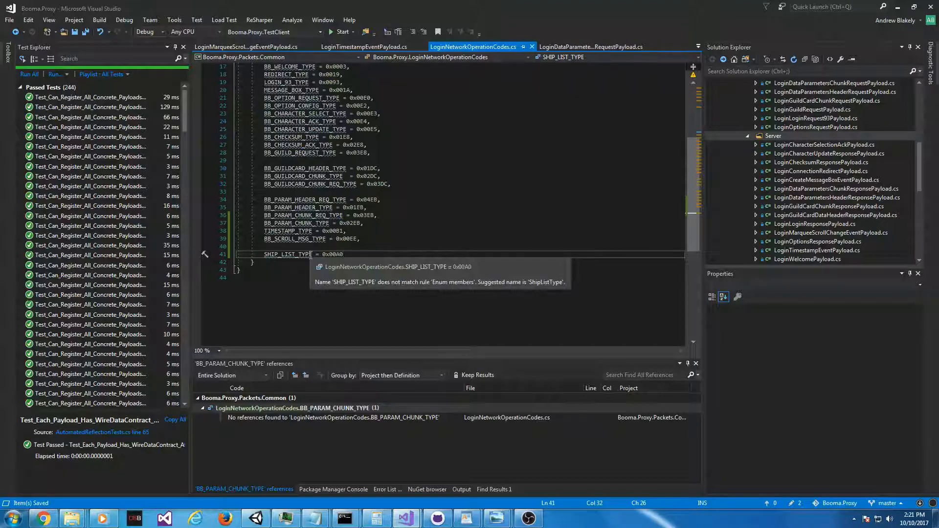
{"action": "left_click", "coordinate": [773, 136]}
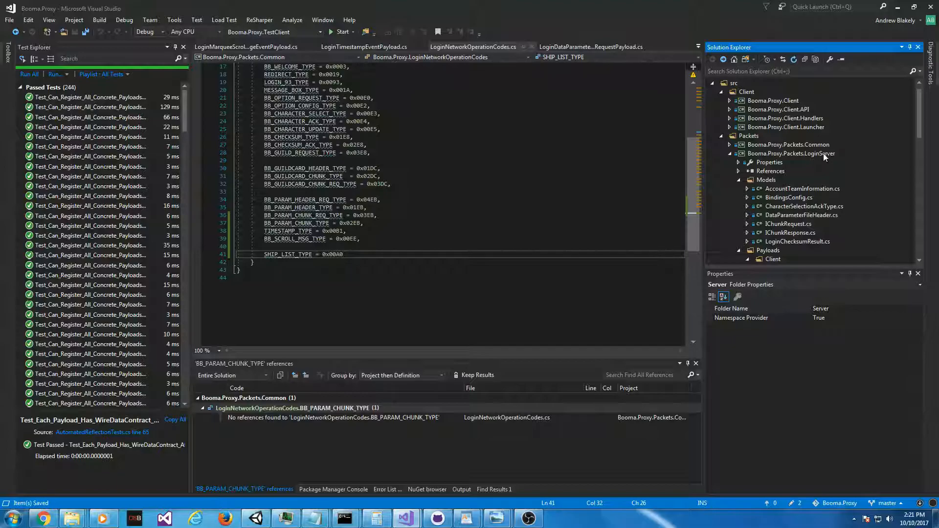
{"action": "mouse_move", "coordinate": [805, 160]}
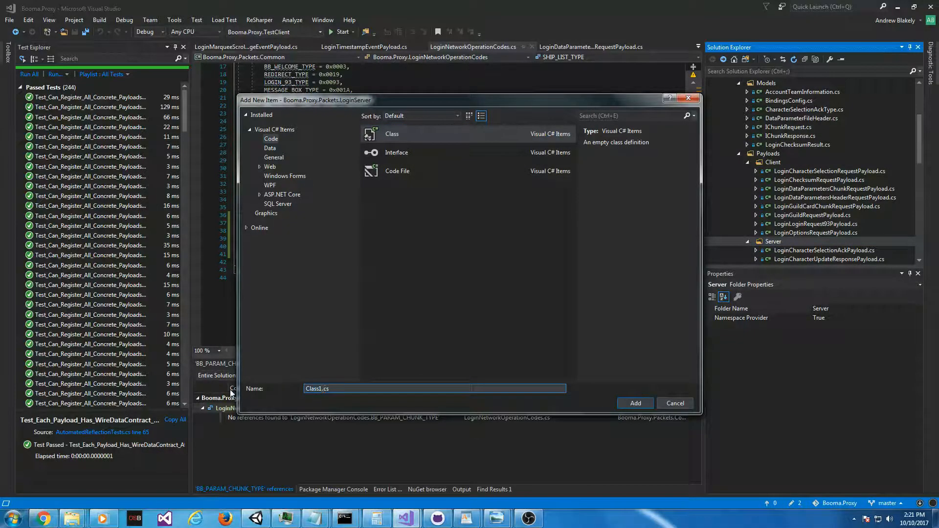
Step: Name the new class LoginShipListEventPayload.cs and add it to the server payloads folder
{"action": "type", "text": "Login.cs"}
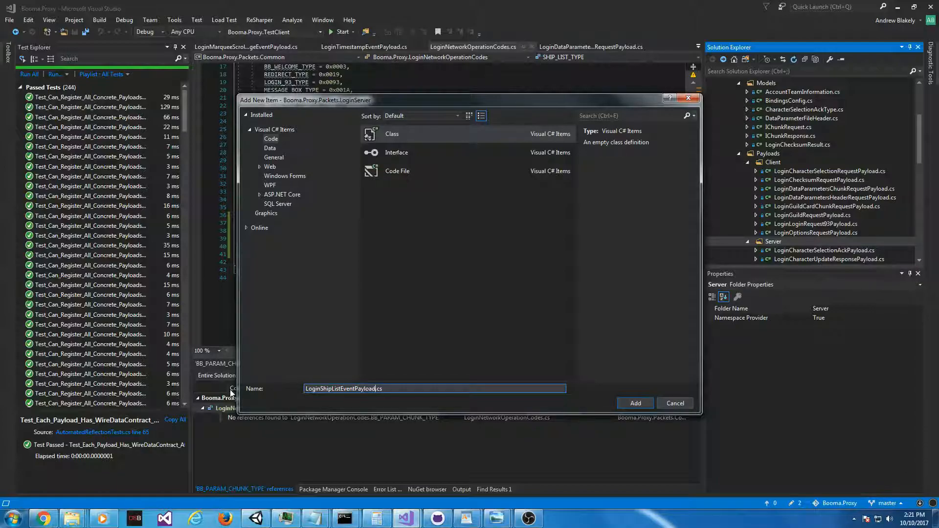
{"action": "left_click", "coordinate": [674, 403]}
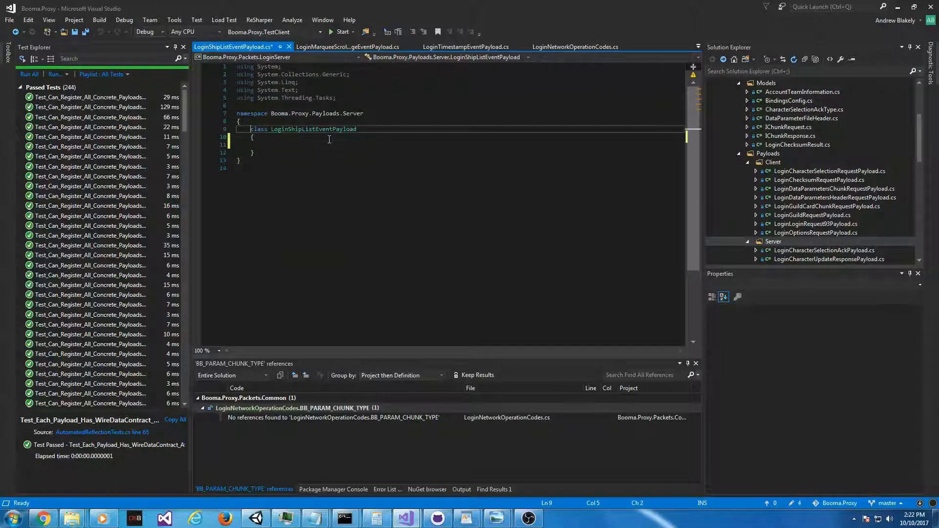
Step: Declare the class public sealed, inheriting PSOBBLoginPacketPayloadServer with the SHIP_LIST_TYPE payload attribute
{"action": "type", "text": "public sealed"}
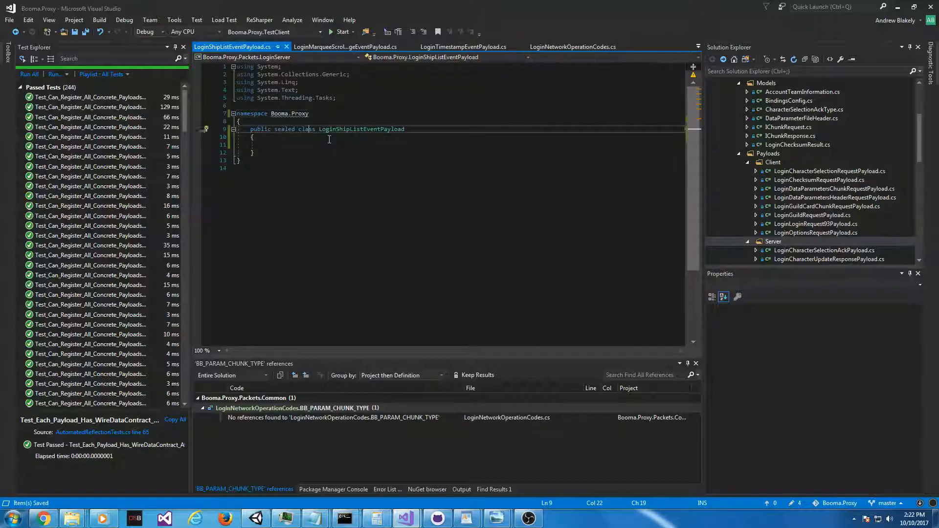
{"action": "type", "text": ": P"}
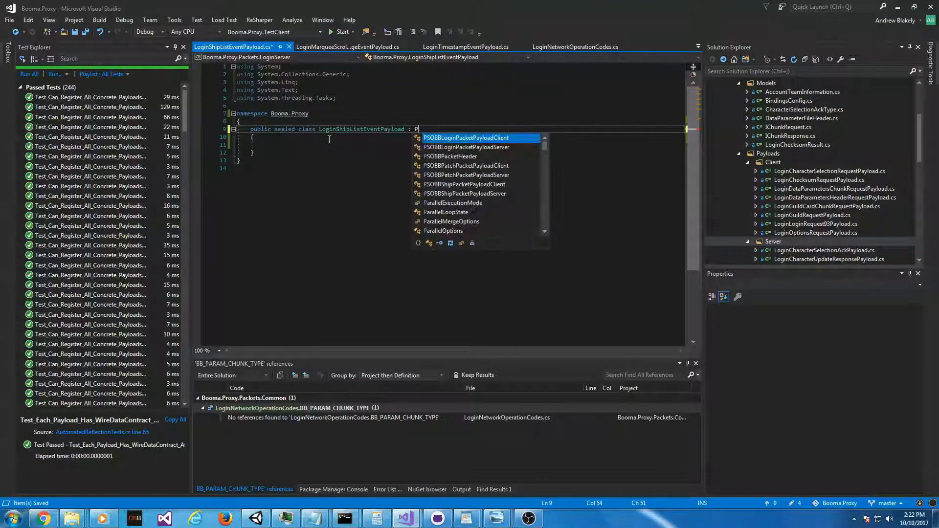
{"action": "type", "text": "oginServerPacketPayload()]"}
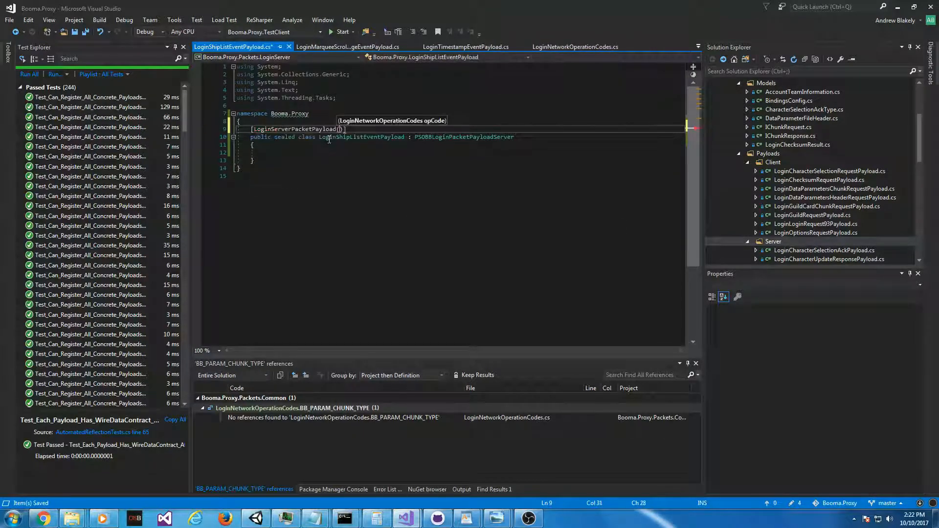
{"action": "type", "text": "Ship"}
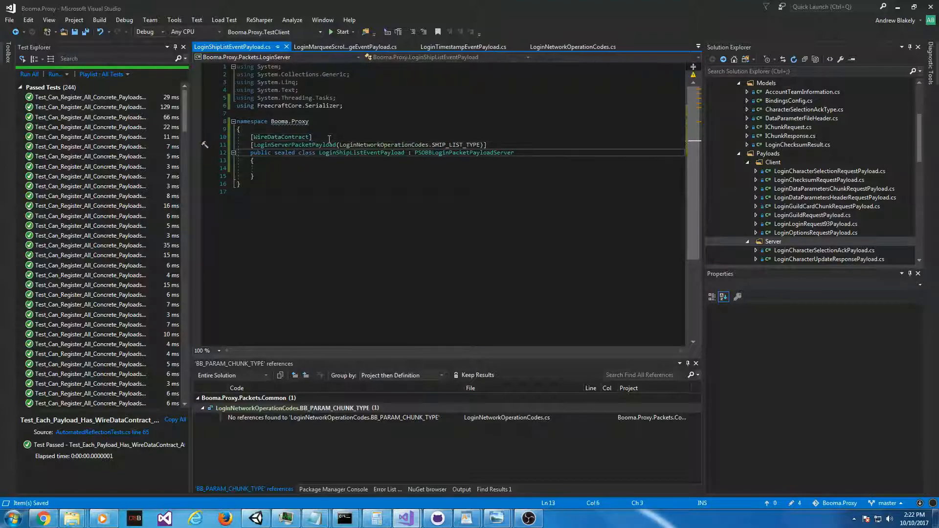
Step: Add the LoginShipListEventPayload constructor commented as the serializer ctor
{"action": "type", "text": "public LoginShipListEventPayload()"}
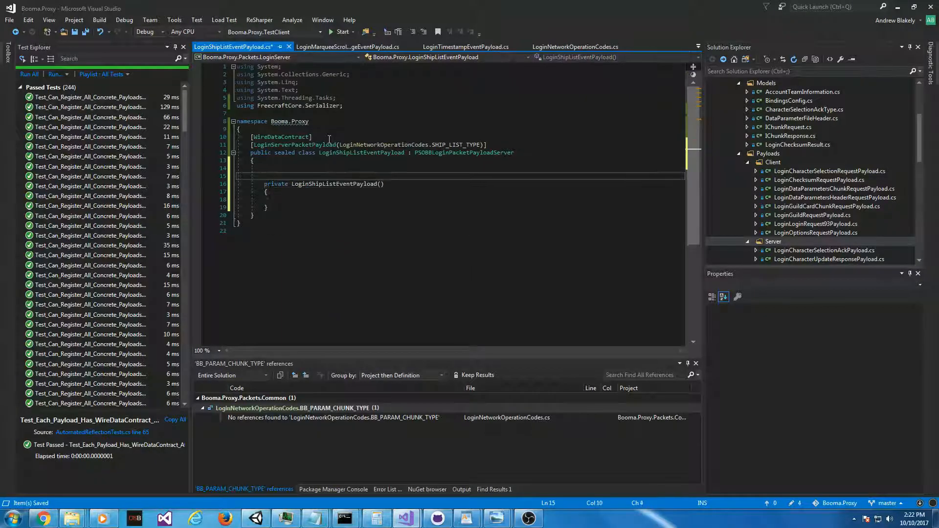
{"action": "type", "text": "//se"}
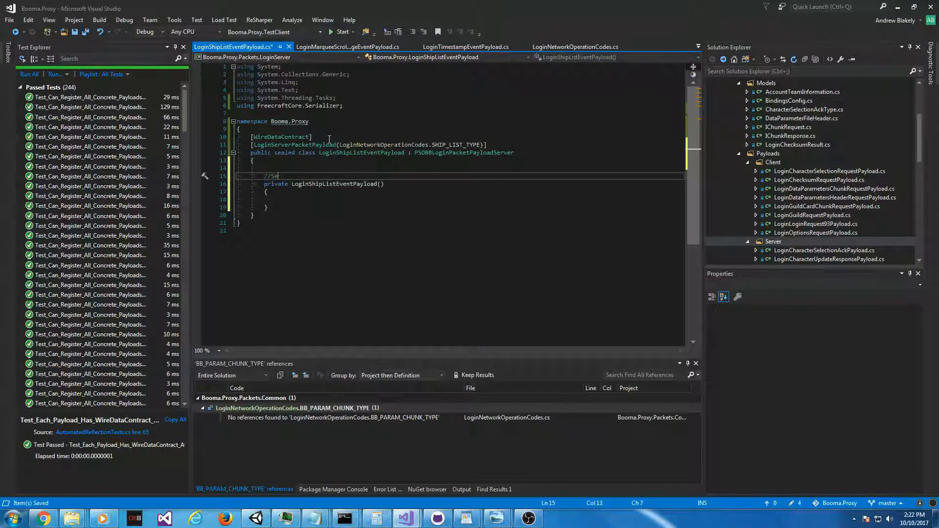
{"action": "type", "text": "erializer ctor"}
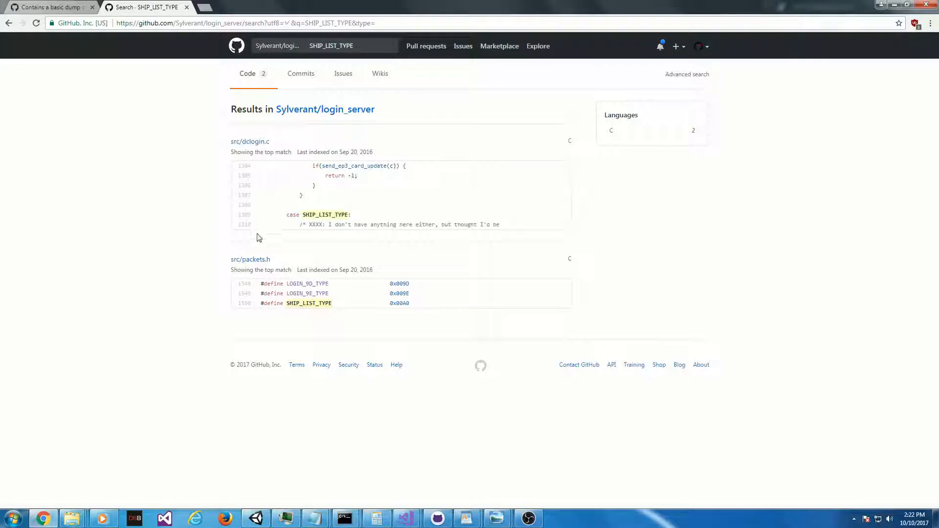
Step: In dclogin.c, select the send_initial_menu call and step through its occurrences
{"action": "left_click", "coordinate": [249, 141]}
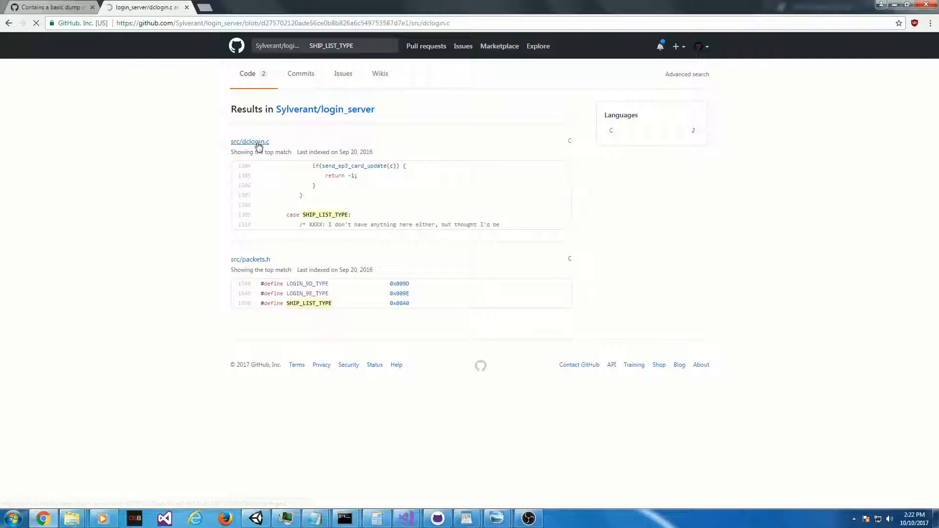
{"action": "left_click", "coordinate": [249, 141]}
{"action": "type", "text": "SHIP_LIST_TYPE"}
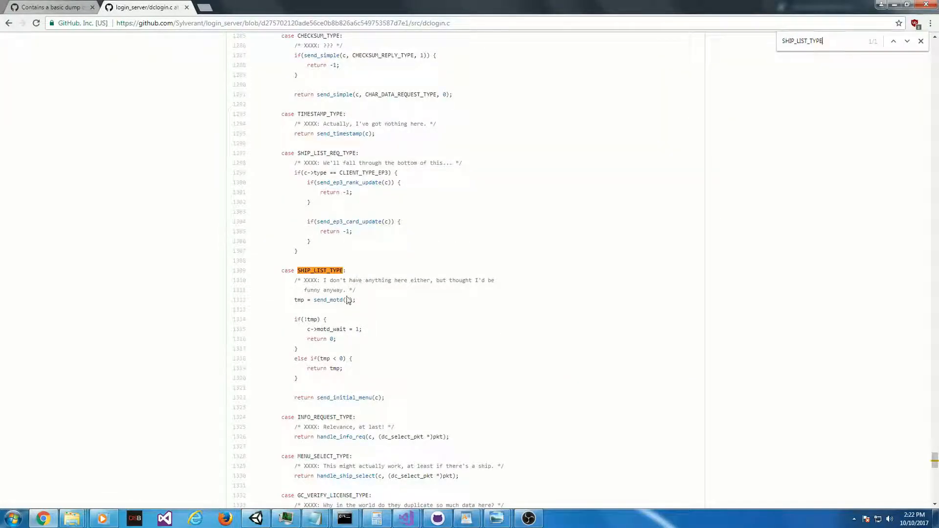
{"action": "scroll", "scroll_direction": "down", "scroll_amount": 3}
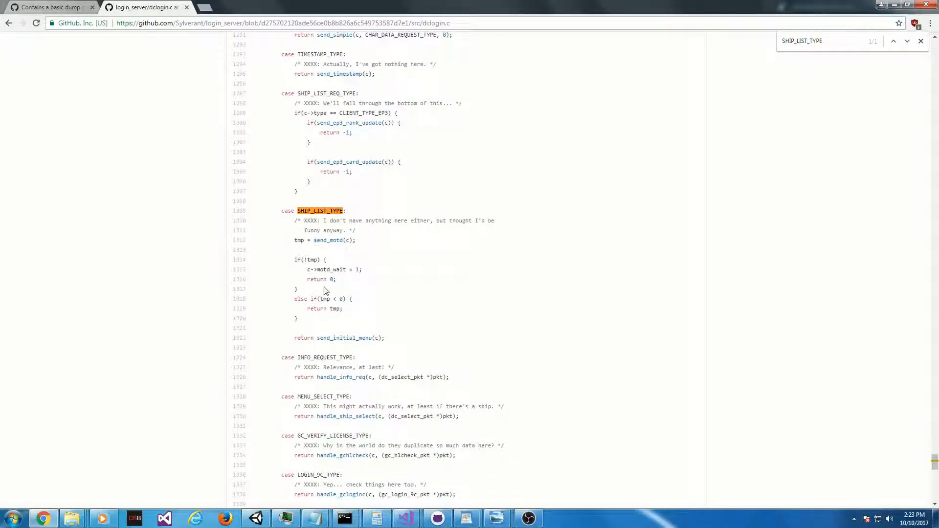
{"action": "double_click", "coordinate": [344, 338]}
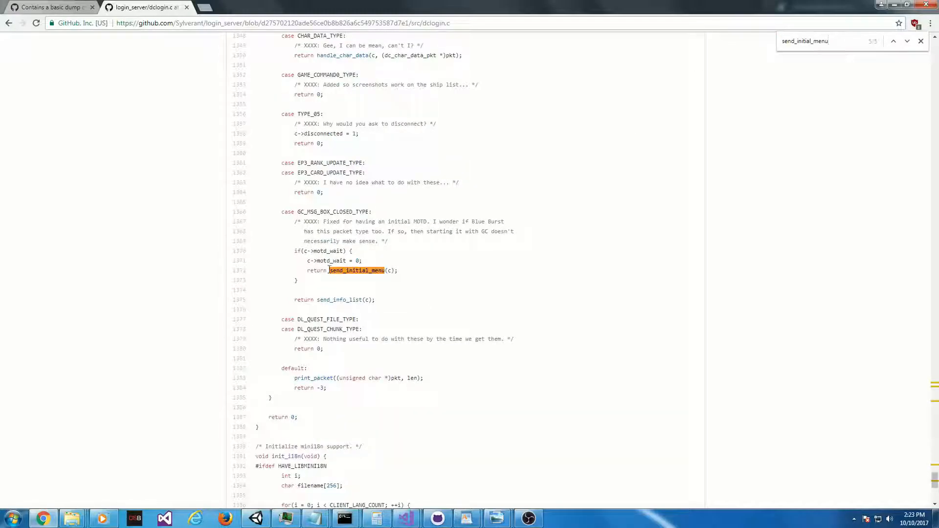
{"action": "left_click", "coordinate": [893, 41]}
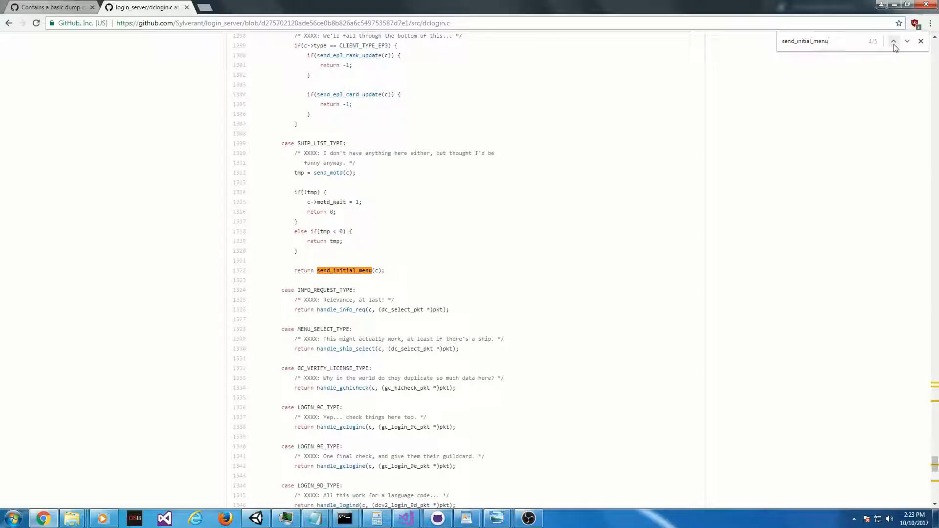
{"action": "left_click", "coordinate": [893, 41]}
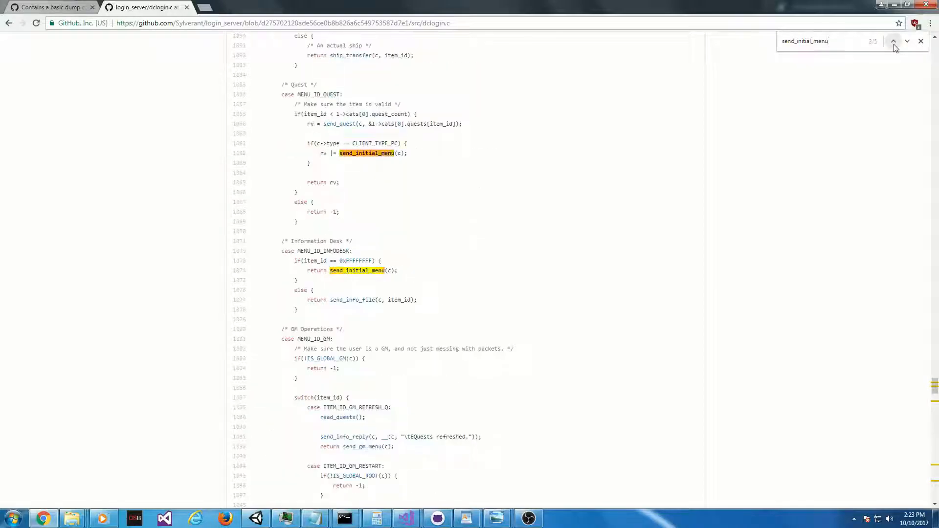
{"action": "left_click", "coordinate": [906, 41]}
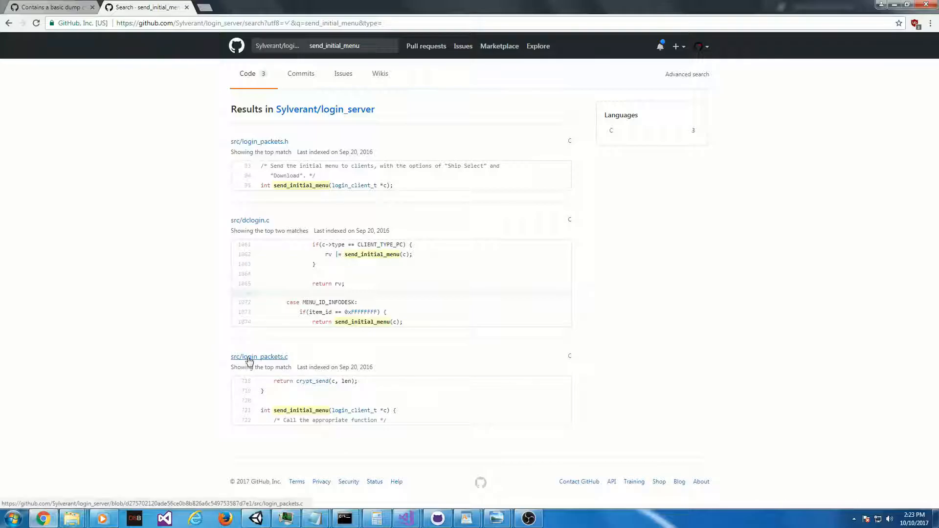
Step: In login_packets.c, step through the send_initial_menu matches to read its implementation
{"action": "left_click", "coordinate": [259, 356]}
{"action": "type", "text": "send_initial_menu"}
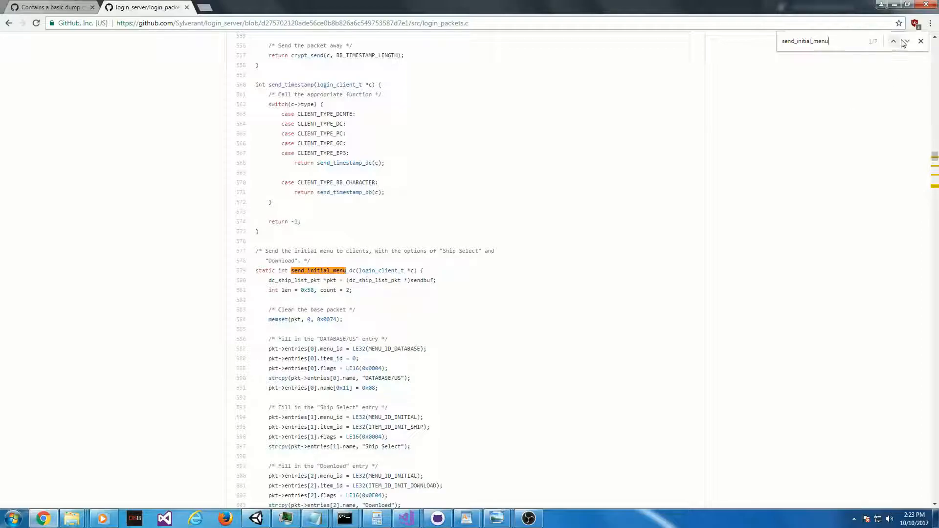
{"action": "left_click", "coordinate": [906, 41]}
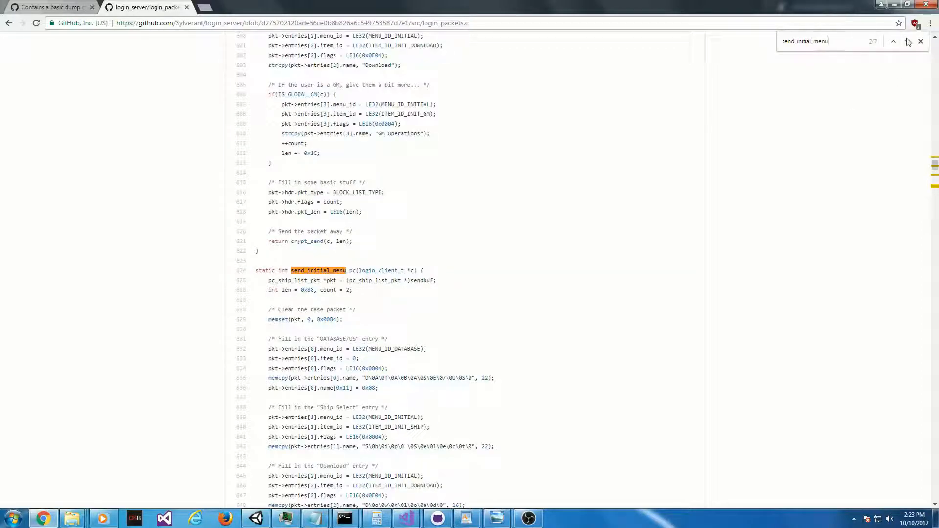
{"action": "left_click", "coordinate": [908, 42]}
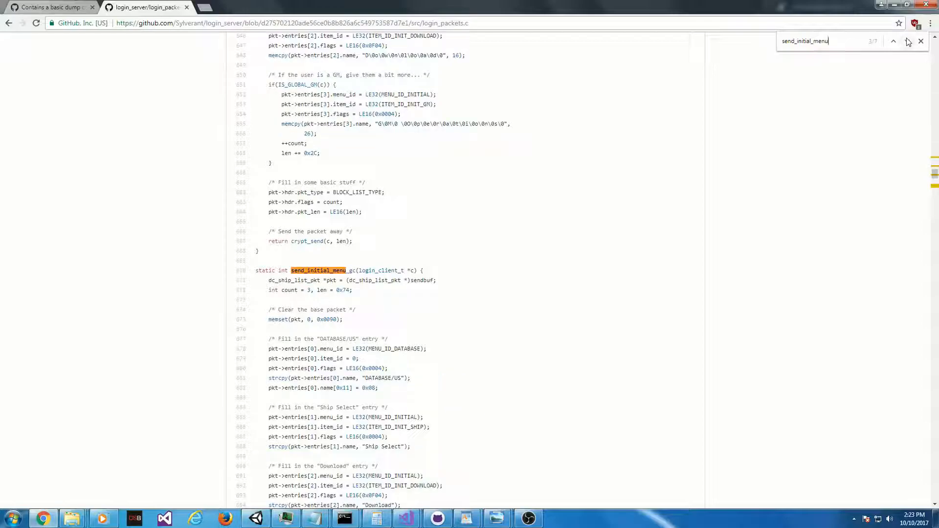
{"action": "left_click", "coordinate": [909, 41]}
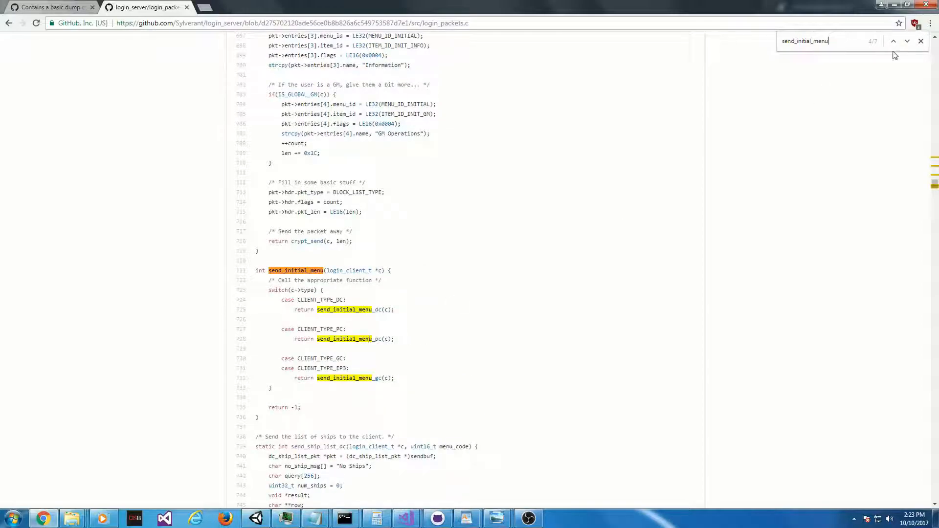
{"action": "scroll", "scroll_direction": "down", "scroll_amount": 3}
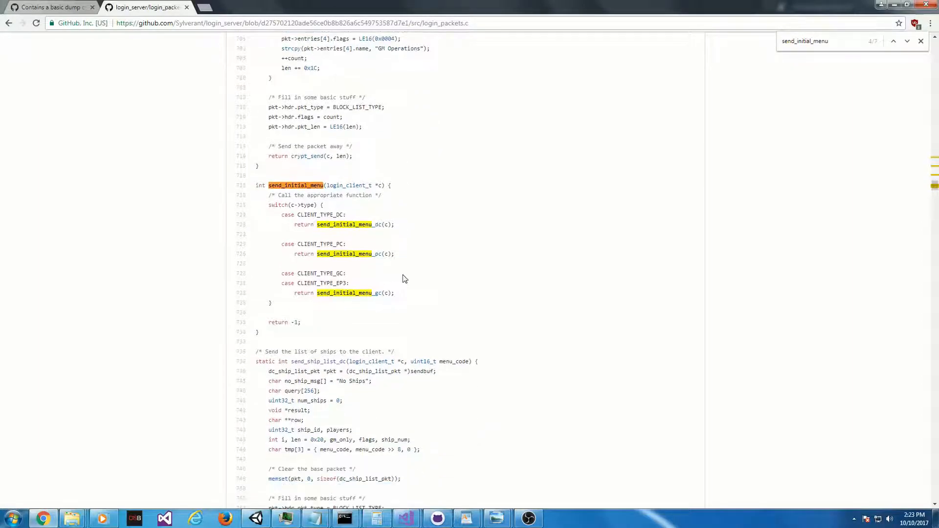
{"action": "scroll", "scroll_direction": "down", "scroll_amount": 3}
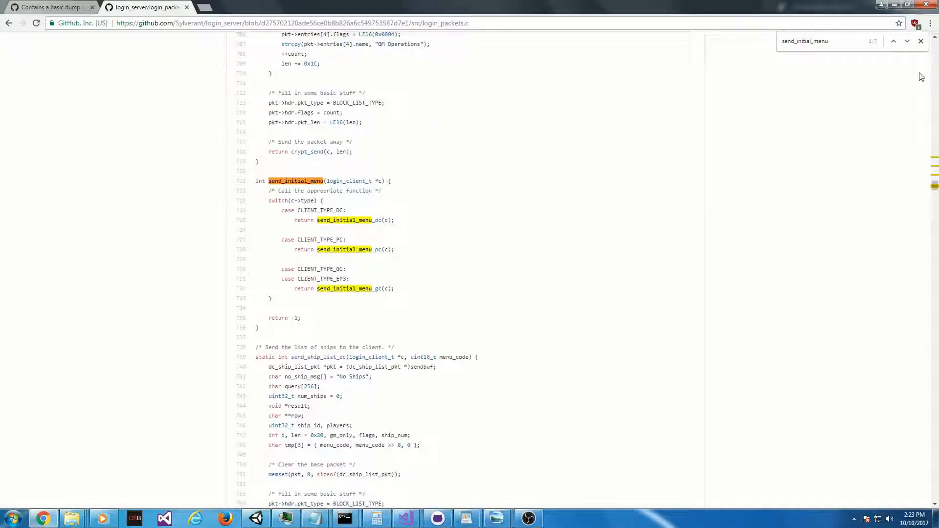
{"action": "left_click", "coordinate": [906, 41]}
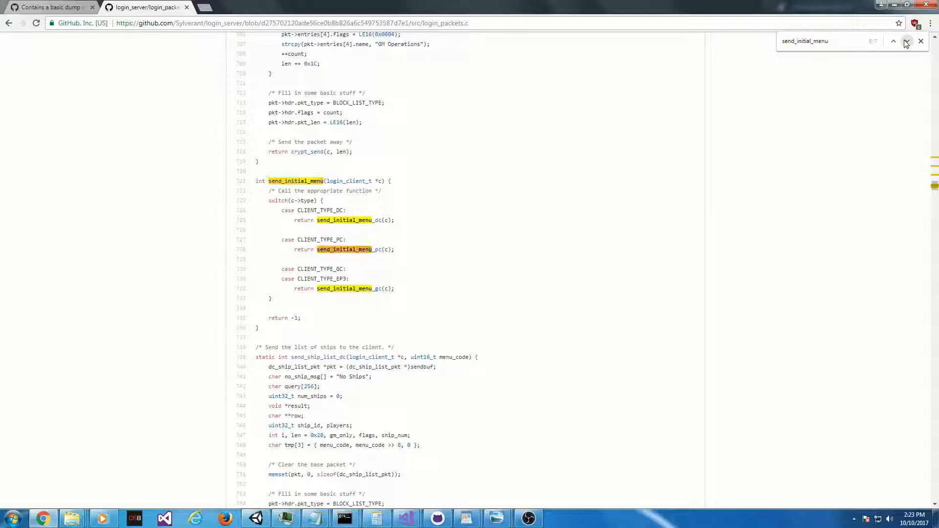
{"action": "left_click", "coordinate": [906, 41]}
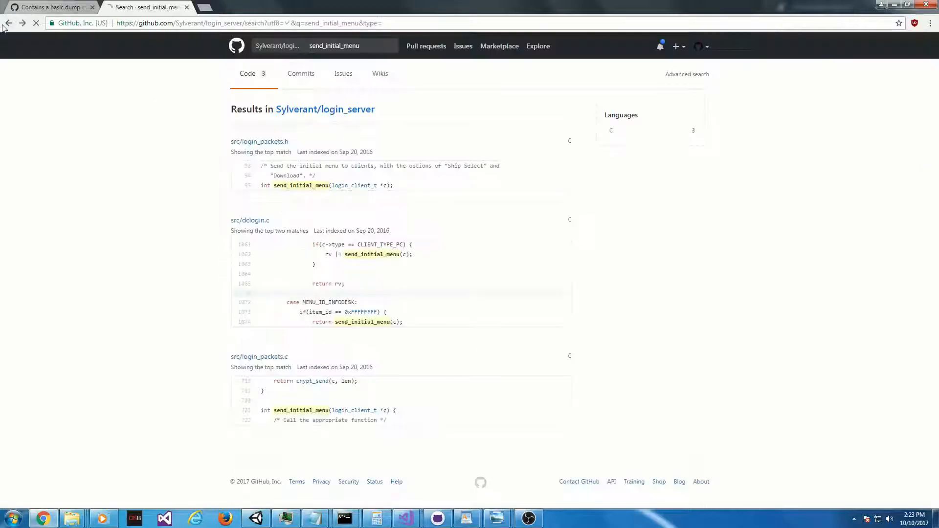
Step: Select the 00A0 opcode of the 96-byte send packet in the gist, then return to dclogin.c
{"action": "left_click", "coordinate": [250, 221]}
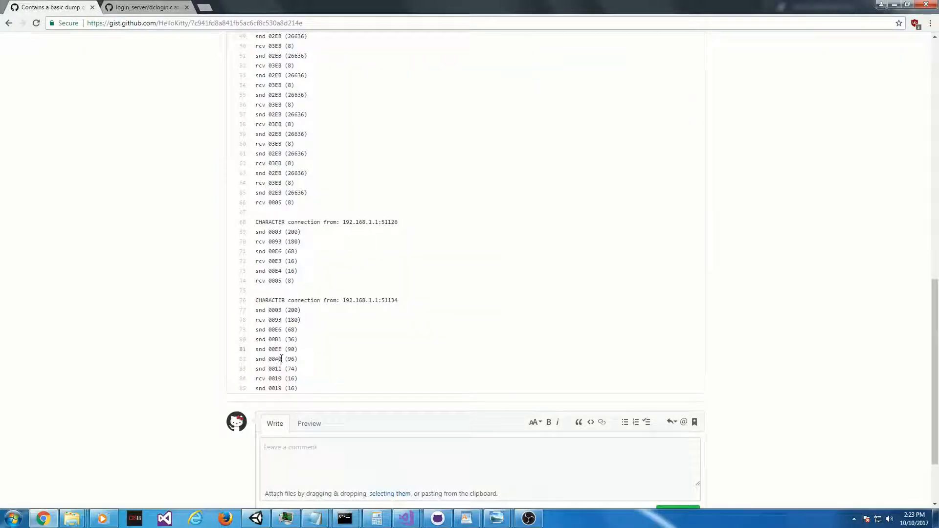
{"action": "double_click", "coordinate": [274, 360]}
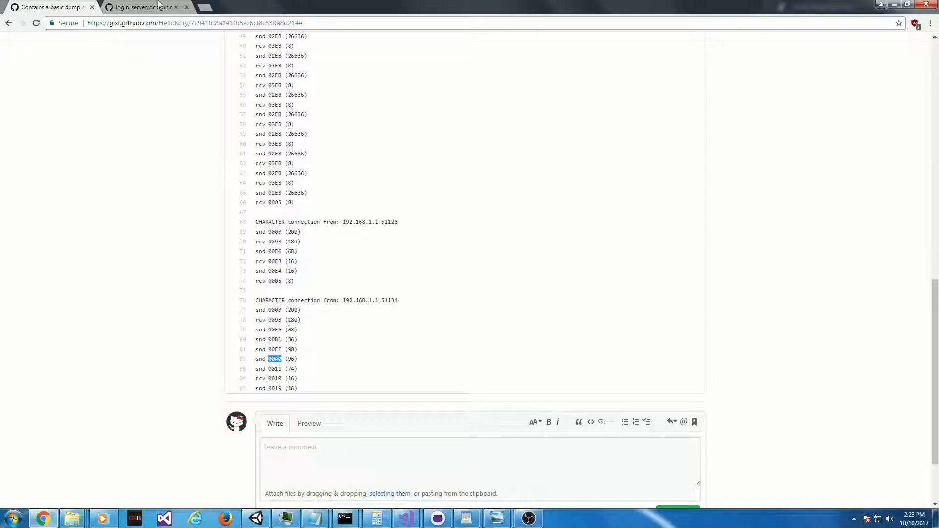
{"action": "left_click", "coordinate": [144, 7]}
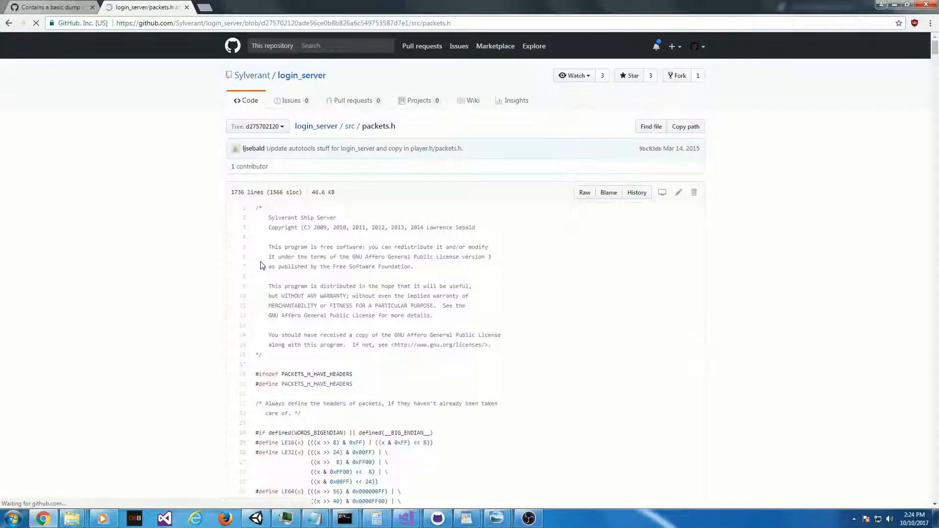
Step: Search packets.h for 'ship' and jump through matches to the ship_list structs
{"action": "type", "text": "ship"}
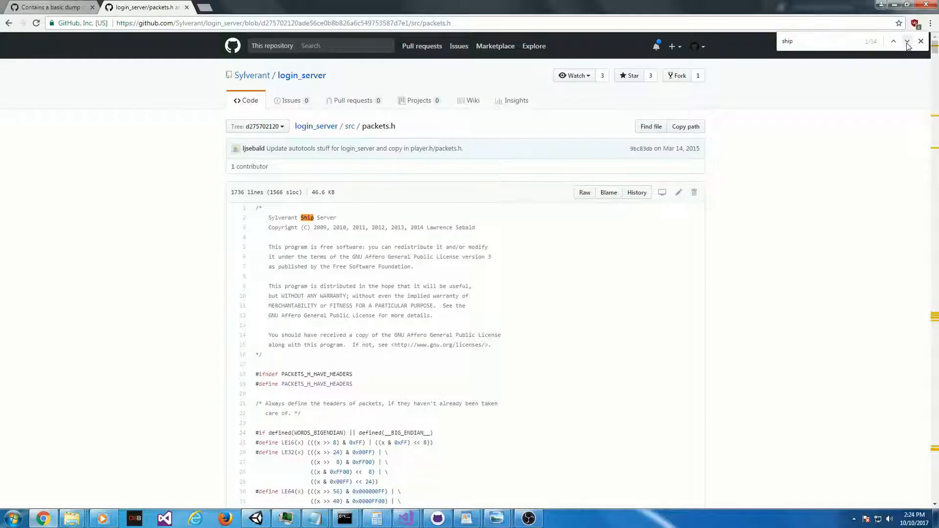
{"action": "left_click", "coordinate": [893, 41]}
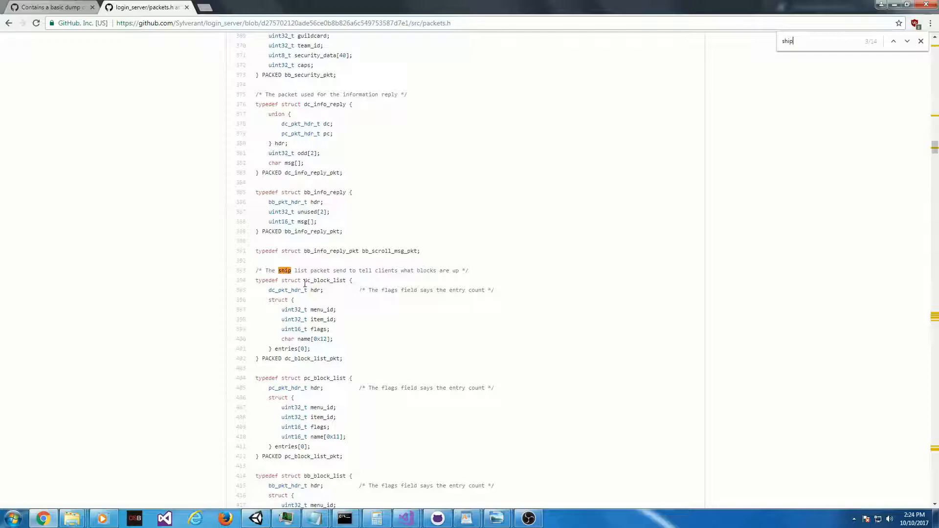
{"action": "left_click", "coordinate": [906, 41]}
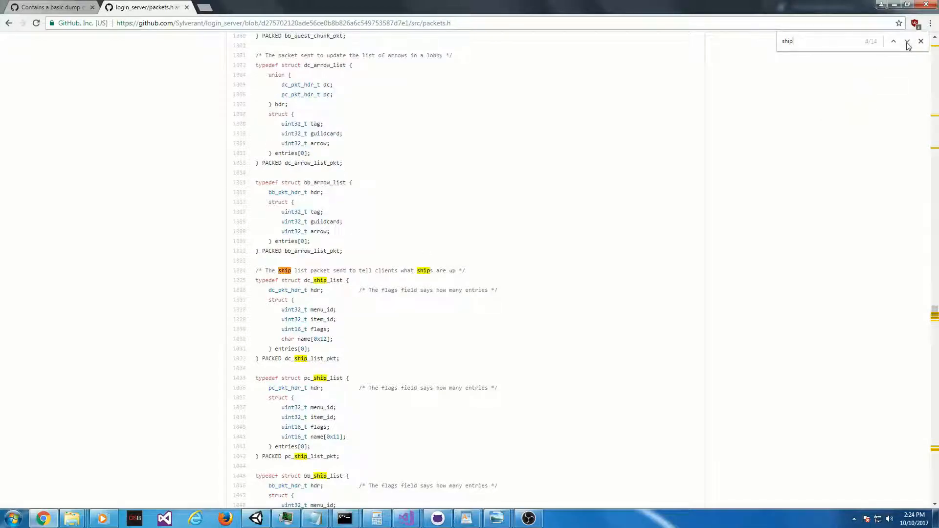
{"action": "left_click", "coordinate": [907, 41]}
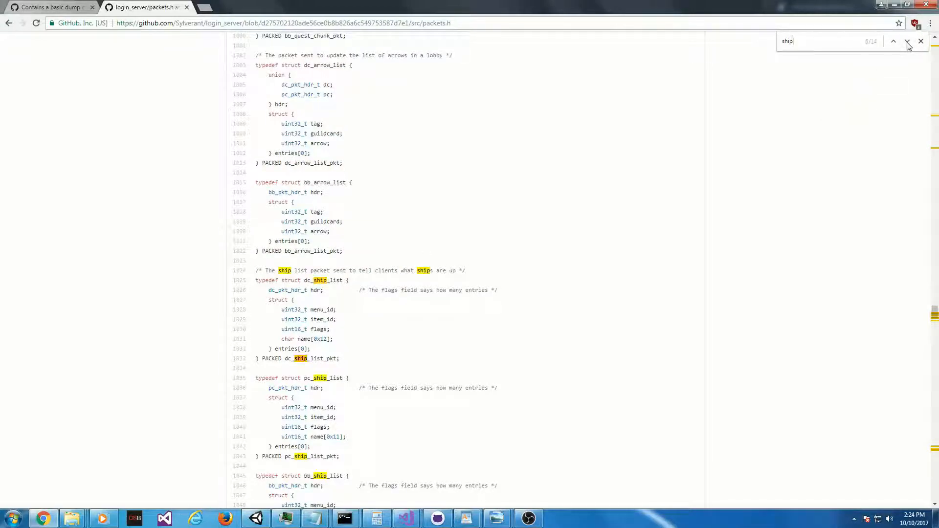
{"action": "left_click", "coordinate": [893, 41]}
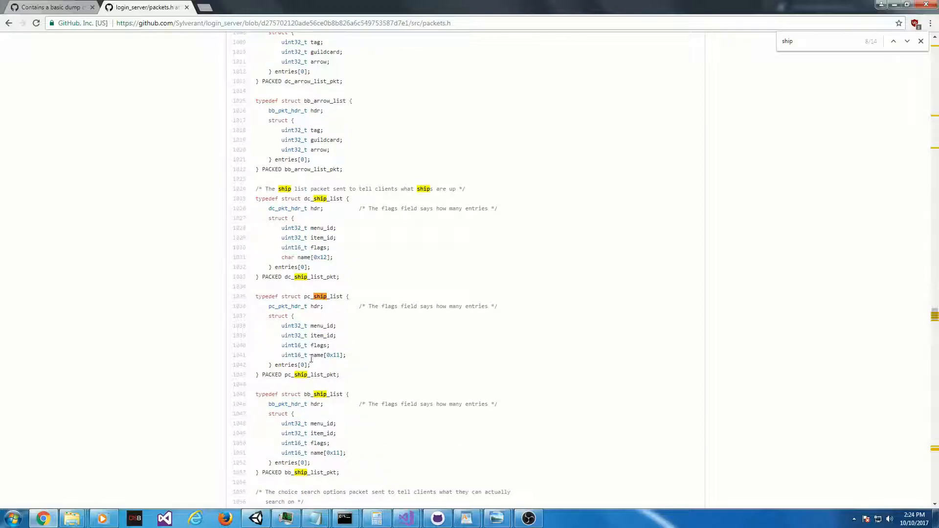
{"action": "scroll", "scroll_direction": "down", "scroll_amount": 3}
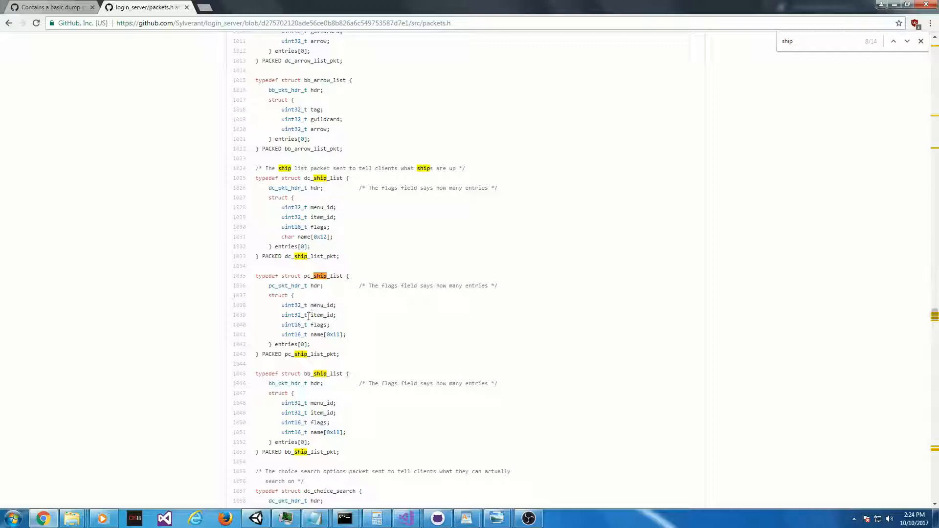
Step: Read the dc and pc ship_list fields and select the bb_ship_list struct definition
{"action": "double_click", "coordinate": [319, 324]}
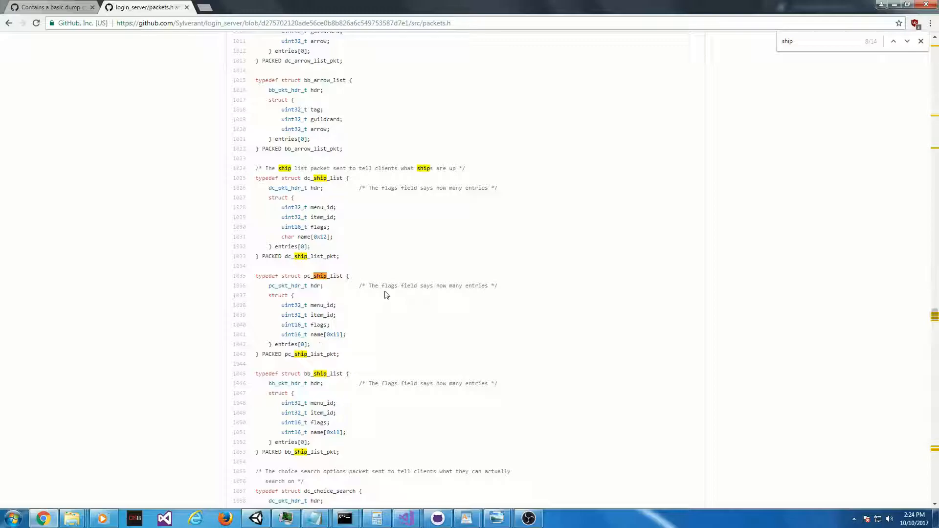
{"action": "left_click_drag", "start_coordinate": [372, 286], "coordinate": [487, 286]}
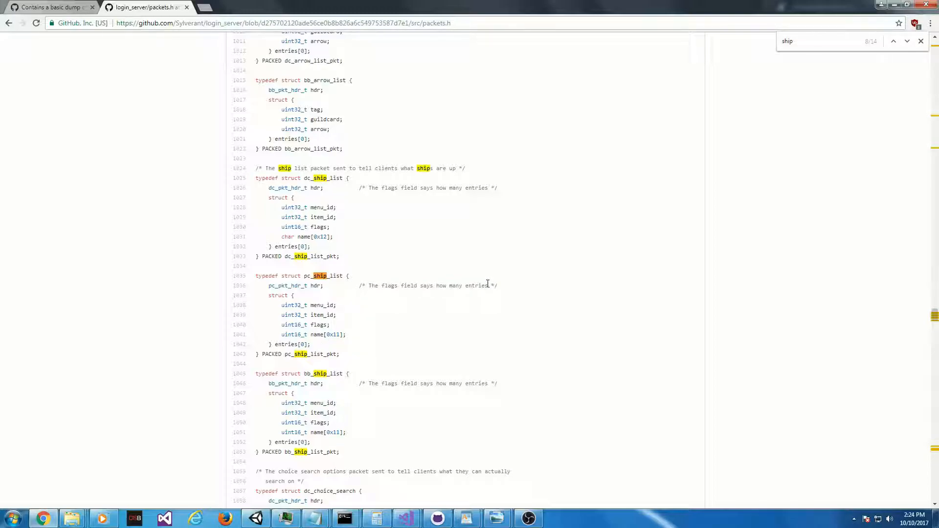
{"action": "mouse_move", "coordinate": [501, 321]}
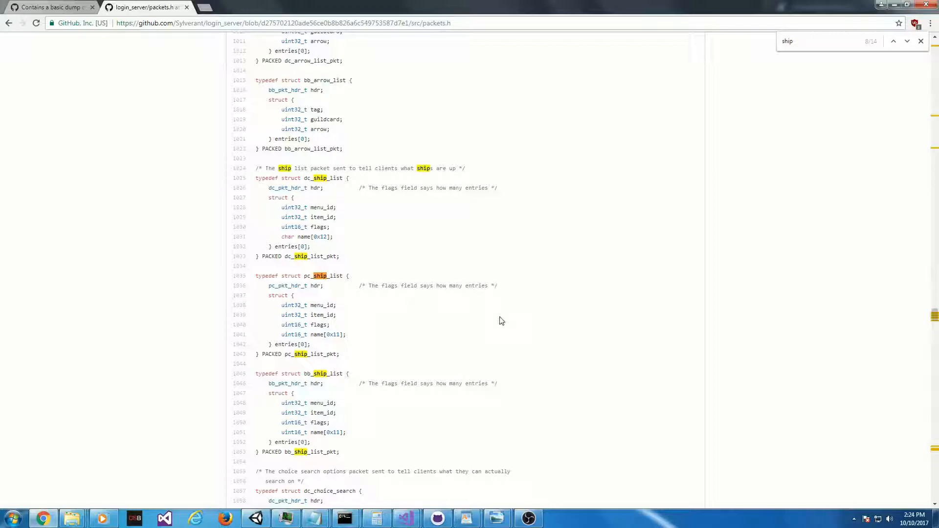
{"action": "mouse_move", "coordinate": [383, 313]}
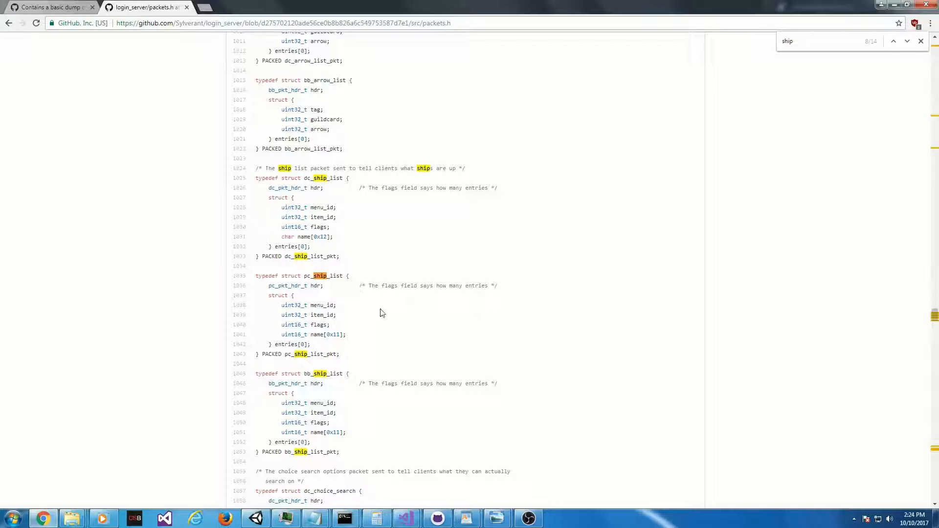
{"action": "mouse_move", "coordinate": [346, 310]}
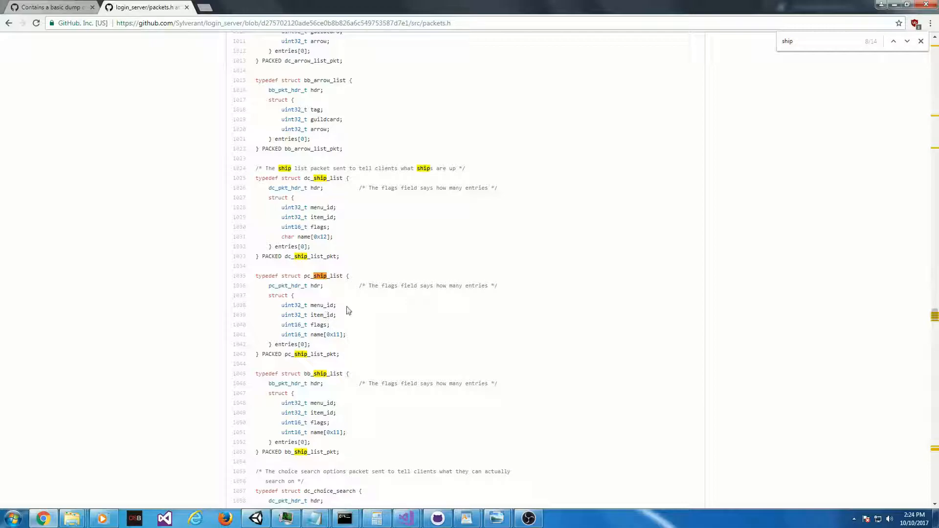
{"action": "scroll", "scroll_direction": "down", "scroll_amount": 3}
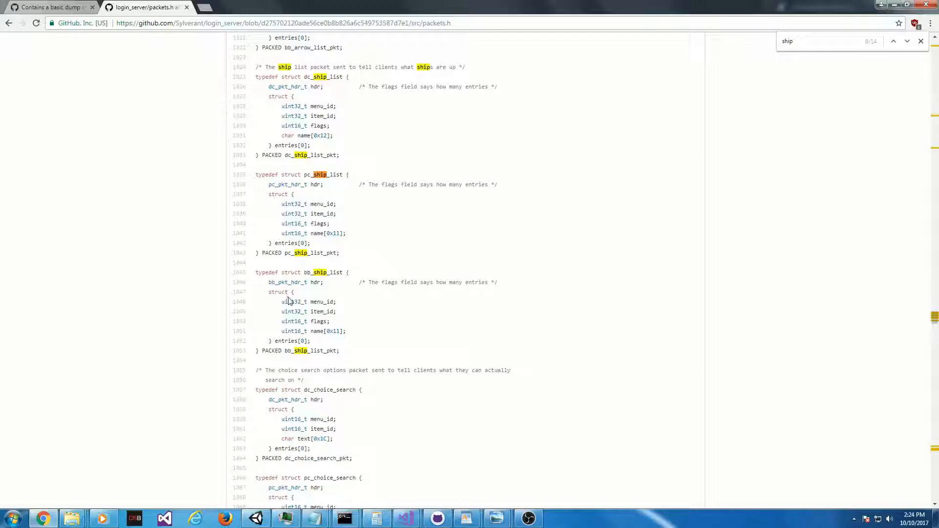
{"action": "mouse_move", "coordinate": [300, 294]}
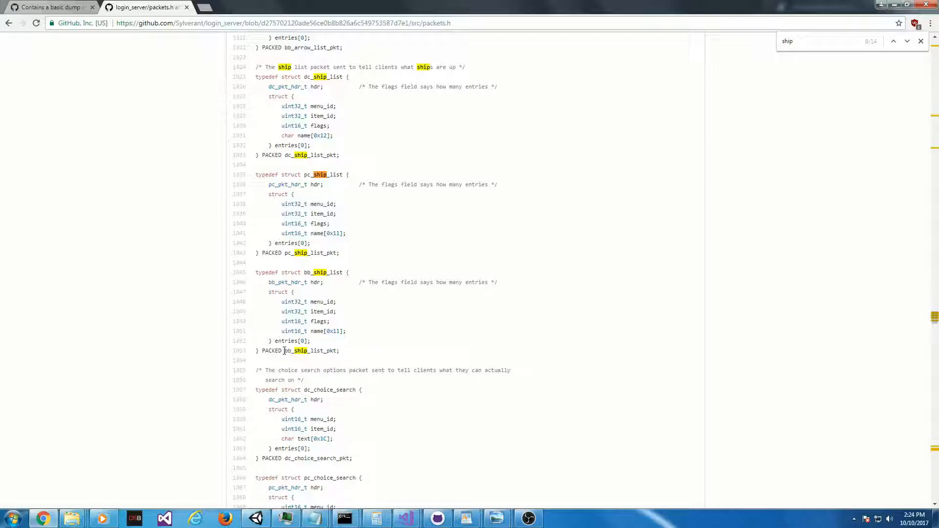
{"action": "left_click_drag", "start_coordinate": [281, 282], "coordinate": [339, 350]}
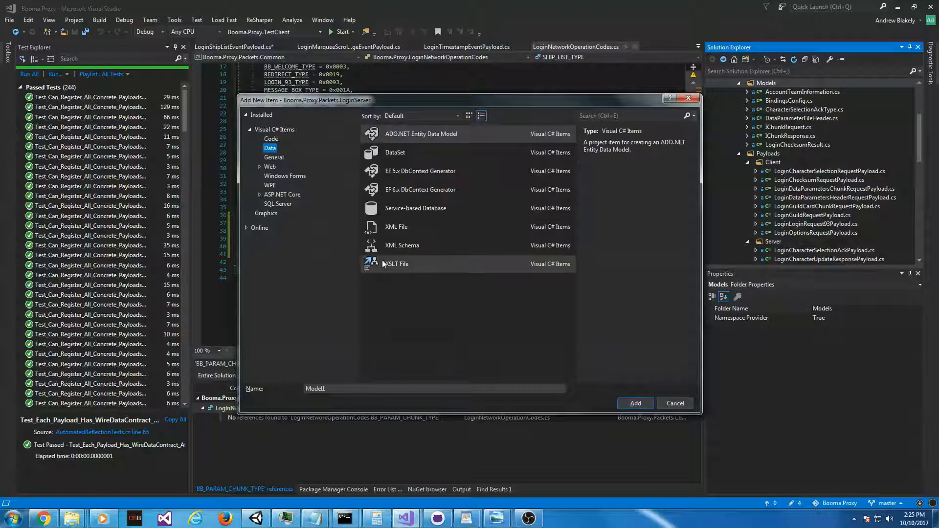
Step: Create ShipListing.cs from the C# Class template and make it a public sealed WireDataContract class
{"action": "left_click", "coordinate": [271, 138]}
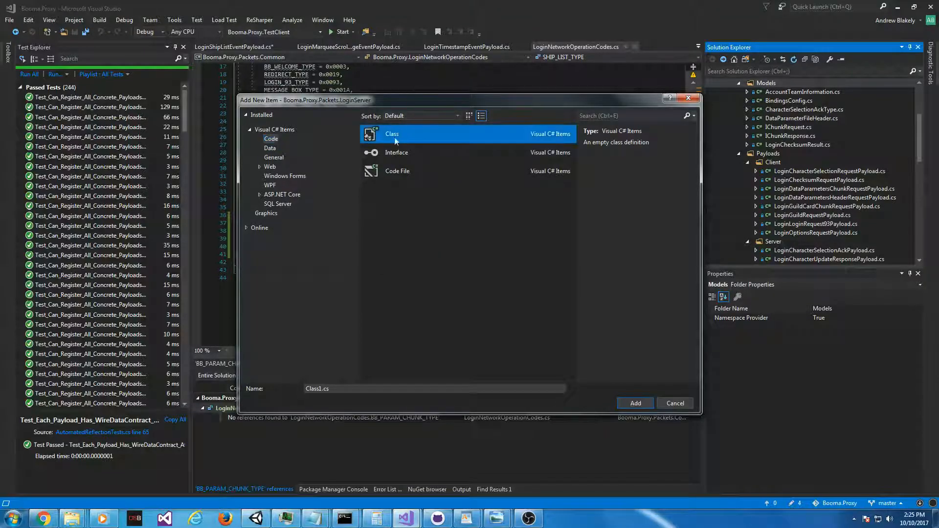
{"action": "left_click", "coordinate": [434, 388]}
{"action": "type", "text": "ShipListing"}
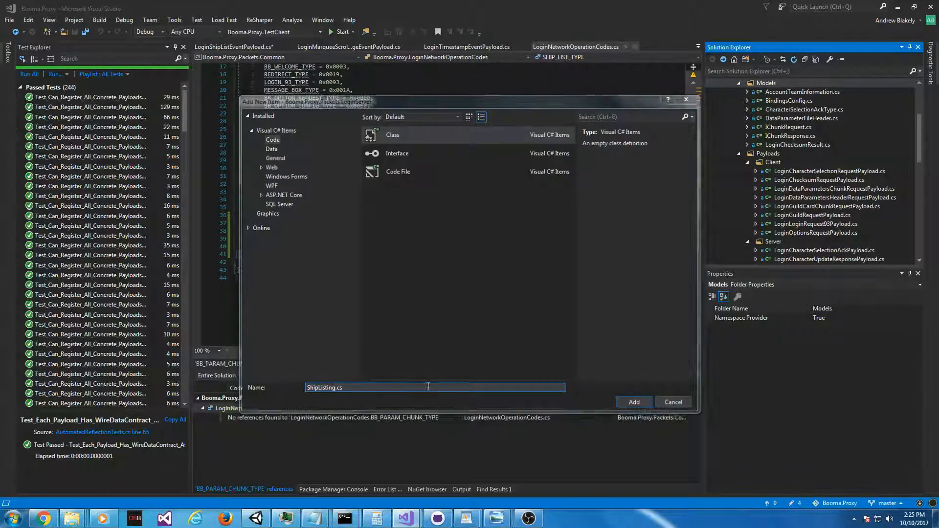
{"action": "left_click", "coordinate": [633, 402]}
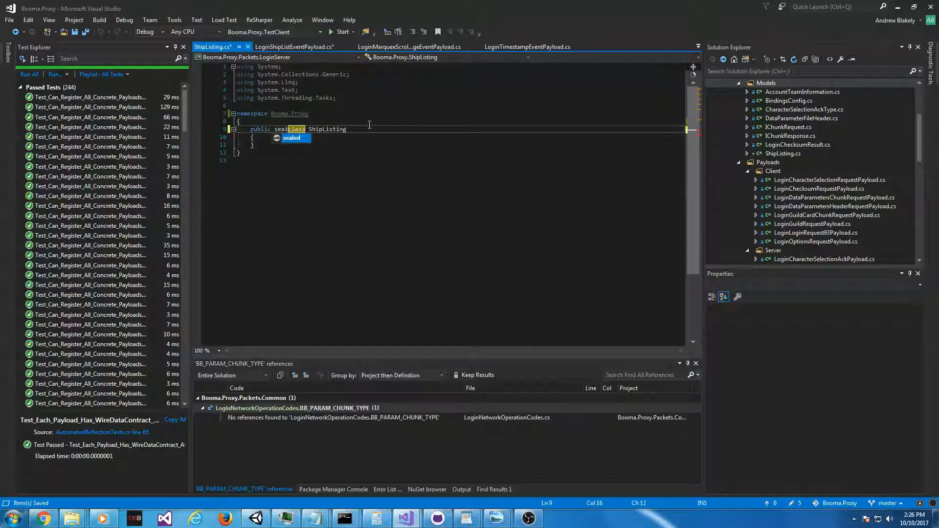
{"action": "key", "text": "Tab"}
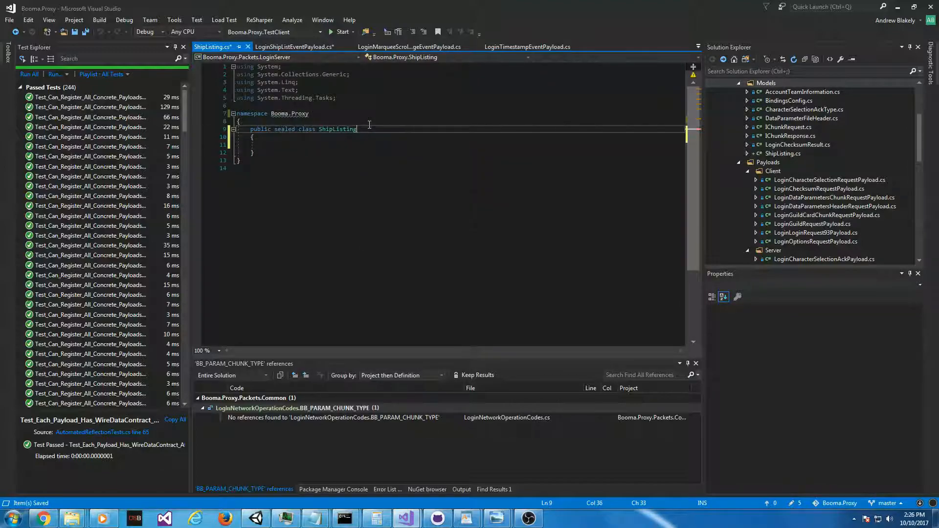
{"action": "type", "text": "[WireCon"}
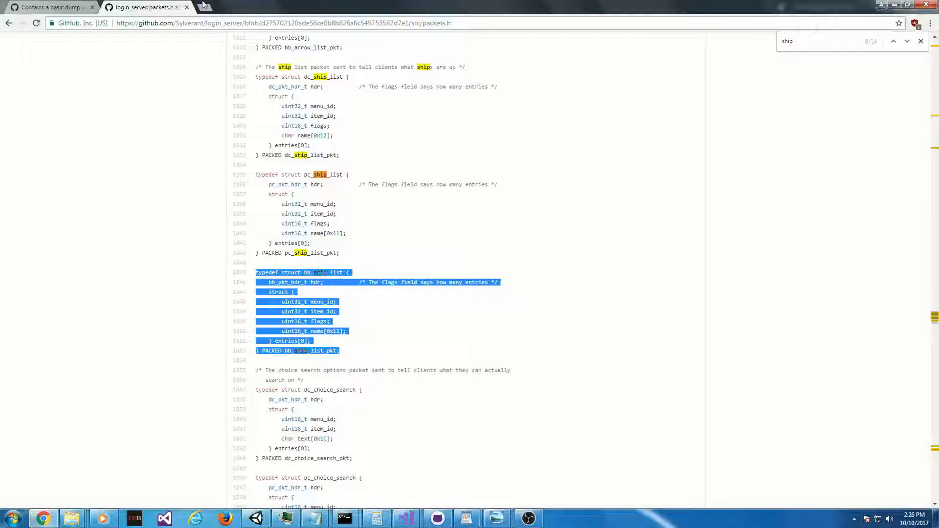
Step: Search 'pso wind youtube' and start the Phantasy Star Online OST video
{"action": "type", "text": "pso wind youtube"}
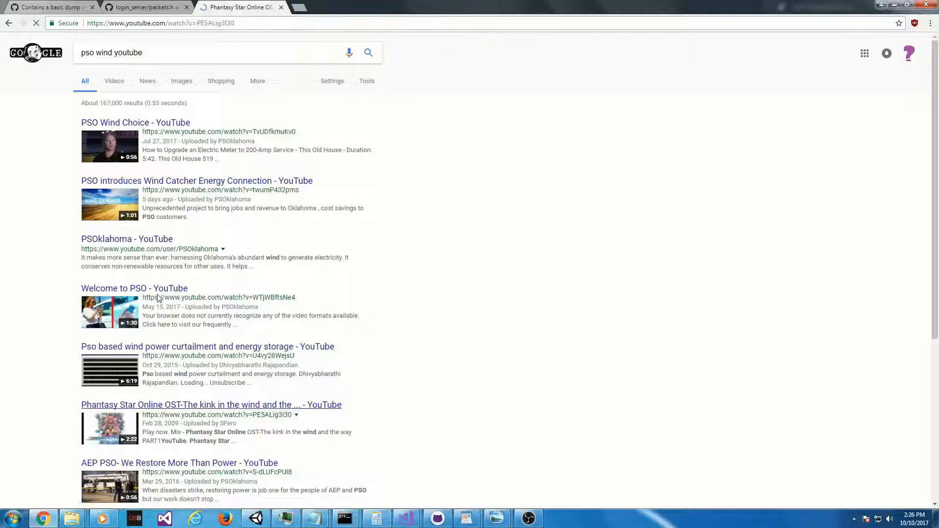
{"action": "left_click", "coordinate": [211, 404]}
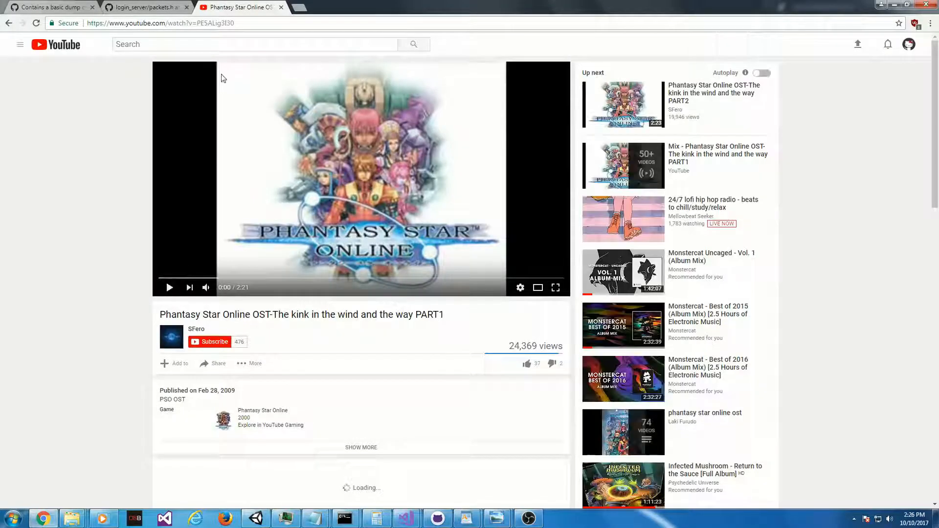
{"action": "type", "text": "pso"}
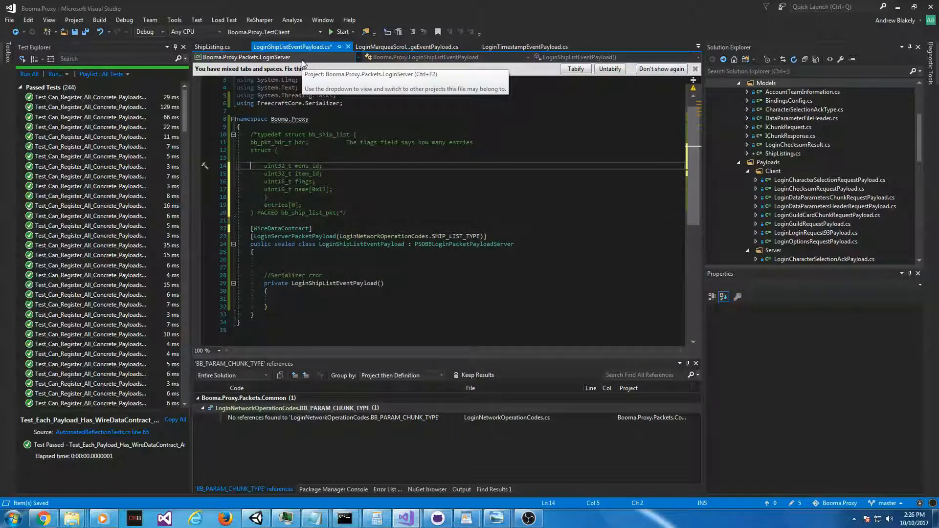
Step: Copy the struct fields into ShipListing and add a documented uint MenuId property as WireMember(1)
{"action": "left_click_drag", "start_coordinate": [262, 167], "coordinate": [324, 189]}
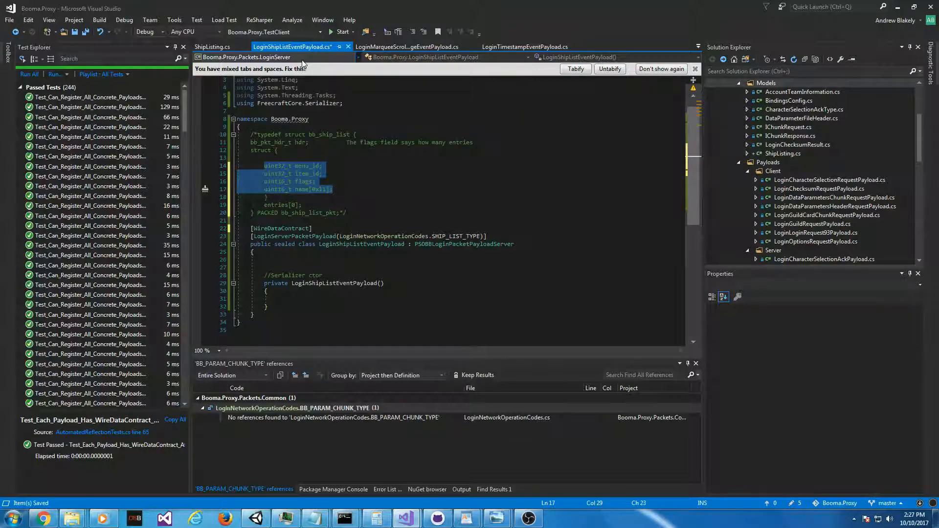
{"action": "key", "text": "ctrl+tab"}
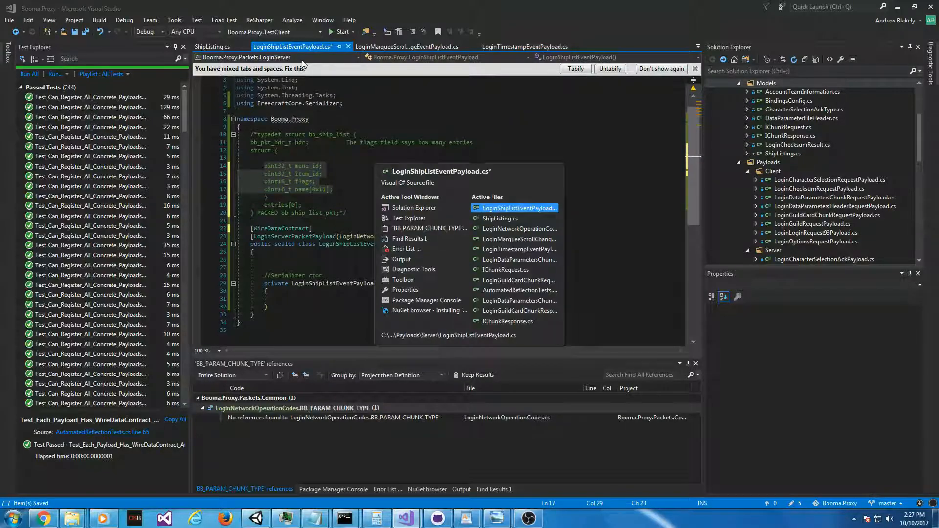
{"action": "left_click", "coordinate": [213, 46]}
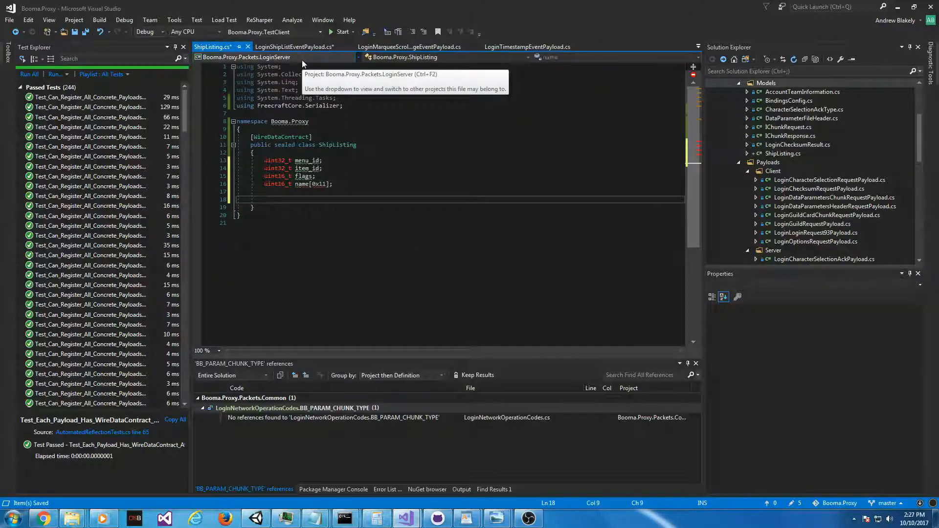
{"action": "type", "text": "public uint"}
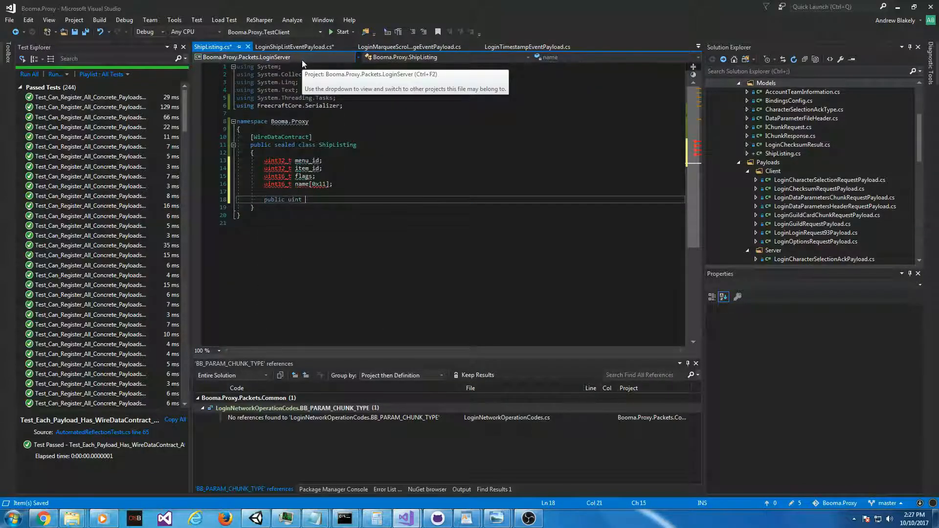
{"action": "type", "text": "MenuId { get"}
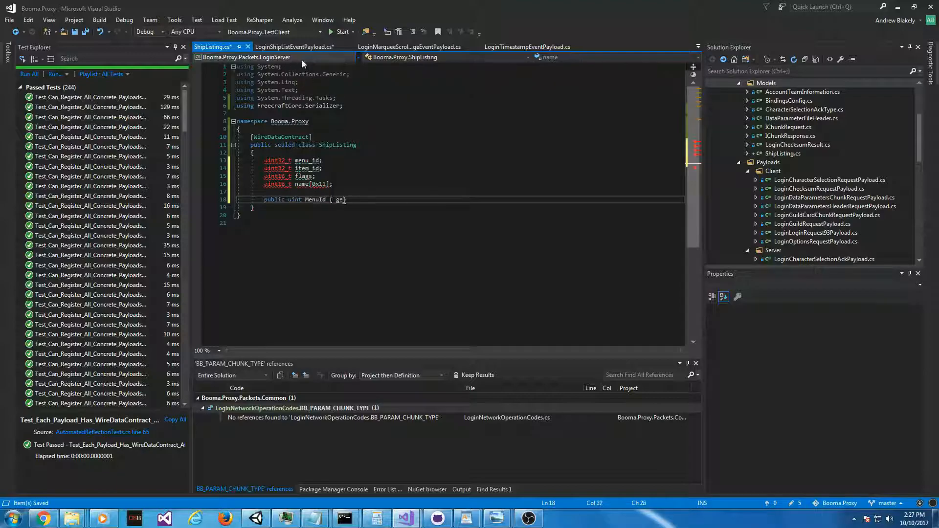
{"action": "type", "text": "t; }"}
{"action": "type", "text": "///"}
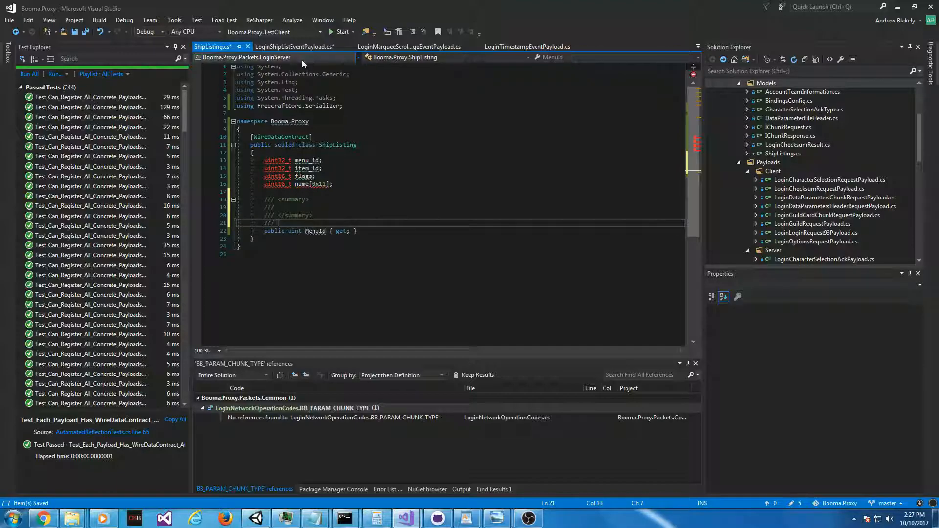
{"action": "type", "text": "[WireMember(1"}
{"action": "left_click", "coordinate": [473, 207]}
{"action": "type", "text": " Menu"}
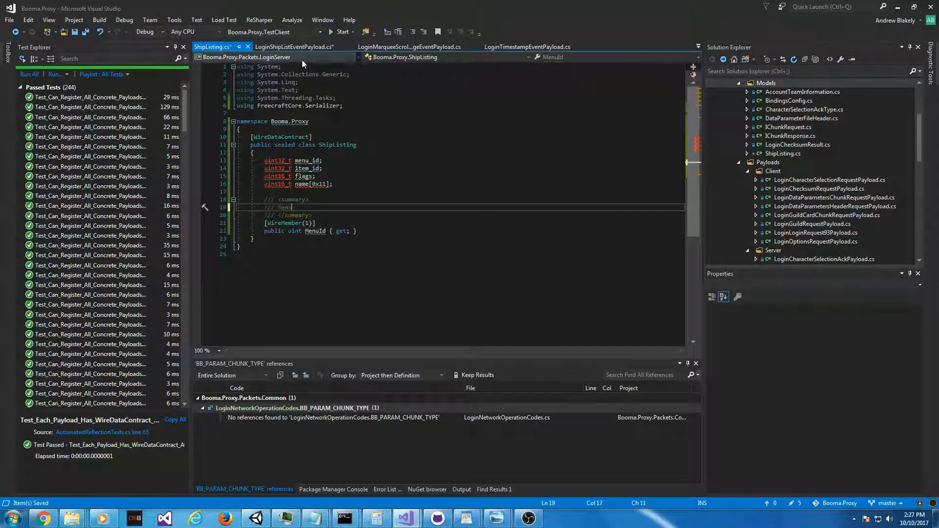
{"action": "type", "text": "The menu id"}
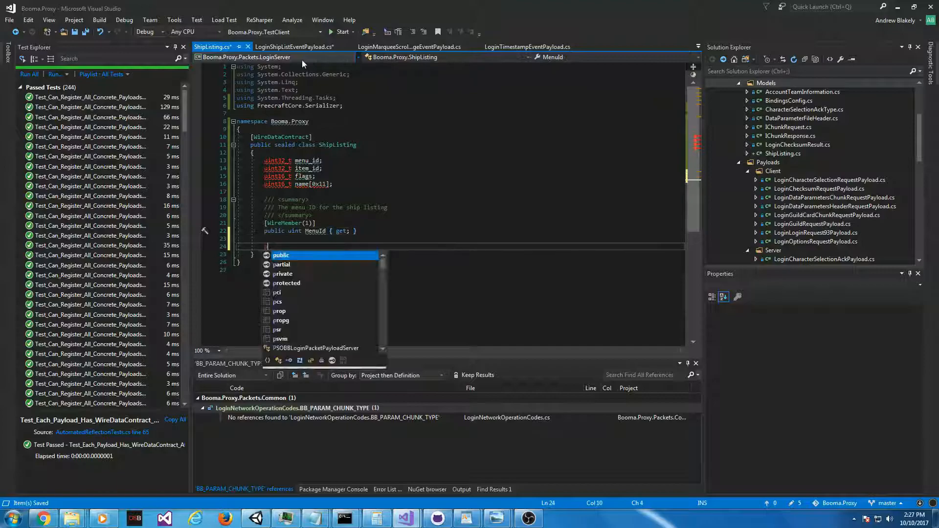
Step: Add a uint ItemId property with a summary and a TODO comment
{"action": "type", "text": "public uint"}
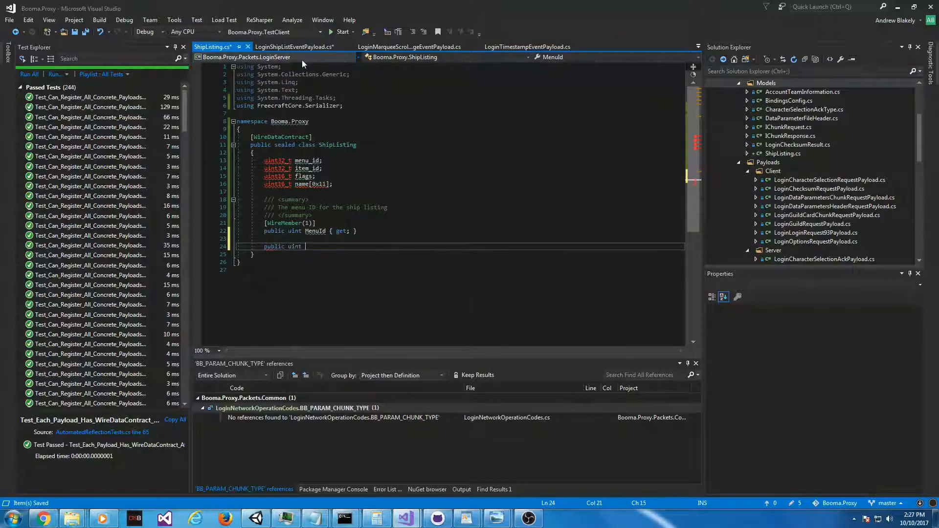
{"action": "type", "text": "name"}
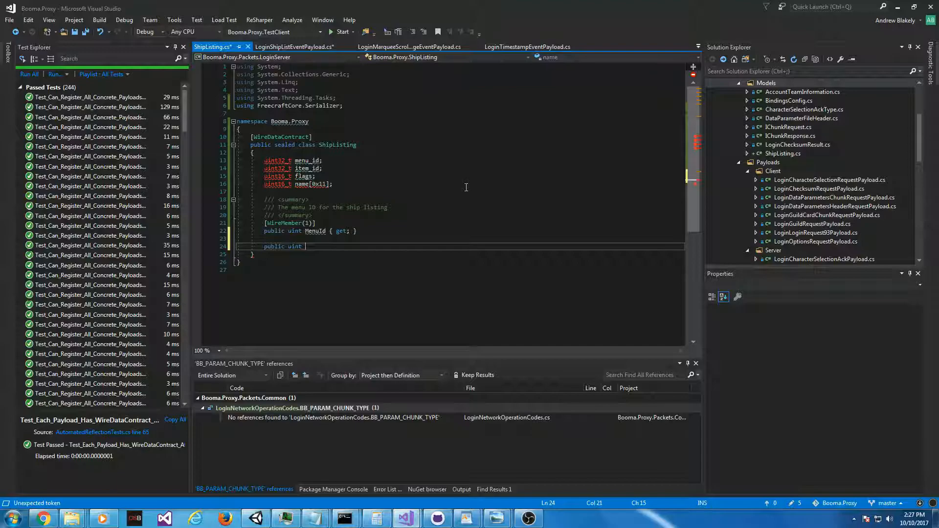
{"action": "type", "text": "It"}
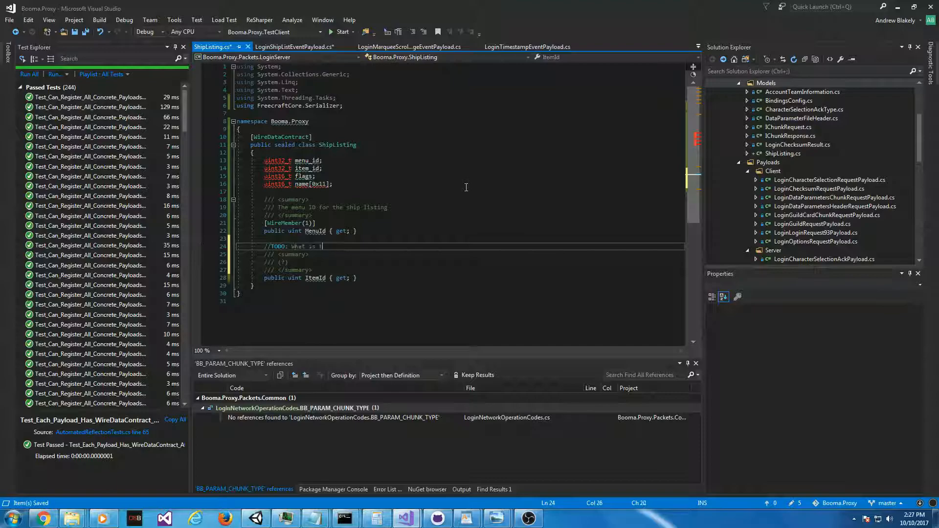
{"action": "type", "text": "this?"}
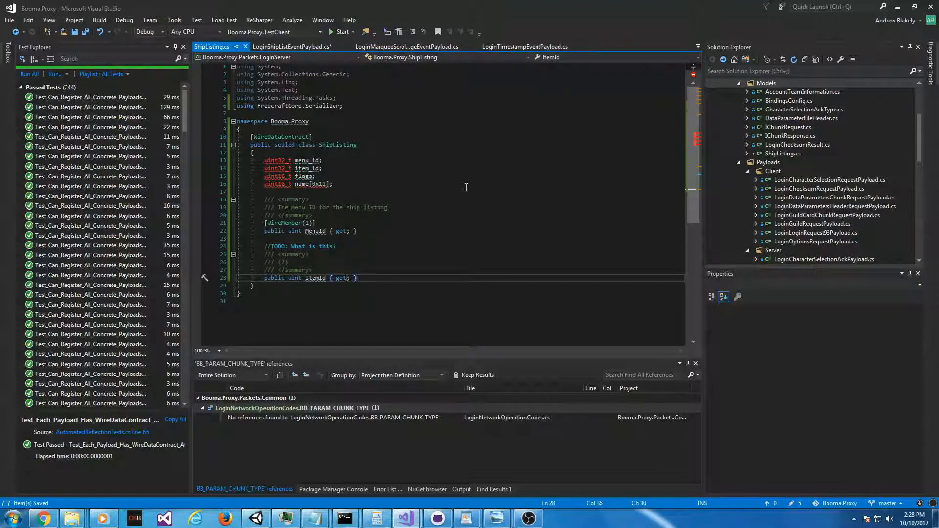
{"action": "key", "text": "enter"}
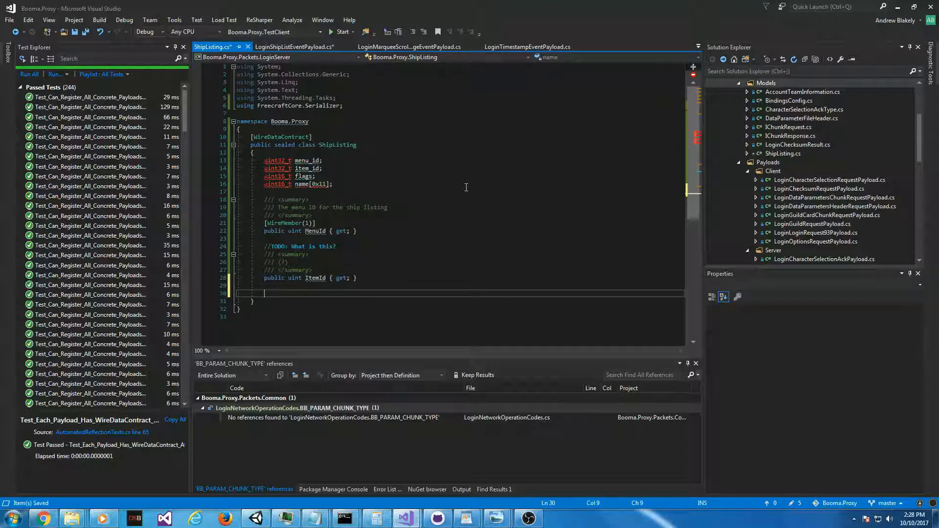
Step: Add a private ushort Flags property as WireMember(2) with a summary and '//TODO: What is this for?'
{"action": "type", "text": "ushort Flags"}
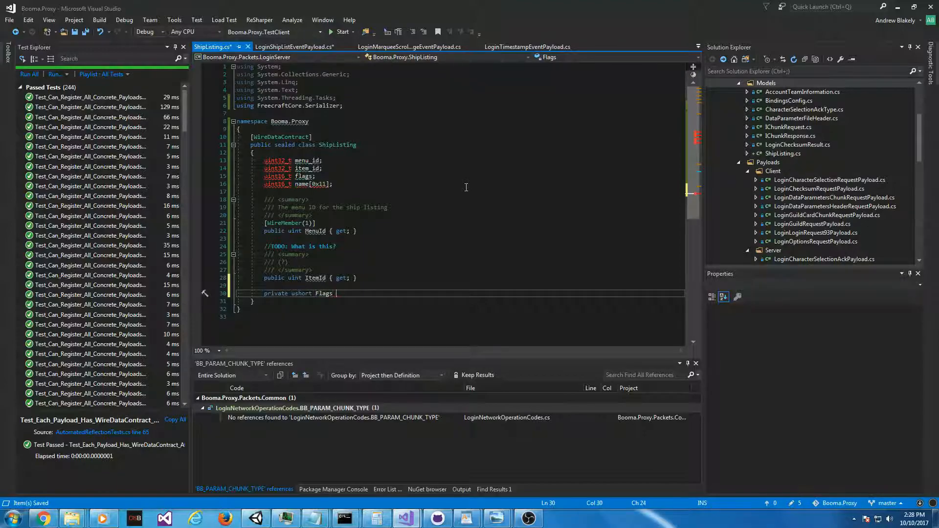
{"action": "type", "text": "{ get; }"}
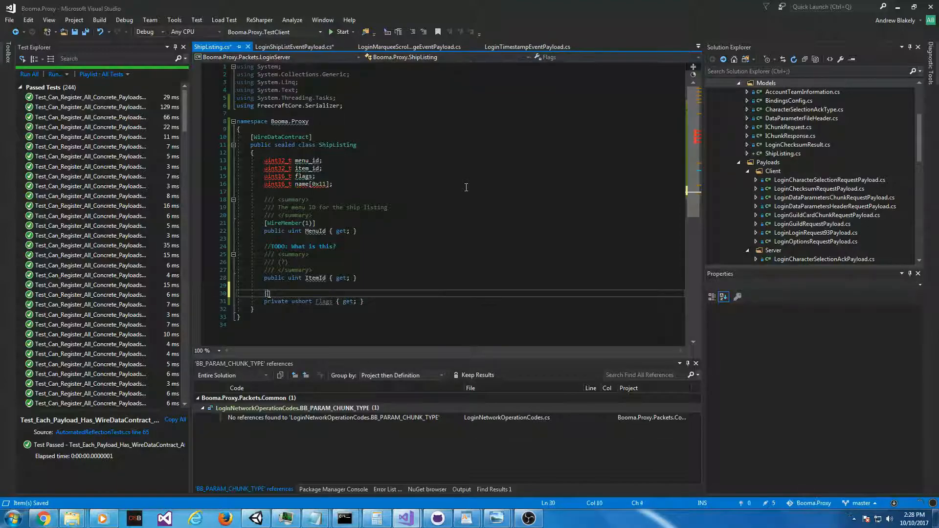
{"action": "type", "text": "[WireMember(2)]"}
{"action": "type", "text": "/// (?"}
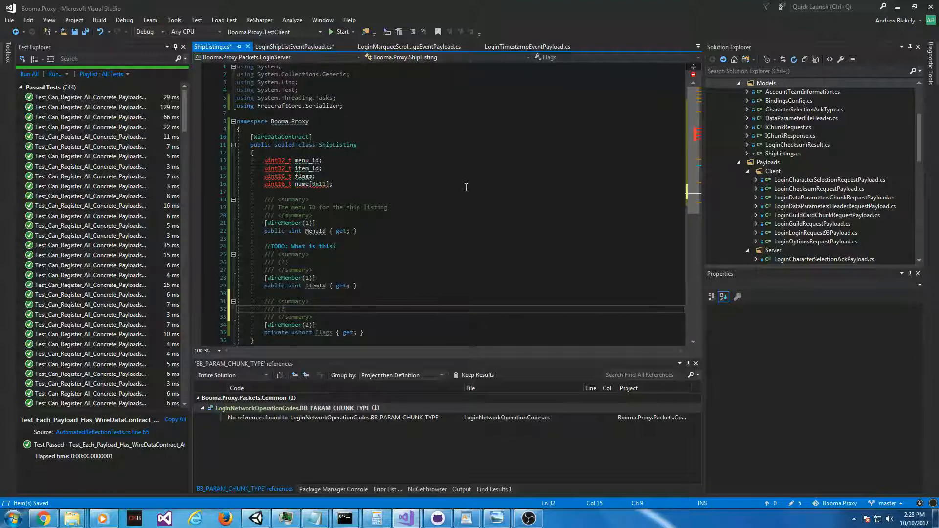
{"action": "type", "text": "//To"}
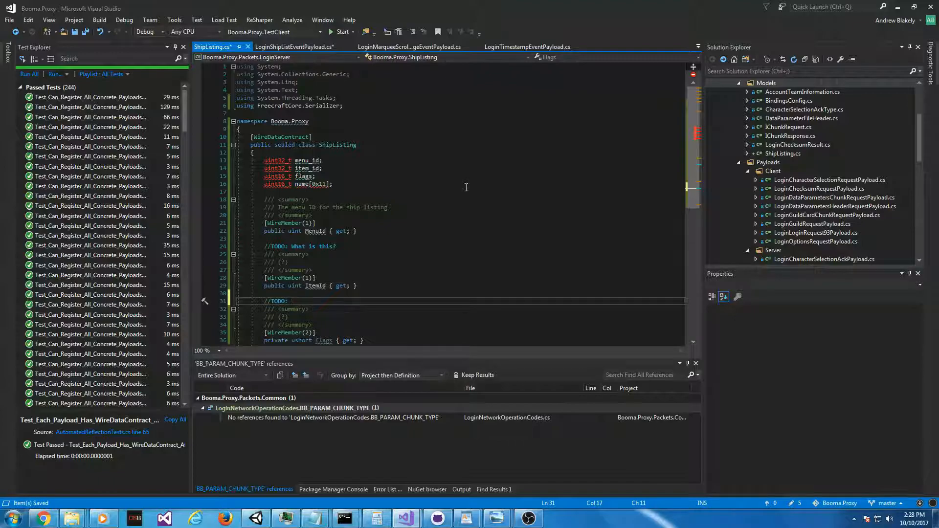
{"action": "type", "text": "What is thiis for?"}
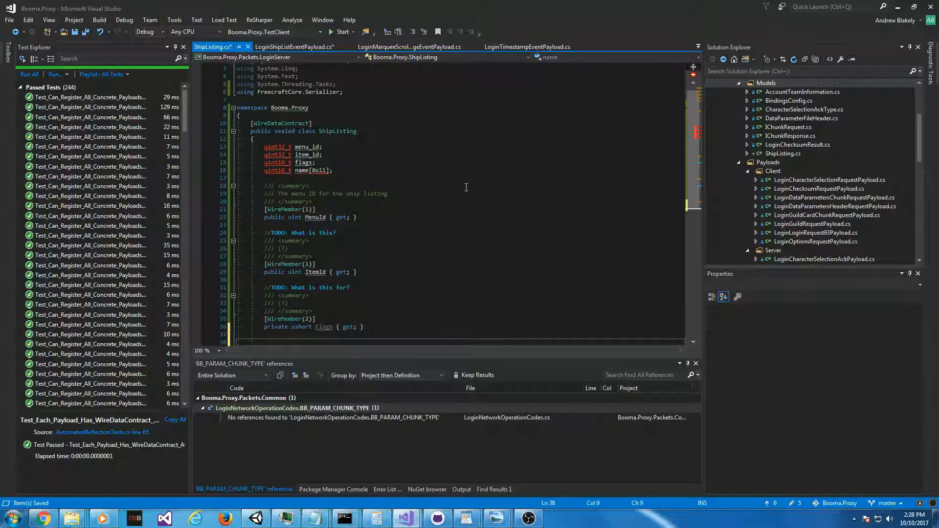
{"action": "type", "text": "public"}
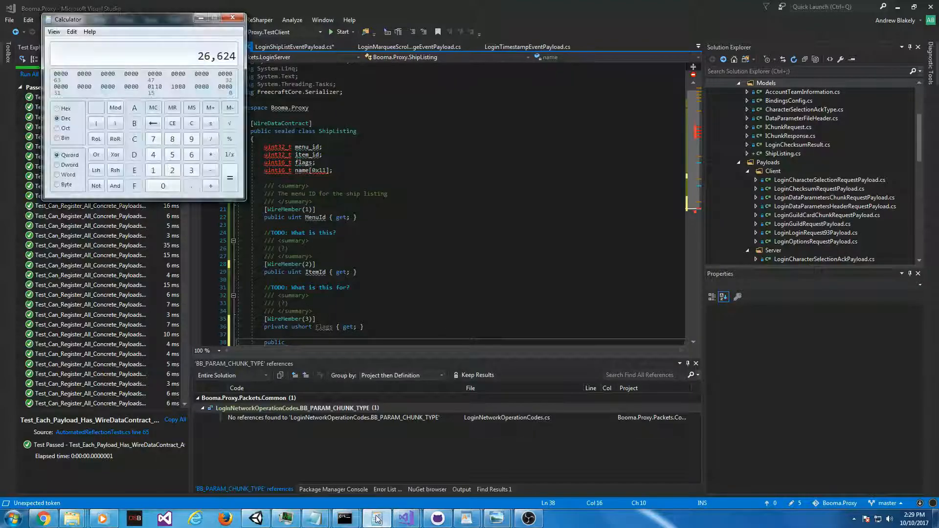
Step: Enter 17 in Calculator and minimize it to return to the code
{"action": "left_click", "coordinate": [191, 124]}
{"action": "type", "text": "17"}
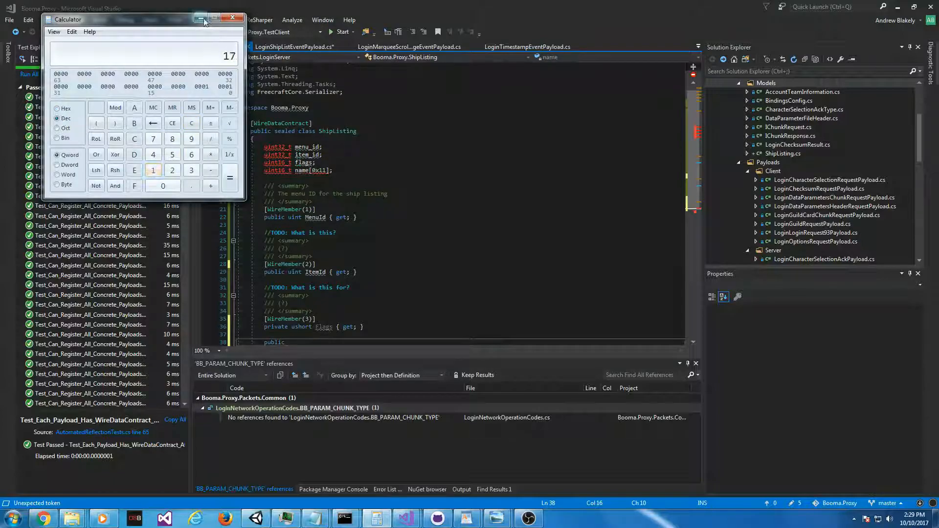
{"action": "left_click", "coordinate": [231, 18]}
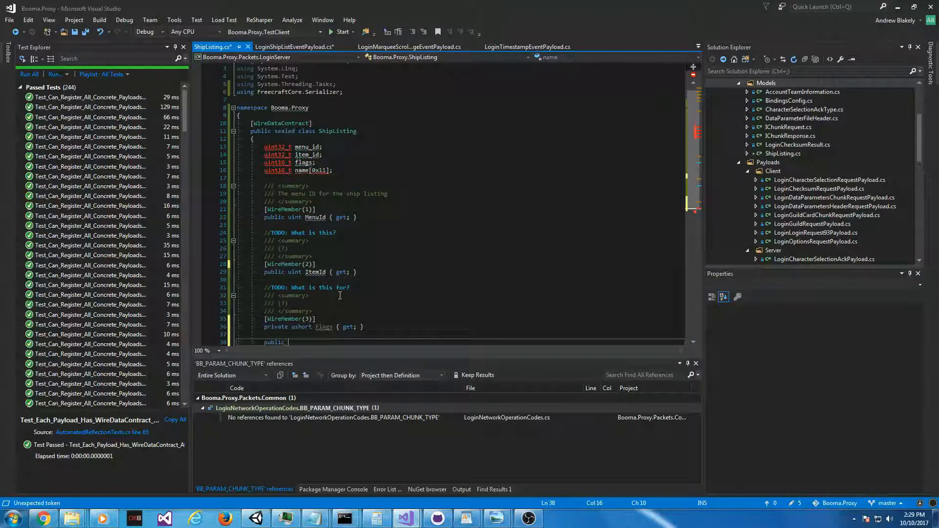
Step: Add a ShipName string property as WireMember(4), UTF-16 encoded, KnownSize 17, with a summary, and begin a class summary
{"action": "type", "text": "Ship"}
{"action": "type", "text": "/// "}
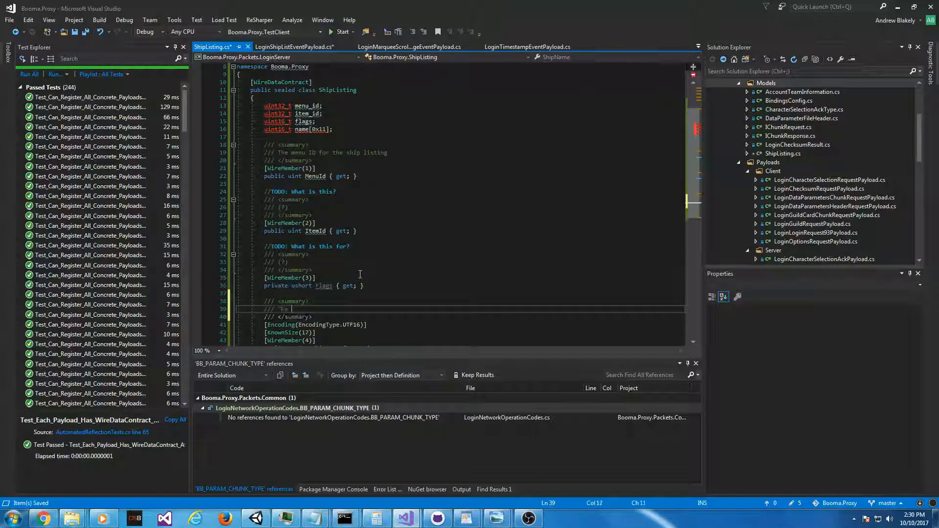
{"action": "type", "text": "The ship name"}
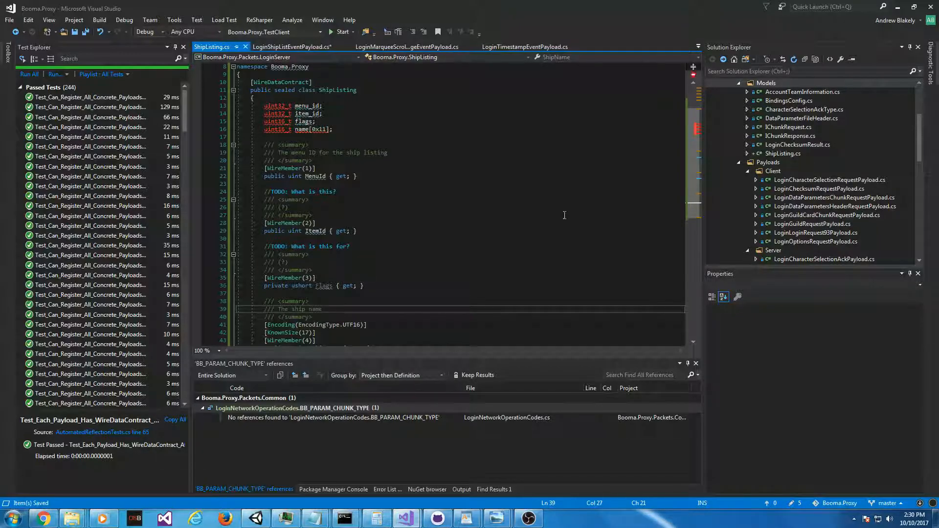
{"action": "left_click_drag", "start_coordinate": [281, 106], "coordinate": [332, 129]}
{"action": "type", "text": "///"}
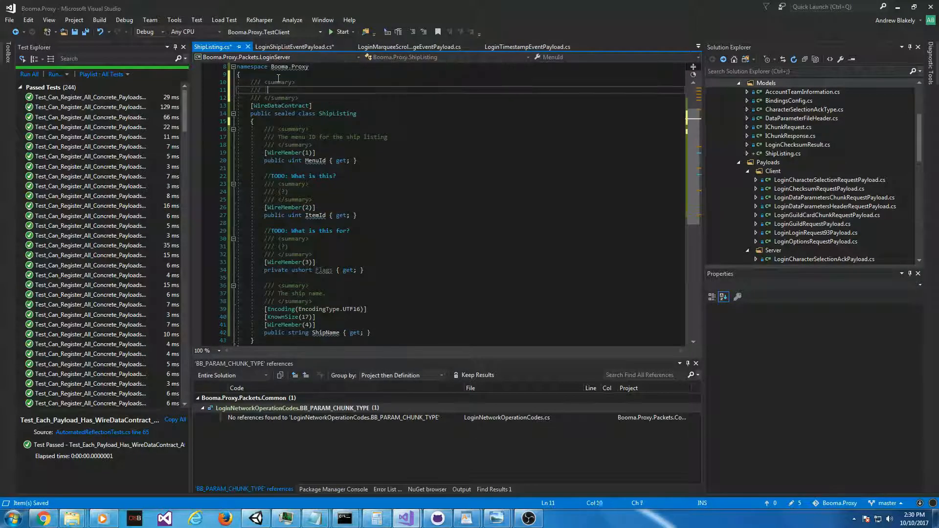
{"action": "type", "text": "A ship"}
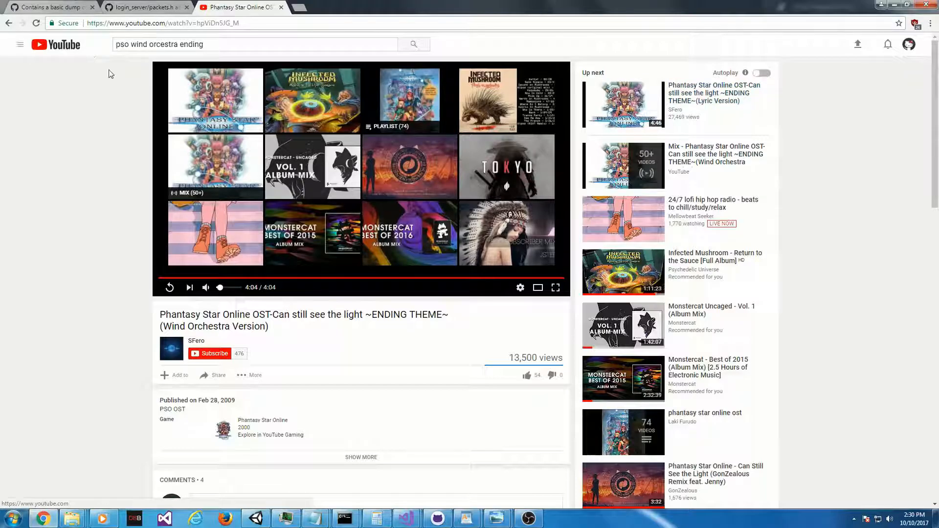
Step: Revise the YouTube search to 'pso wind orcestra' and play a result
{"action": "double_click", "coordinate": [188, 44]}
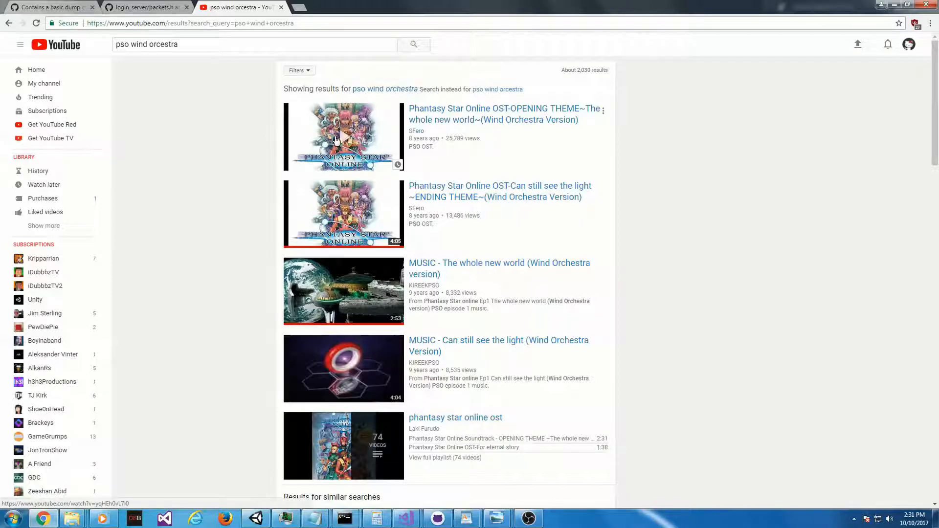
{"action": "left_click", "coordinate": [344, 136]}
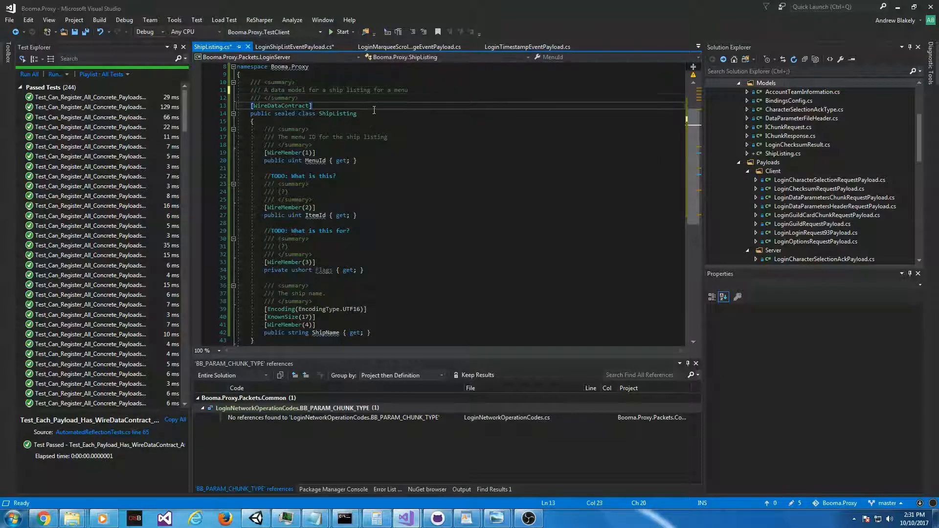
Step: Make the ShipListing constructor private with a '//Serializer ctor' comment and save the file
{"action": "double_click", "coordinate": [337, 113]}
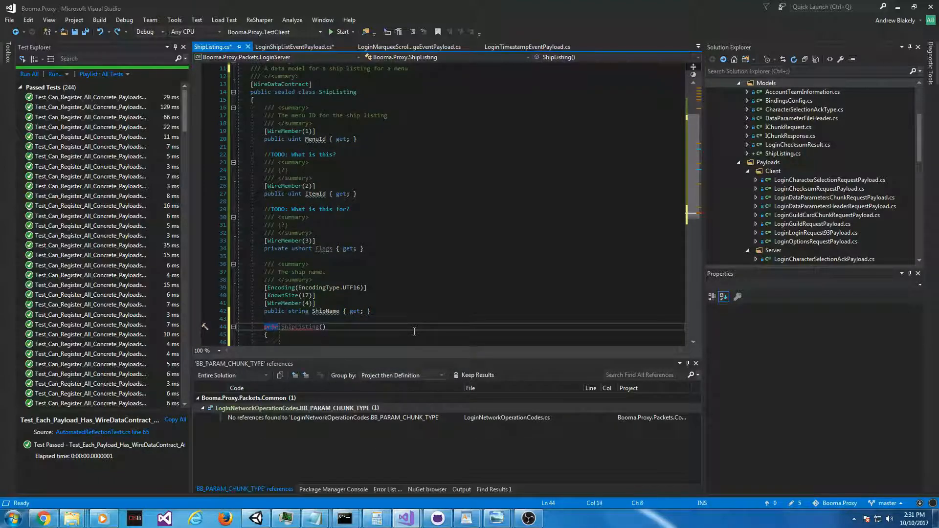
{"action": "type", "text": "//Serializer ctor"}
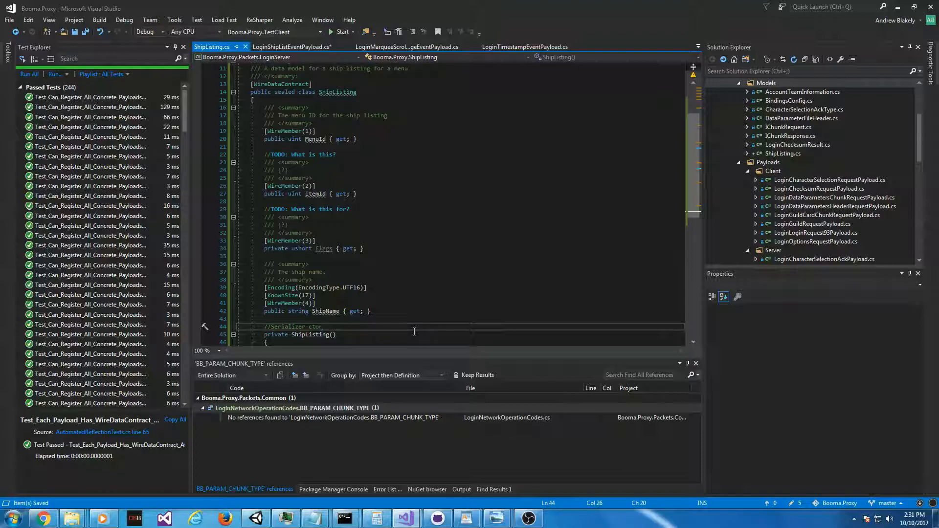
{"action": "key", "text": "ctrl+tab"}
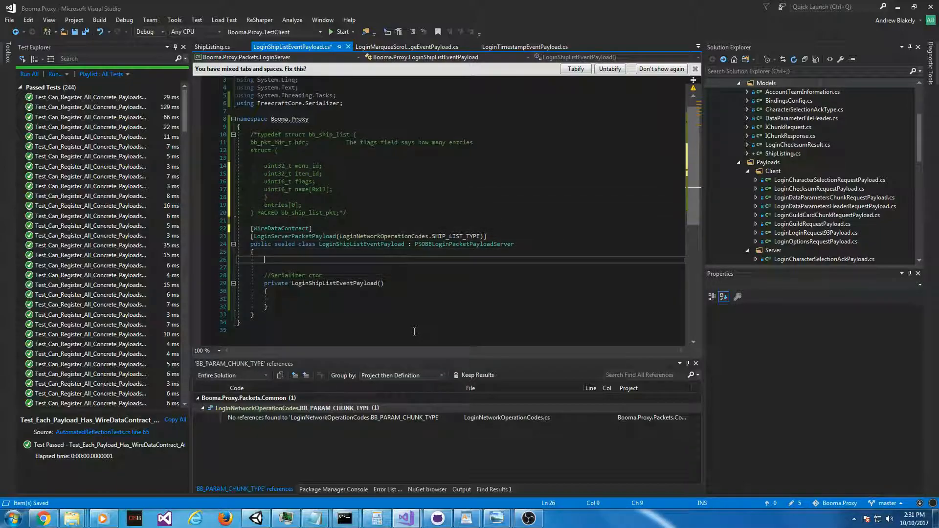
Step: Add a private ShipListing[] Ships property as WireMember(1) and a public IEnumerable<ShipListing> Ships accessor
{"action": "type", "text": "private ShipListing["}
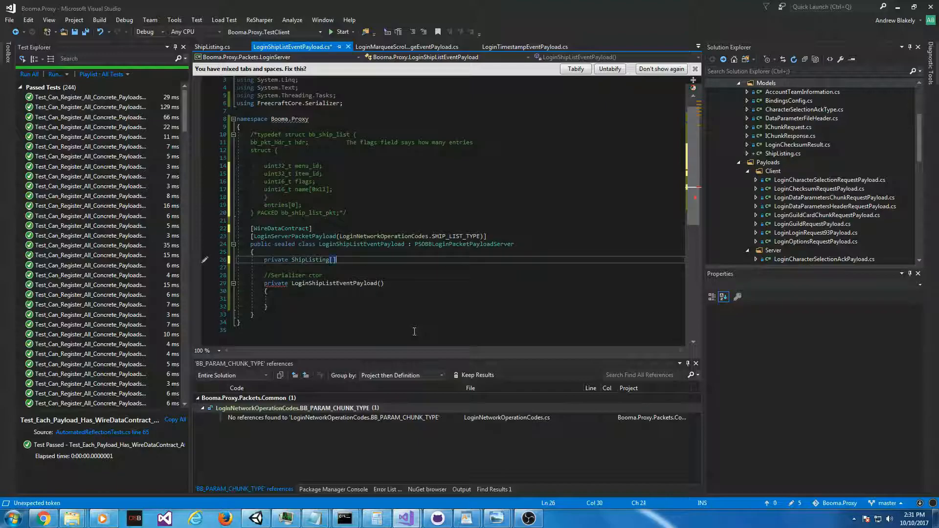
{"action": "type", "text": "Ships"}
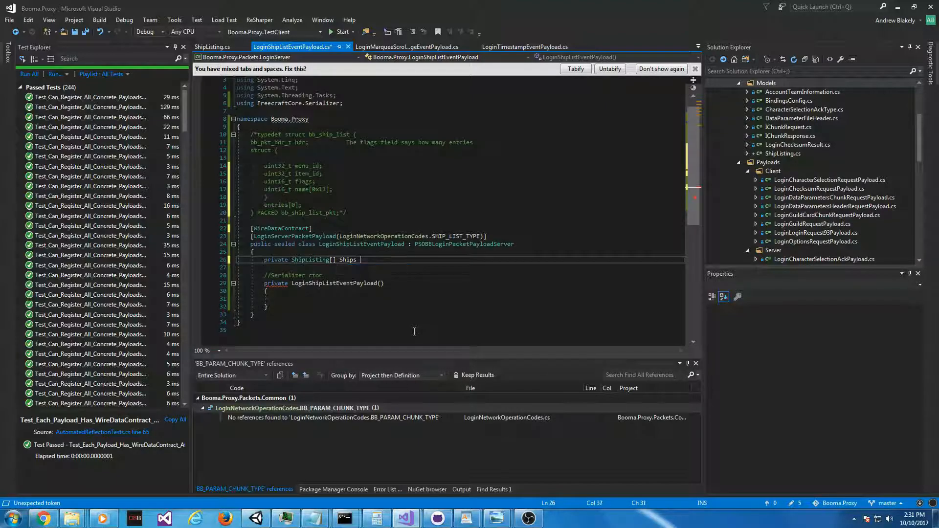
{"action": "type", "text": "{ get; }"}
{"action": "type", "text": "[WireMember(1)]"}
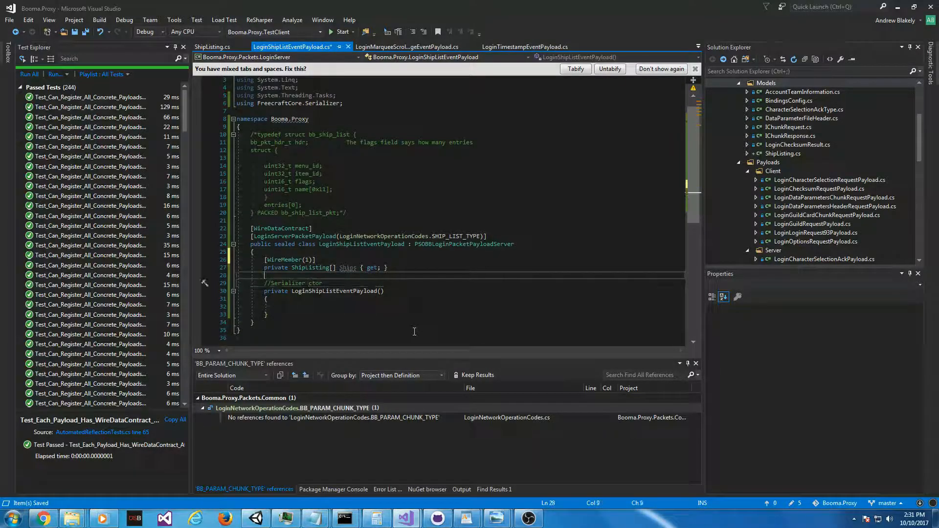
{"action": "key", "text": "enter"}
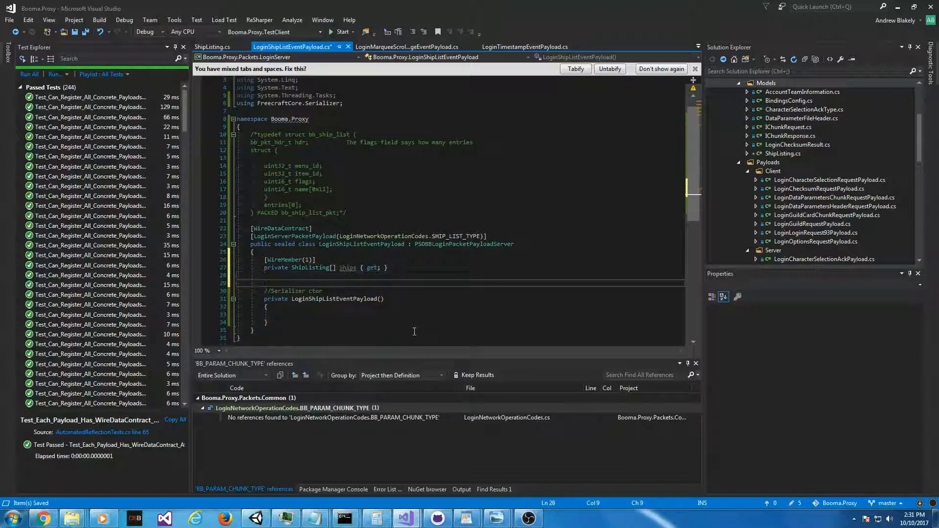
{"action": "type", "text": "public"}
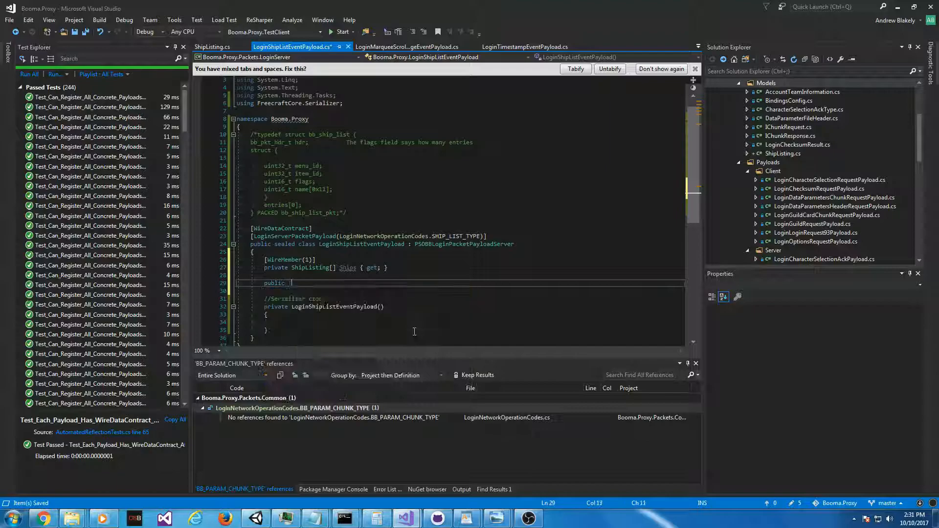
{"action": "type", "text": "IEnumerable<ShipListing>"}
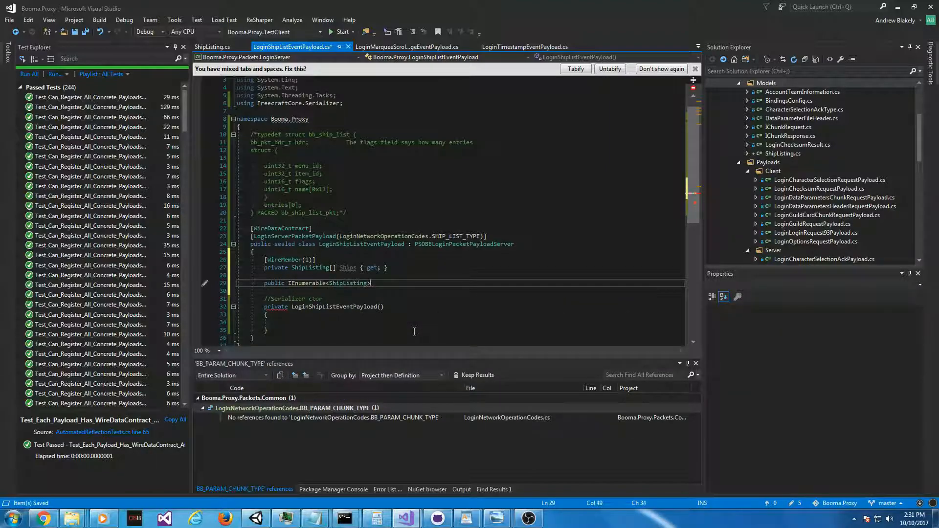
{"action": "type", "text": "Ships"}
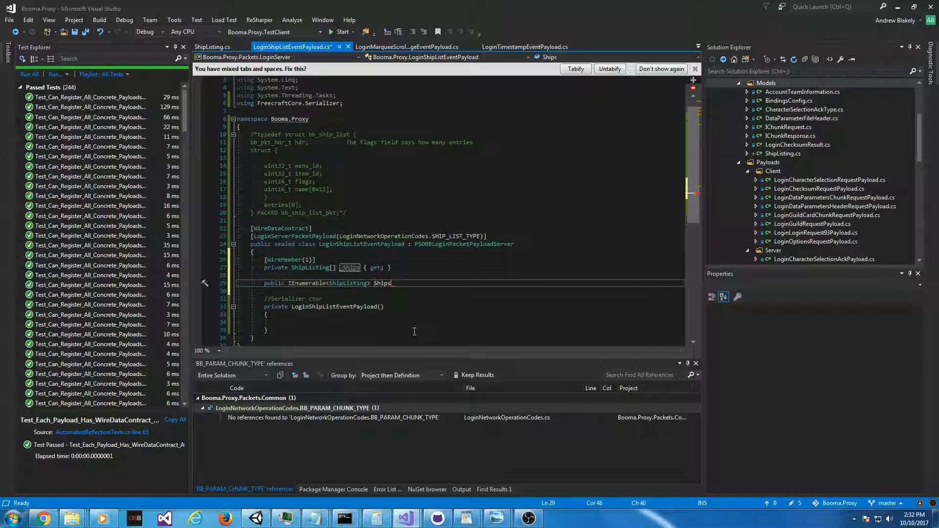
Step: Rename the backing field to _Ships, point Ships => _Ships, and document both with summary comments
{"action": "double_click", "coordinate": [382, 283]}
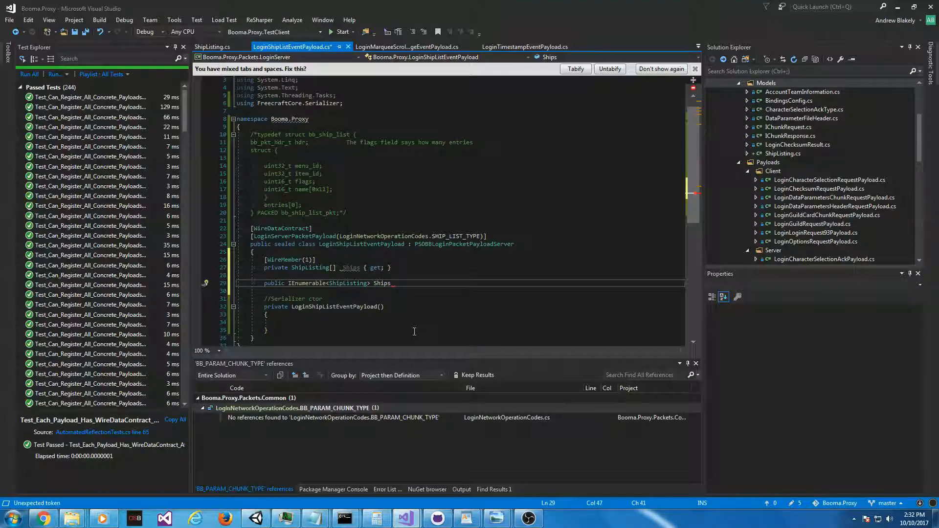
{"action": "type", "text": "=> _Ships;"}
{"action": "type", "text": "///"}
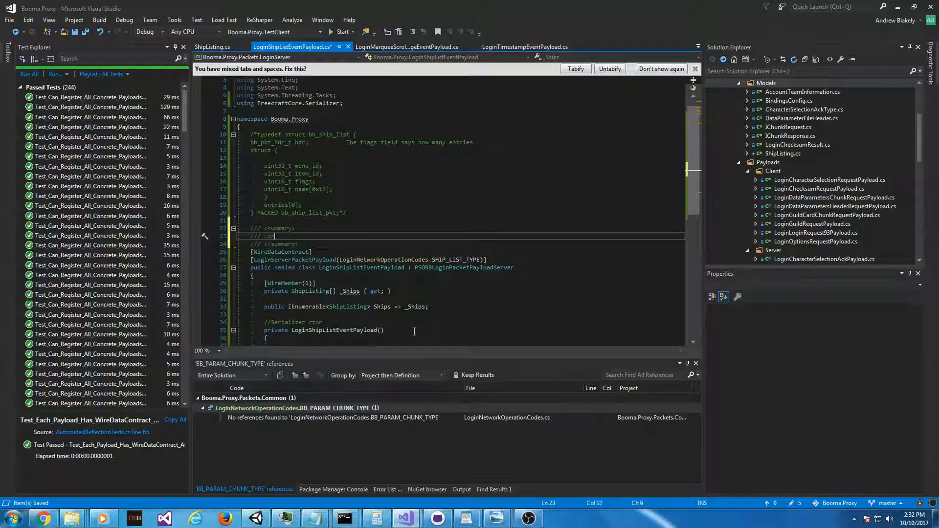
{"action": "type", "text": "Contains the ship llist for menu rendering."}
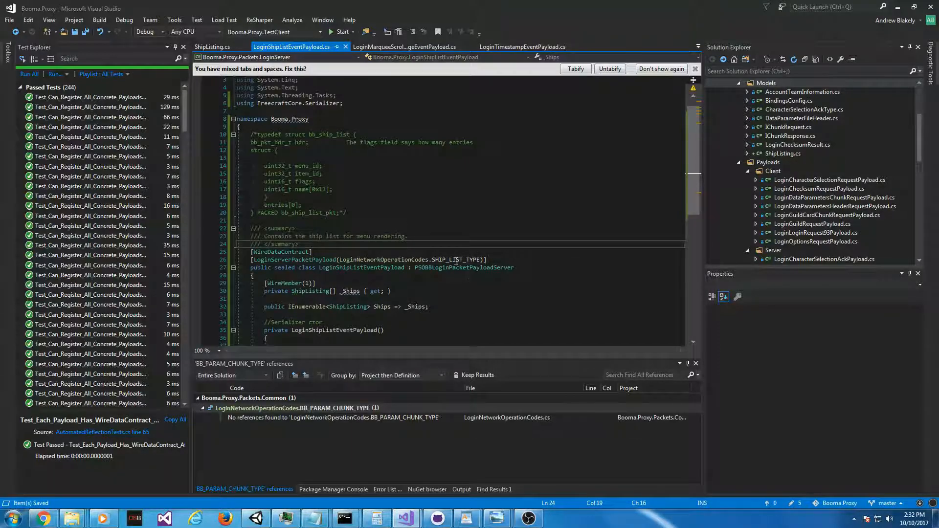
{"action": "type", "text": "/// <summary>"}
{"action": "type", "text": "/// The ship menu models."}
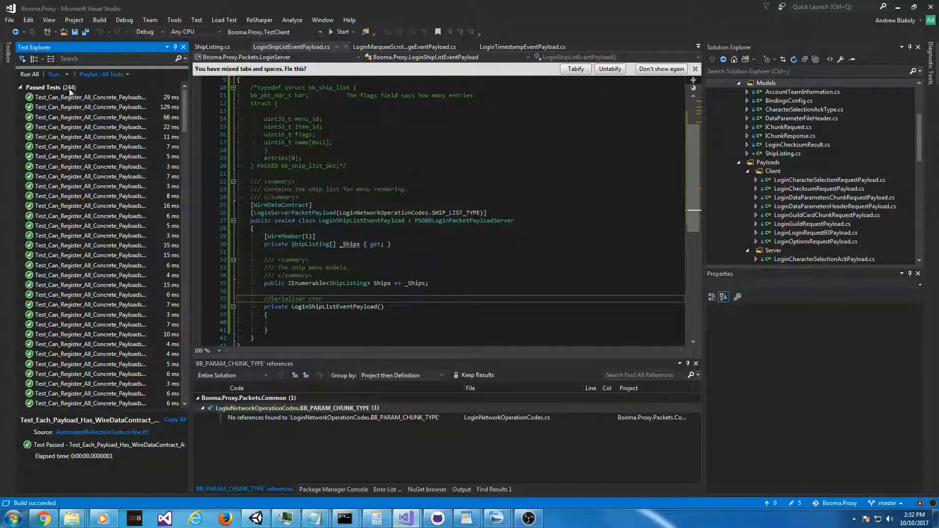
Step: Run all 250 unit tests in Test Explorer and review the _Ships field and base payload class
{"action": "left_click", "coordinate": [29, 74]}
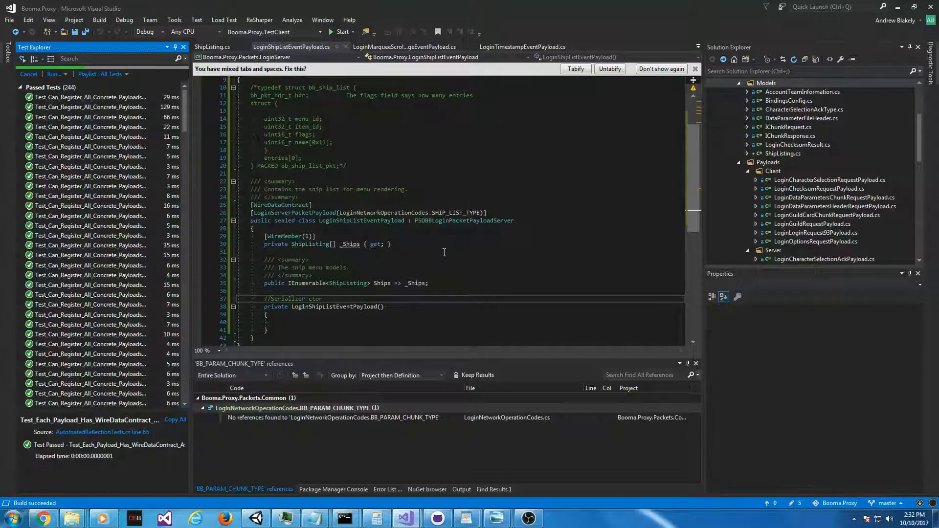
{"action": "left_click", "coordinate": [57, 74]}
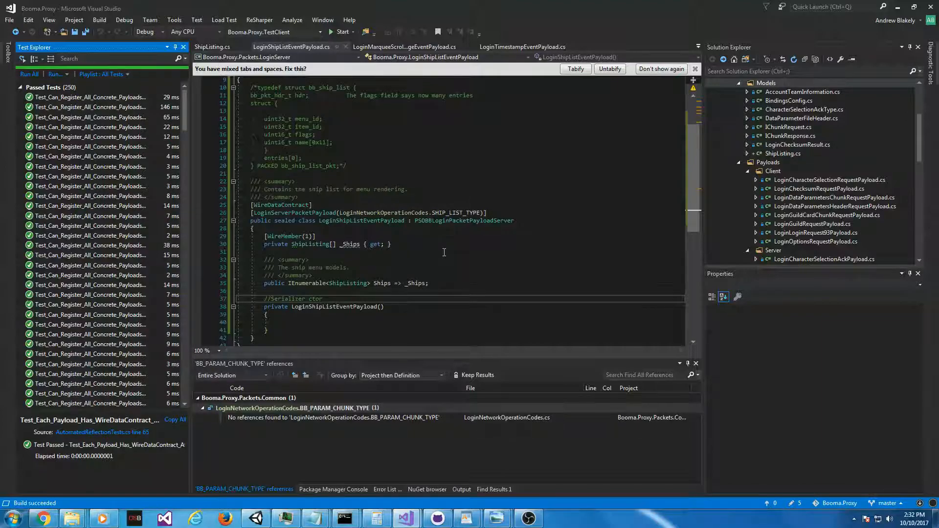
{"action": "double_click", "coordinate": [351, 243]}
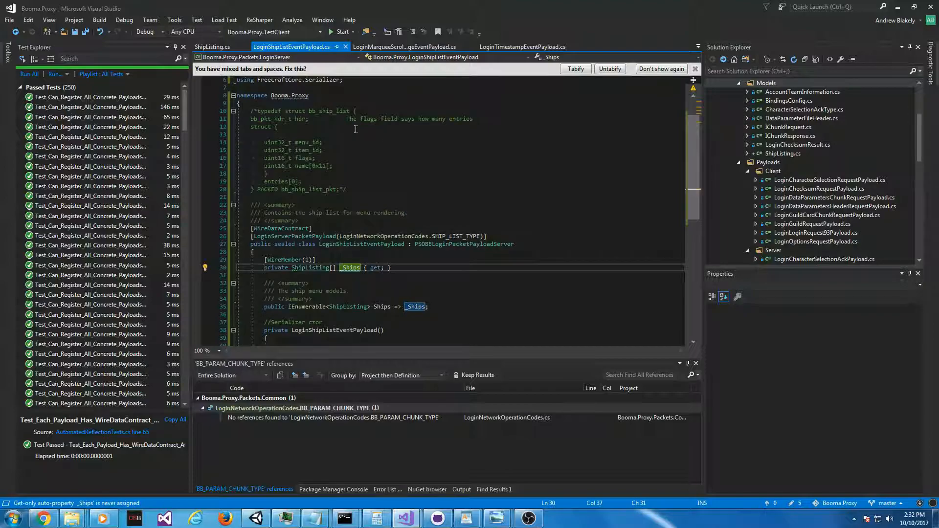
{"action": "left_click_drag", "start_coordinate": [346, 118], "coordinate": [473, 119]}
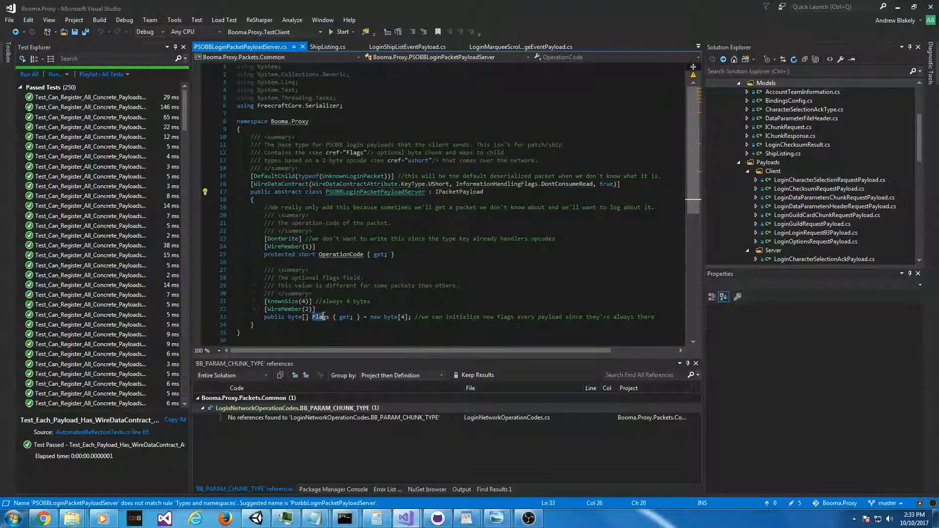
Step: Inspect the Flags property in PSOBBLoginPacketPayloadServer.cs and navigate back to the previous location
{"action": "double_click", "coordinate": [321, 316]}
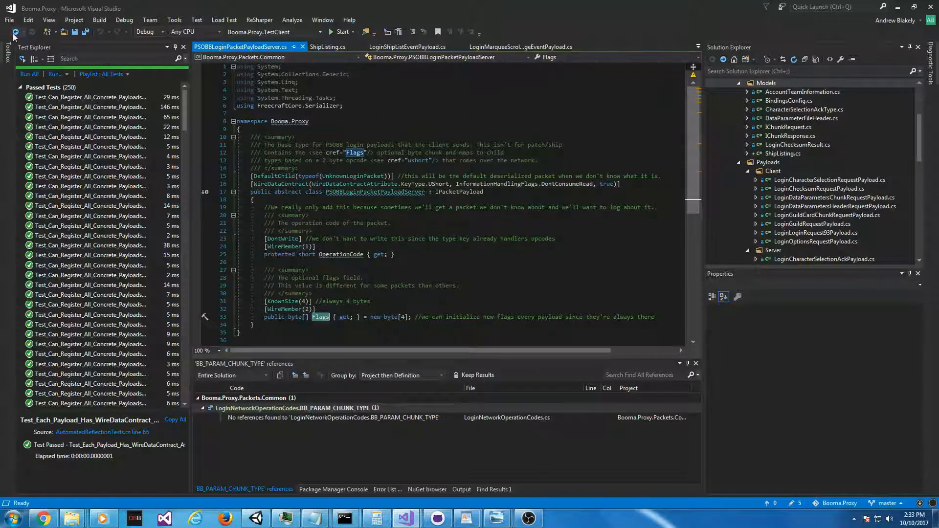
{"action": "mouse_move", "coordinate": [13, 31]}
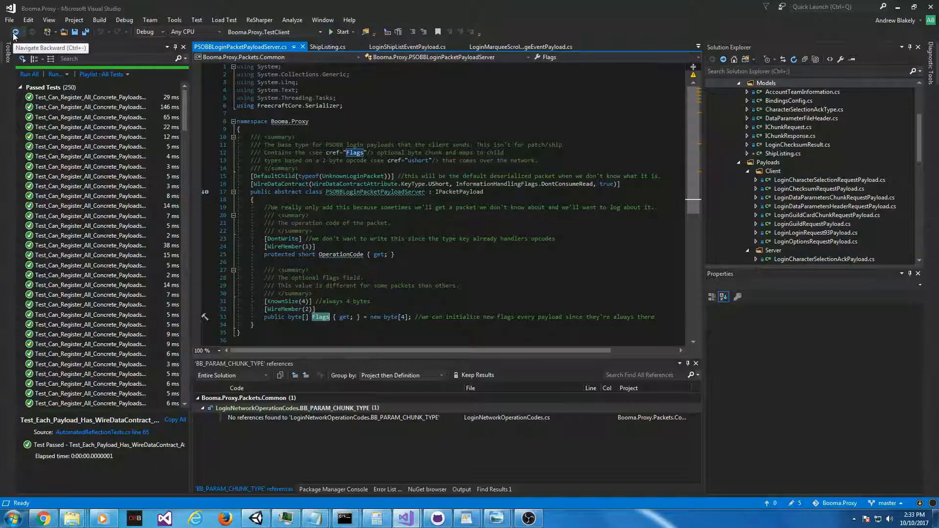
{"action": "left_click", "coordinate": [409, 47]}
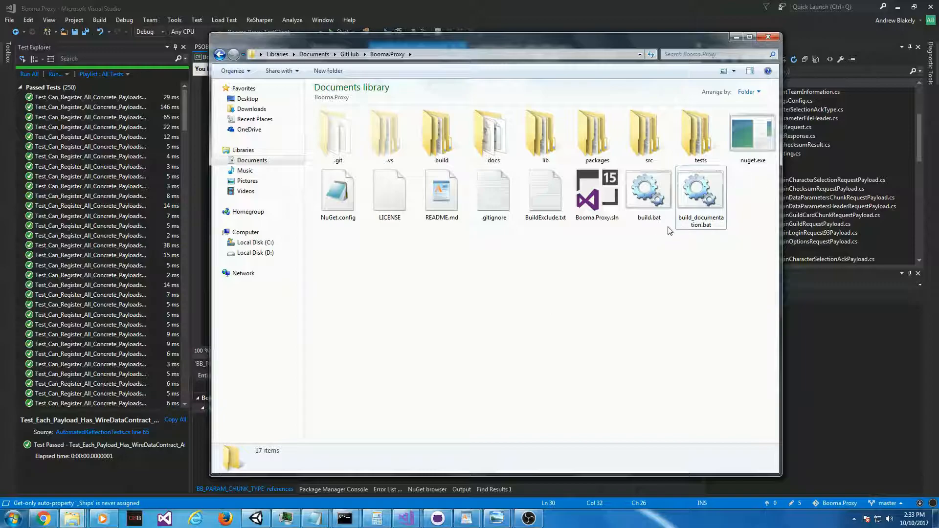
Step: Run build_documentation.bat from the Booma.Proxy folder, then switch to the YouTube video
{"action": "double_click", "coordinate": [700, 189]}
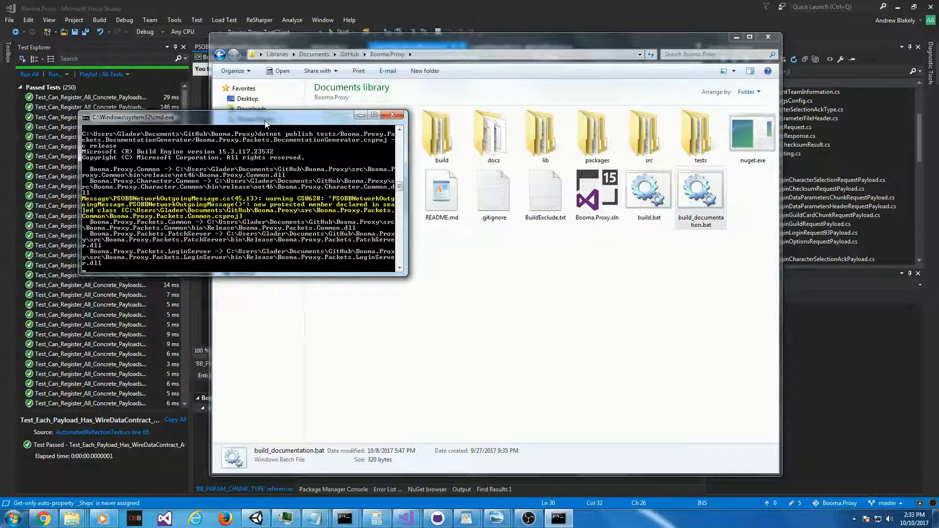
{"action": "left_click", "coordinate": [41, 519]}
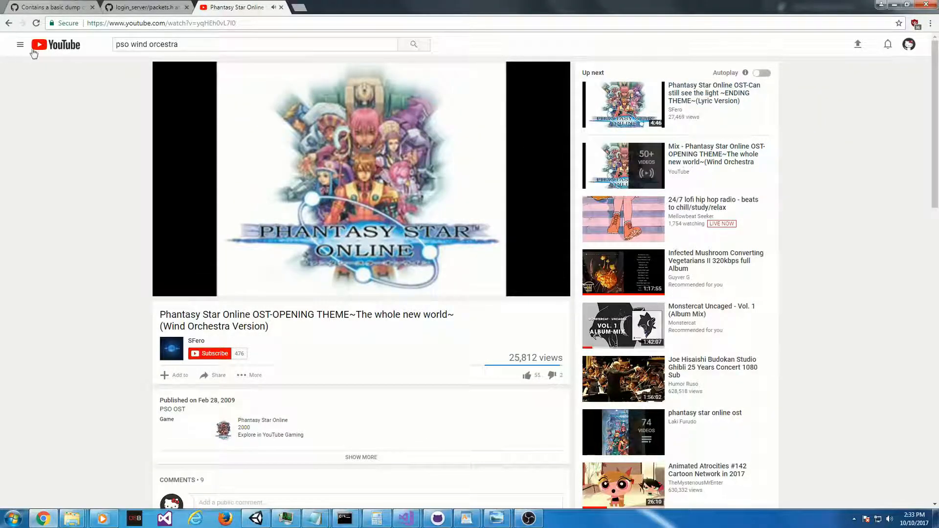
Step: Return to the YouTube results and replace the query with 'phantasy star online'
{"action": "left_click", "coordinate": [9, 22]}
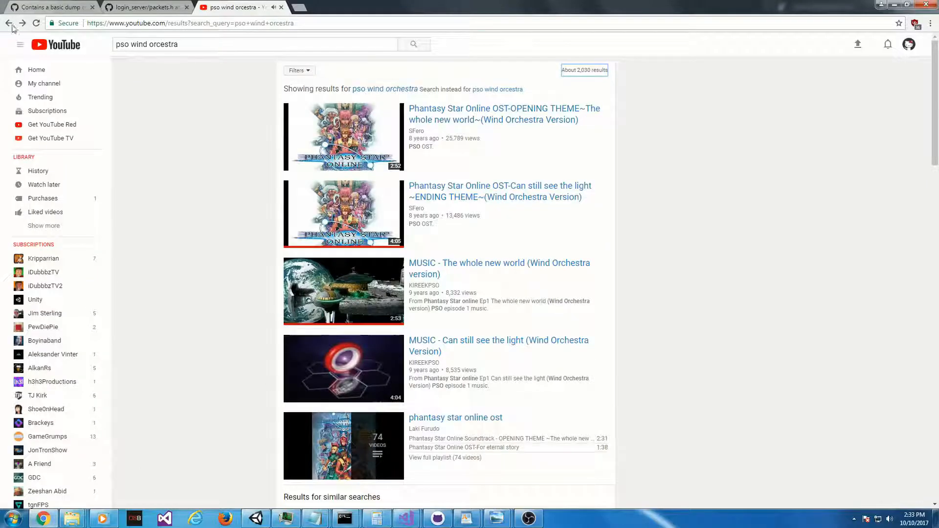
{"action": "scroll", "scroll_direction": "down", "scroll_amount": 3}
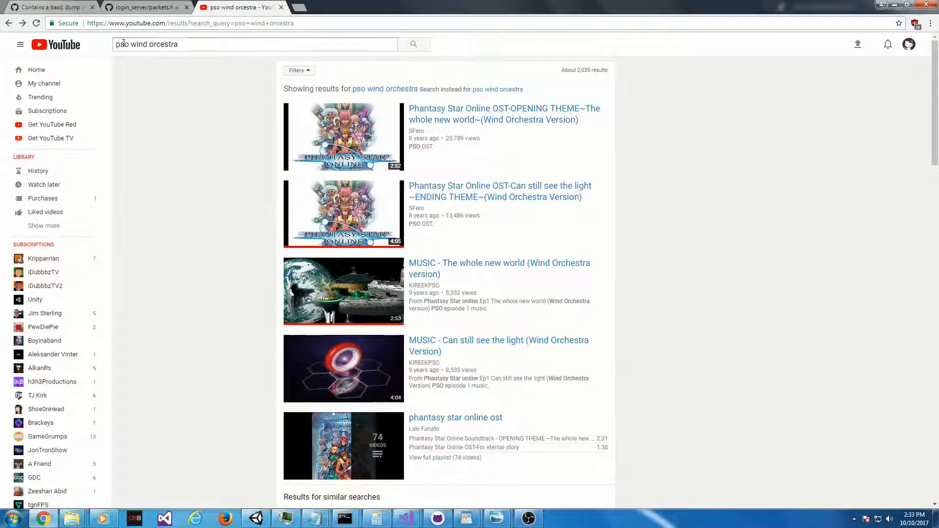
{"action": "double_click", "coordinate": [150, 44]}
{"action": "type", "text": "pso theme"}
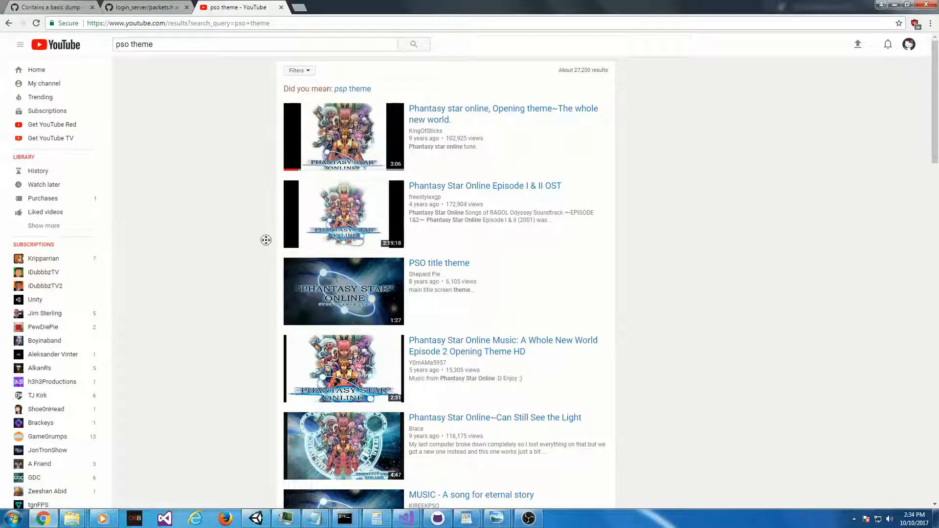
{"action": "scroll", "scroll_direction": "down", "scroll_amount": 3}
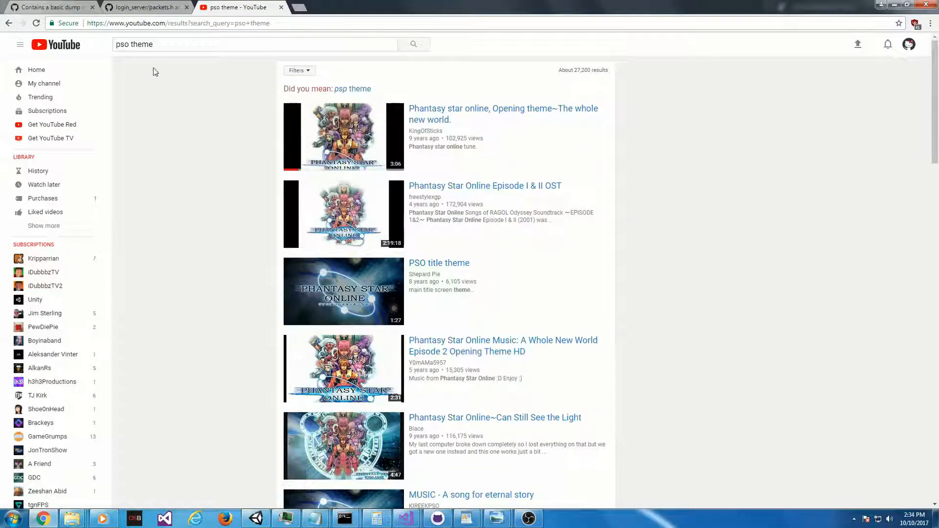
{"action": "left_click", "coordinate": [255, 45]}
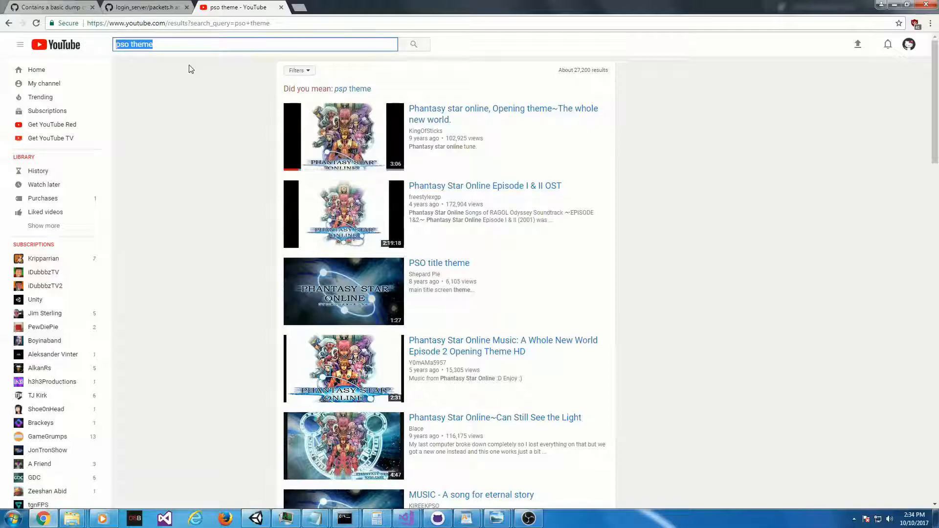
{"action": "type", "text": "phant"}
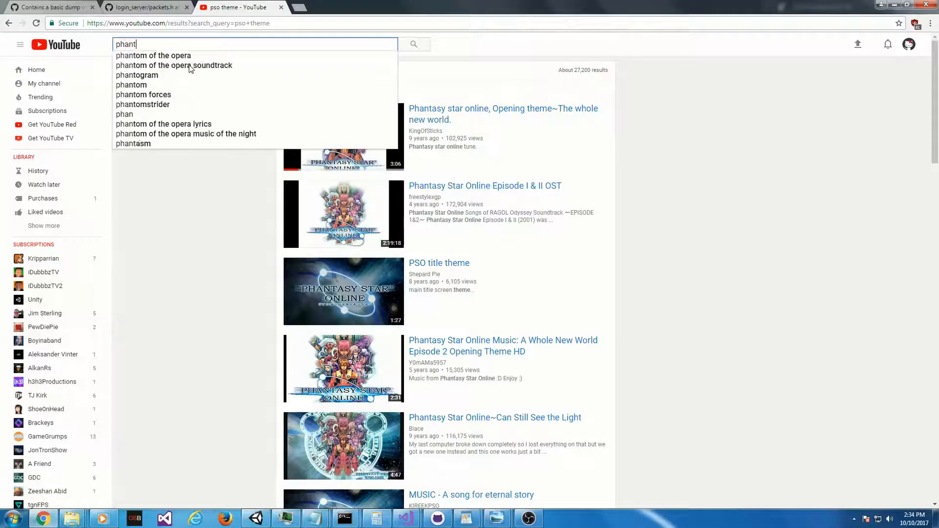
{"action": "type", "text": "phantasy star online"}
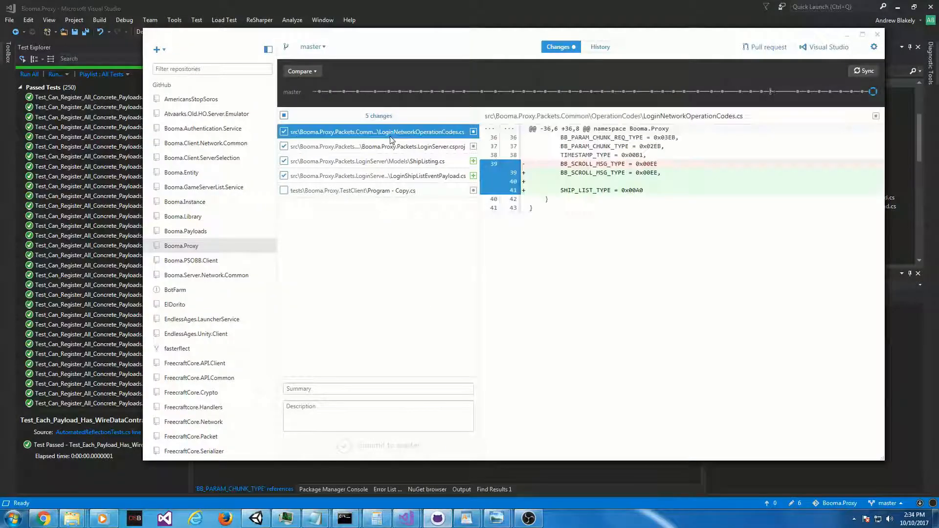
Step: Review the ship list payload diff and enter the commit summary 'implemented A0 ShipList'
{"action": "left_click", "coordinate": [375, 175]}
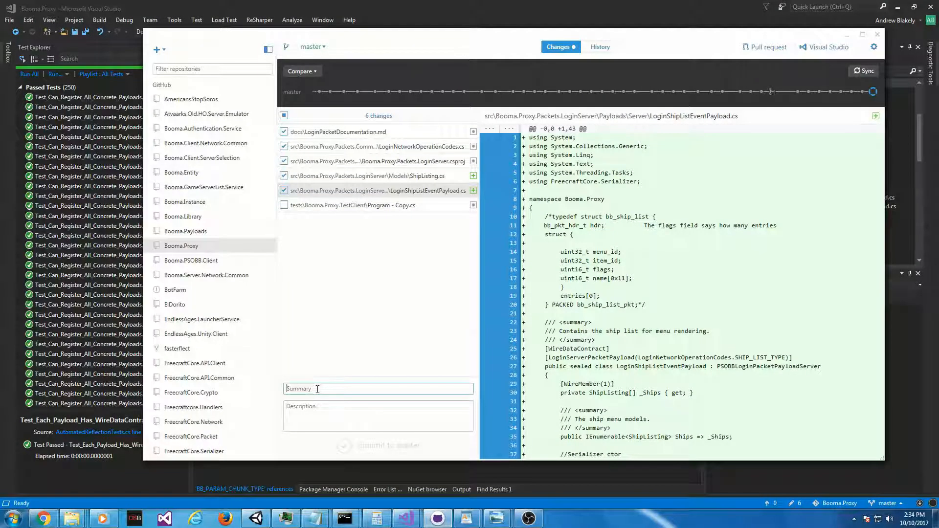
{"action": "type", "text": "implemented A0"}
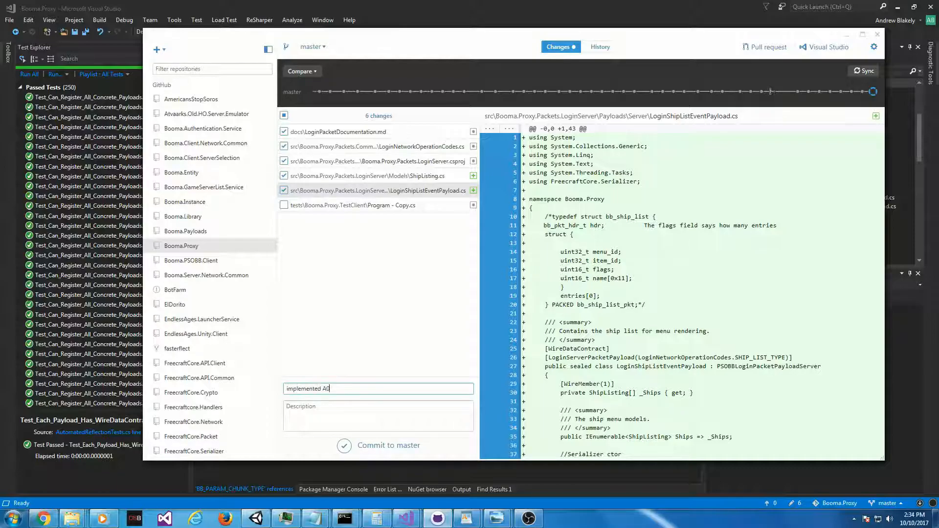
{"action": "type", "text": "ShipList"}
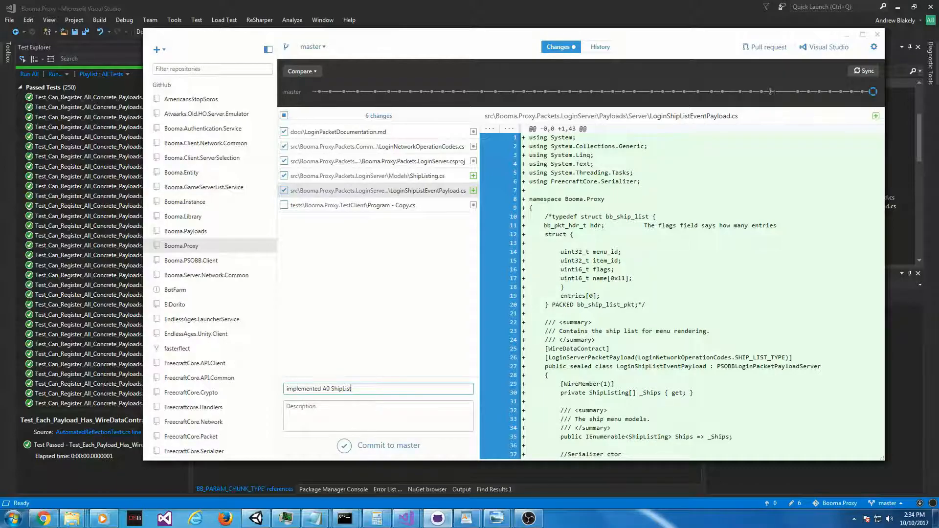
{"action": "type", "text": "Right now it's not fully c"}
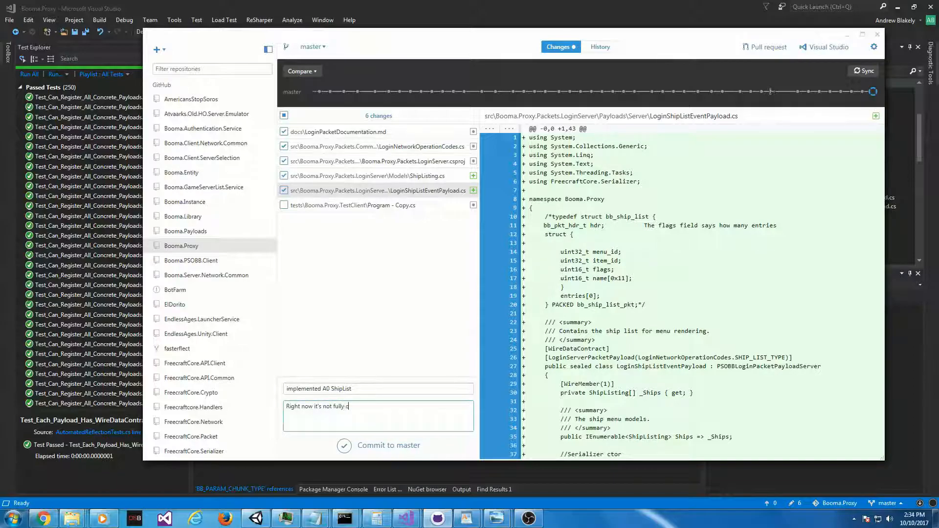
Step: Add a description noting the work is incomplete because Flags contains the length with no way to deal with that
{"action": "type", "text": "omplete."}
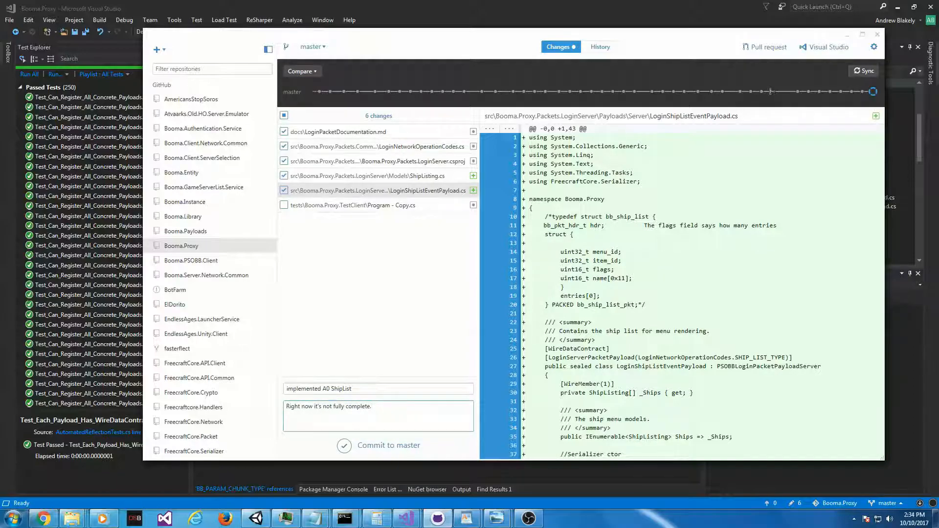
{"action": "type", "text": "Flags contains"}
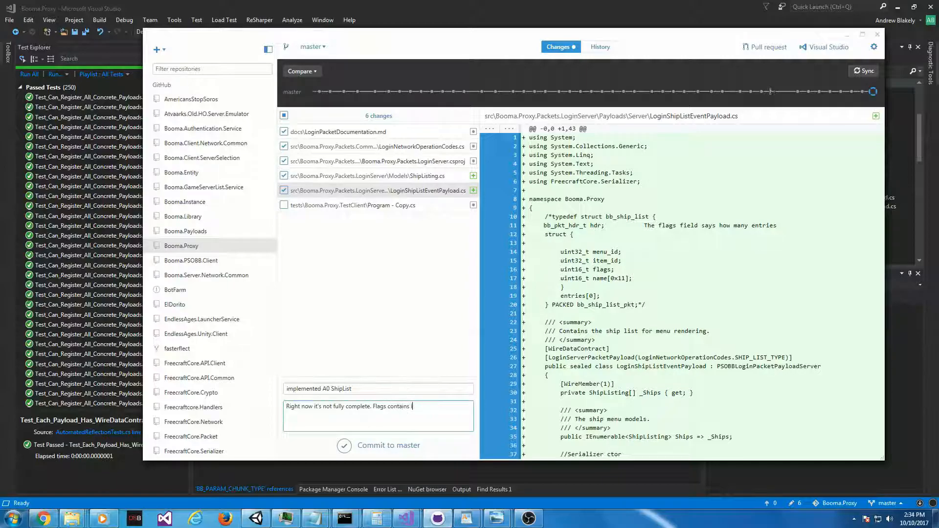
{"action": "type", "text": "length, no way for serializer to"}
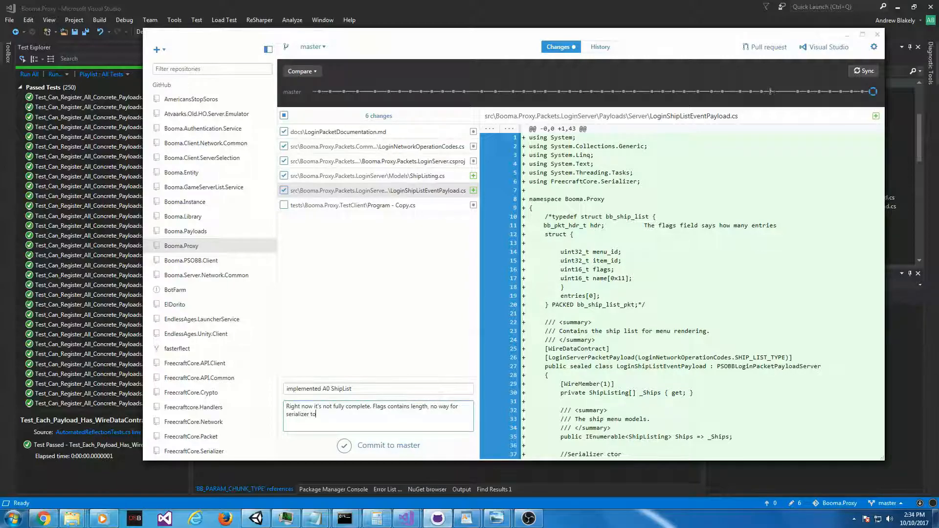
{"action": "type", "text": "deal with that"}
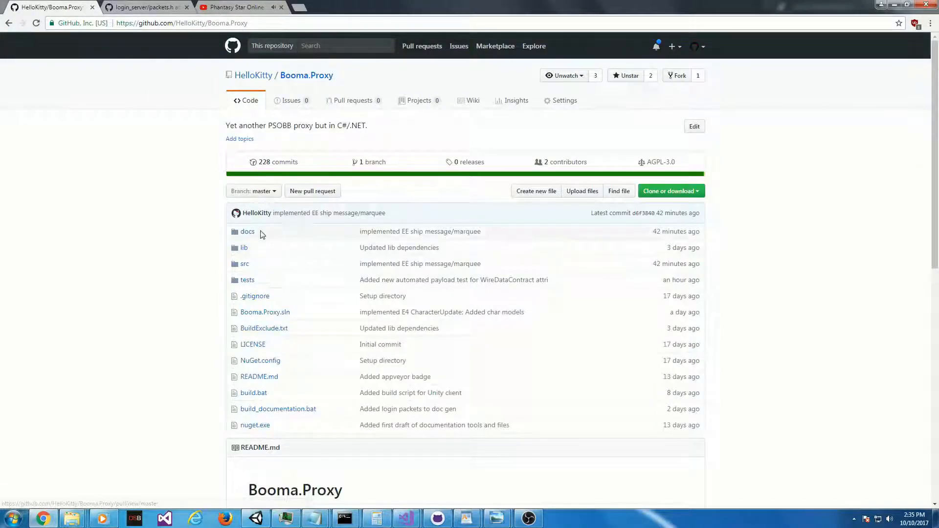
Step: Browse to docs/LoginPacketDocumentation.md on GitHub and find the SHIP_LIST_TYPE entry
{"action": "left_click", "coordinate": [246, 231]}
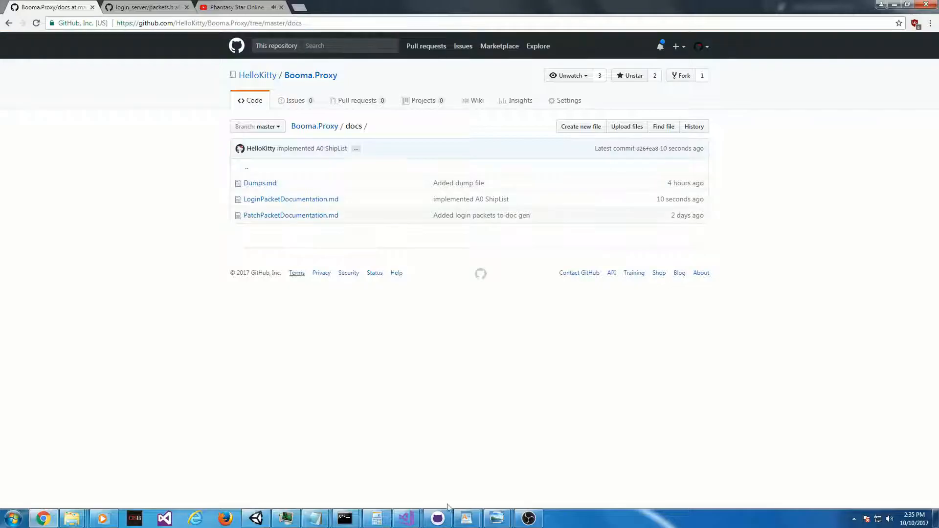
{"action": "mouse_move", "coordinate": [299, 208]}
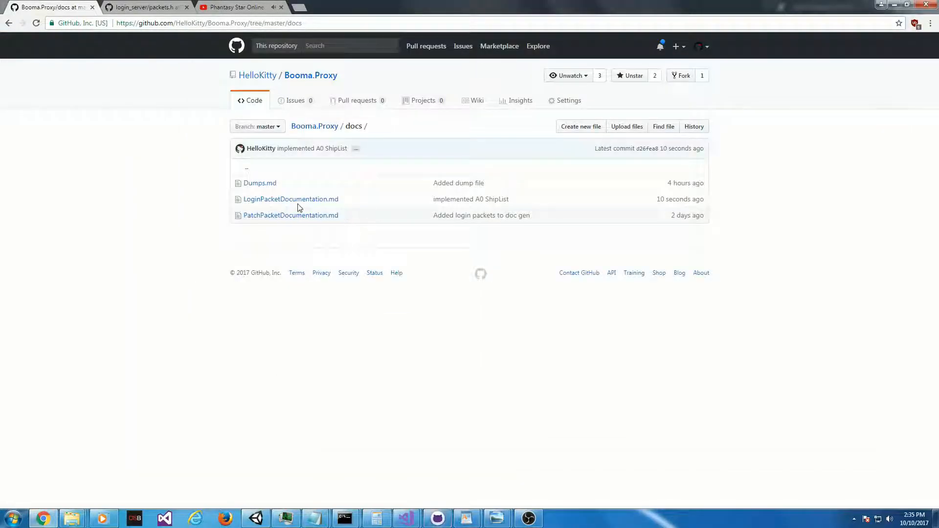
{"action": "left_click", "coordinate": [290, 199]}
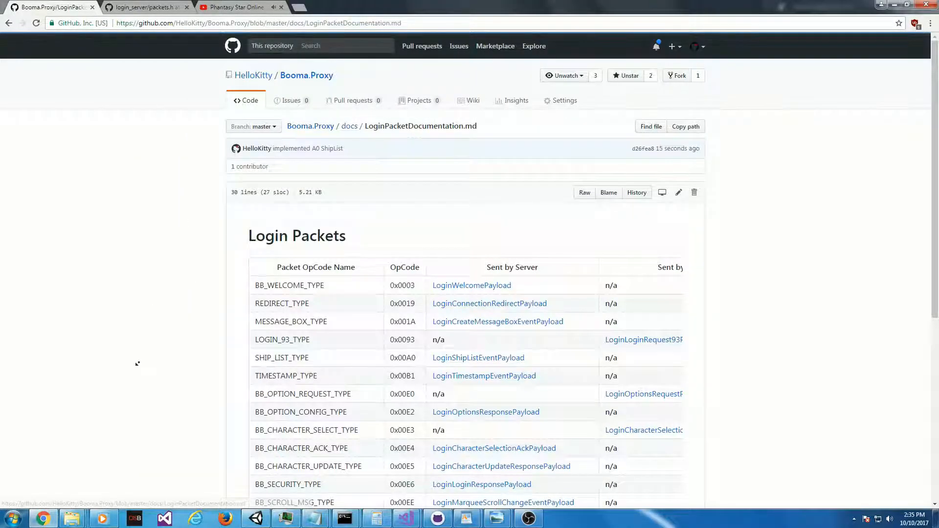
{"action": "scroll", "scroll_direction": "down", "scroll_amount": 3}
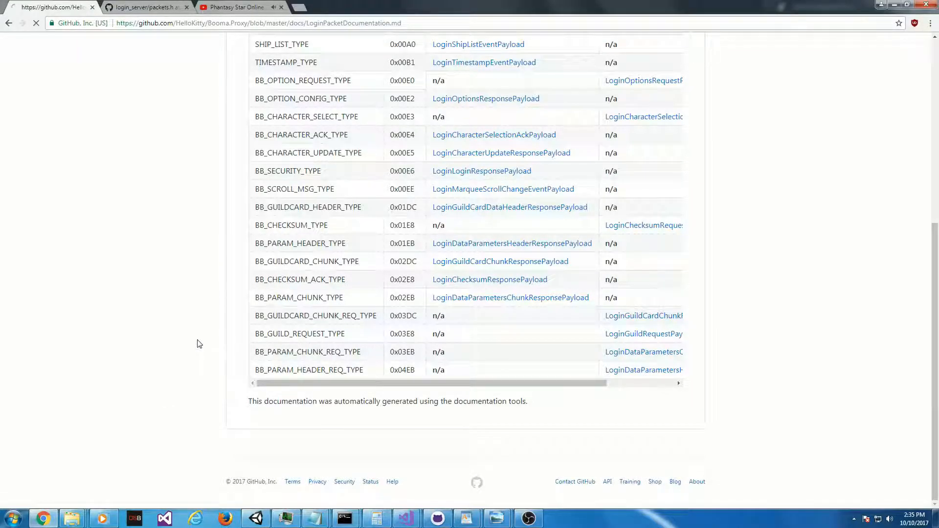
{"action": "type", "text": "shi"}
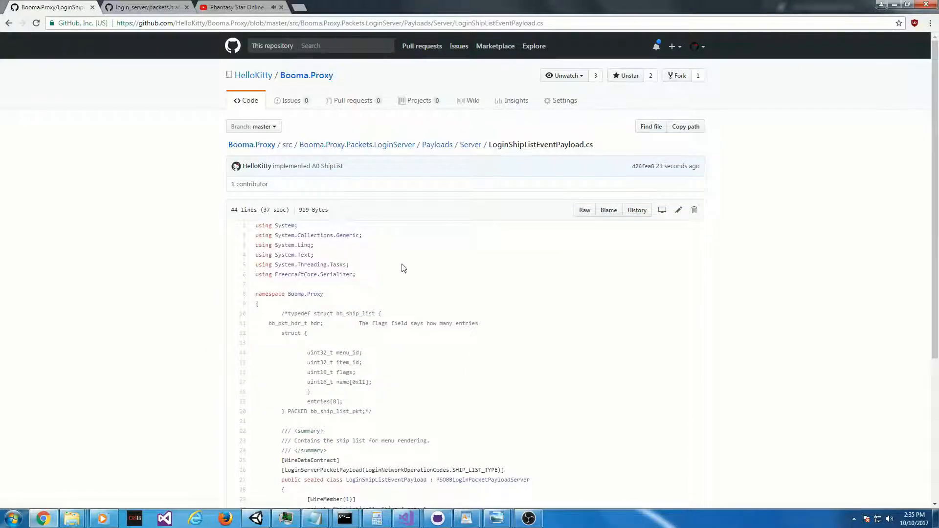
{"action": "scroll", "scroll_direction": "down", "scroll_amount": 3}
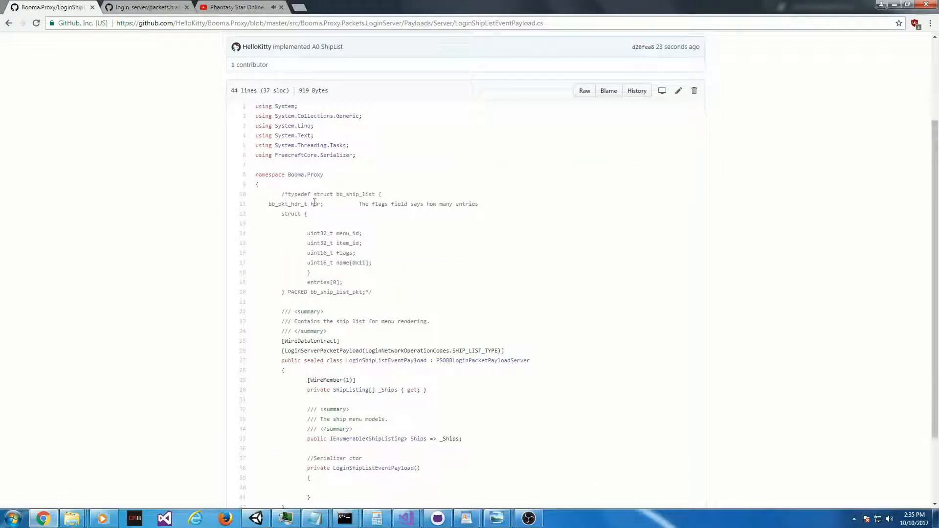
Step: Inspect the LoginShipListEventPayload source and its ShipListing type, then return to the documentation
{"action": "scroll", "scroll_direction": "down", "scroll_amount": 3}
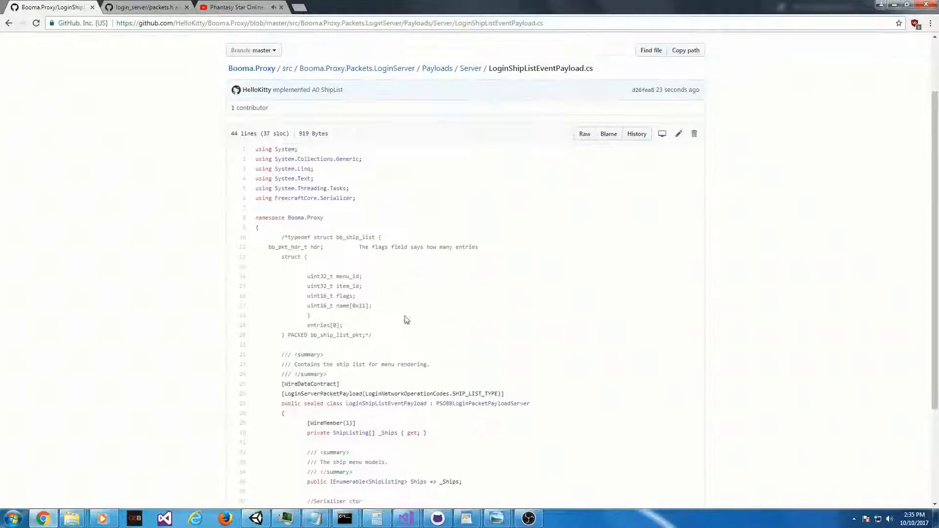
{"action": "double_click", "coordinate": [350, 297]}
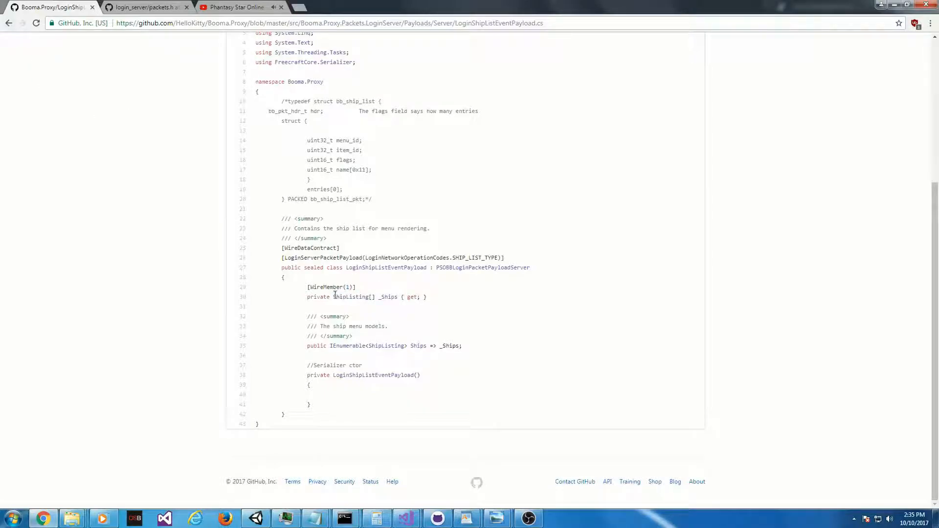
{"action": "double_click", "coordinate": [350, 296]}
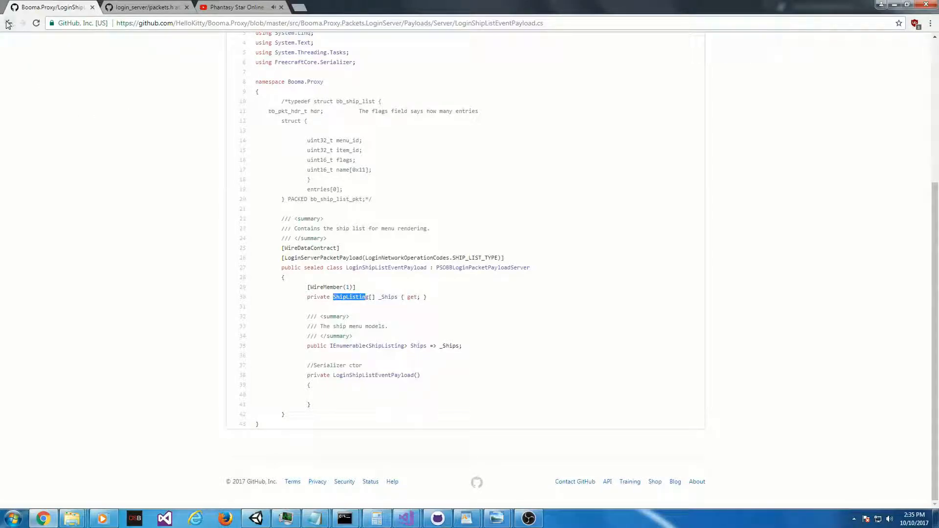
{"action": "left_click", "coordinate": [9, 23]}
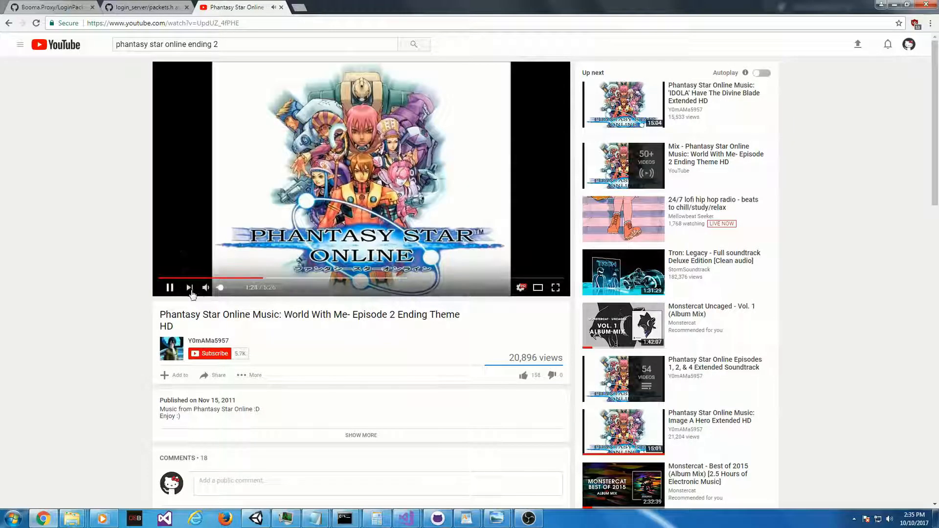
Step: Return to the GitHub tab and go back to the Booma.Proxy docs folder
{"action": "left_click", "coordinate": [48, 7]}
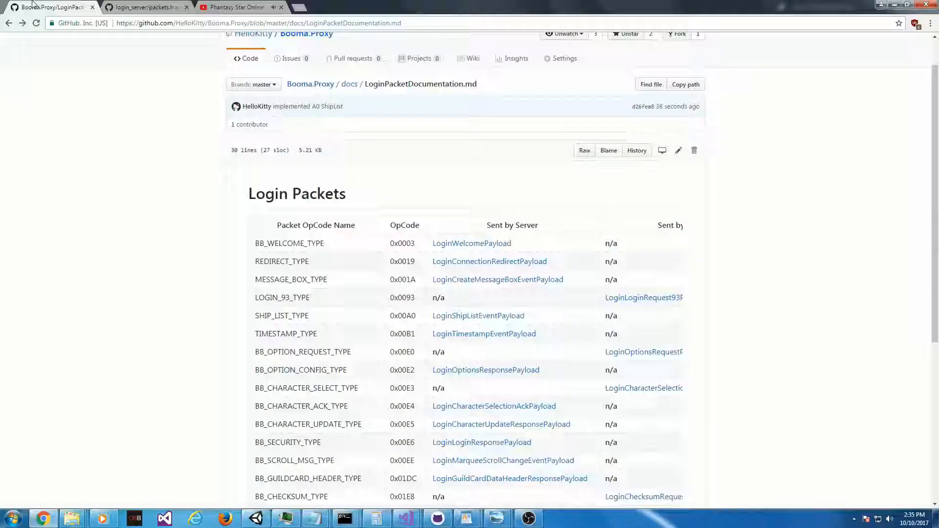
{"action": "left_click", "coordinate": [144, 7]}
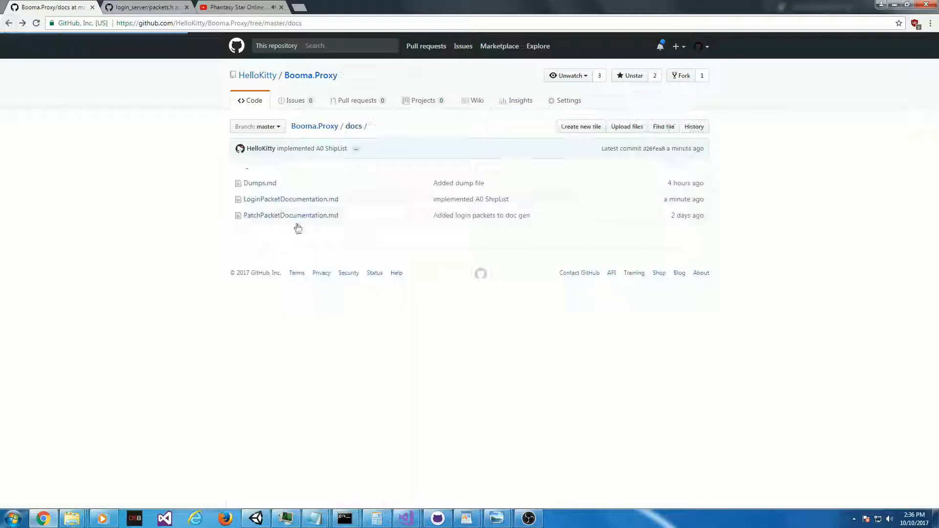
Step: Look over PatchPacketDocumentation.md and return to the docs folder
{"action": "left_click", "coordinate": [291, 216]}
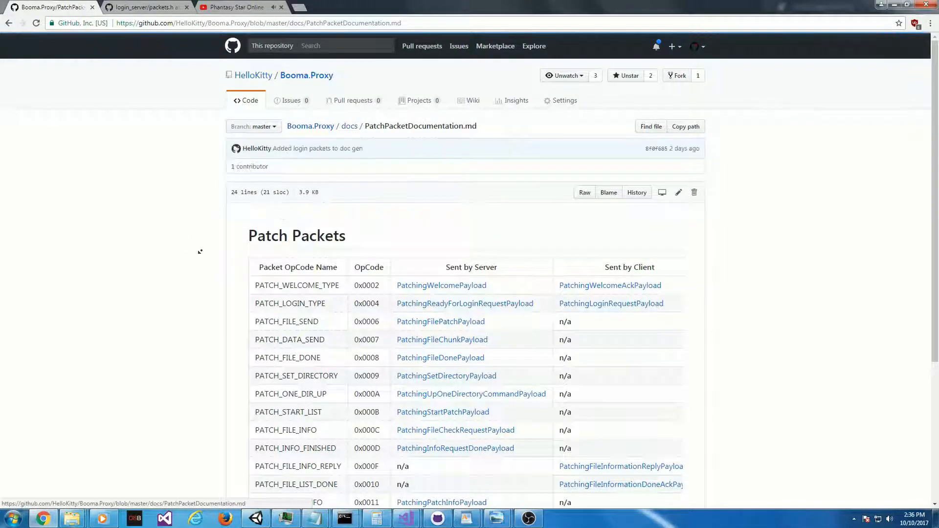
{"action": "scroll", "scroll_direction": "down", "scroll_amount": 3}
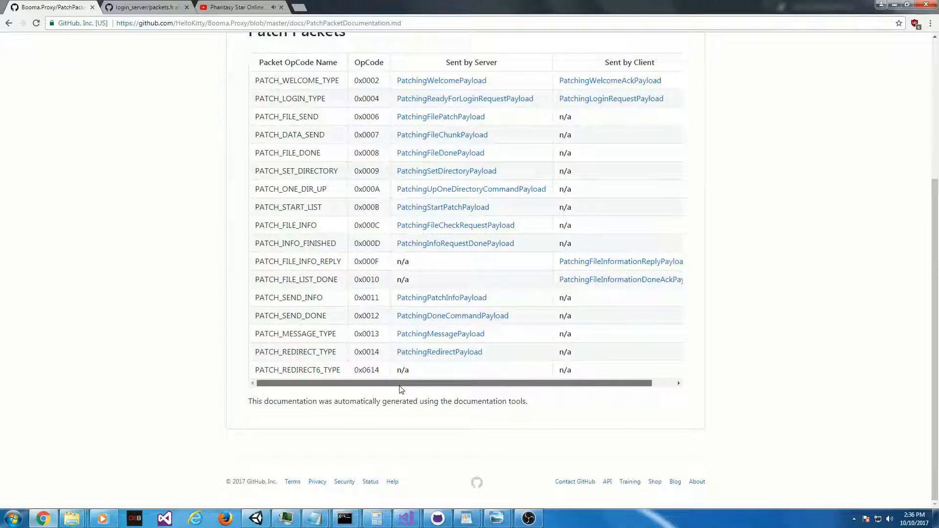
{"action": "left_click", "coordinate": [9, 22]}
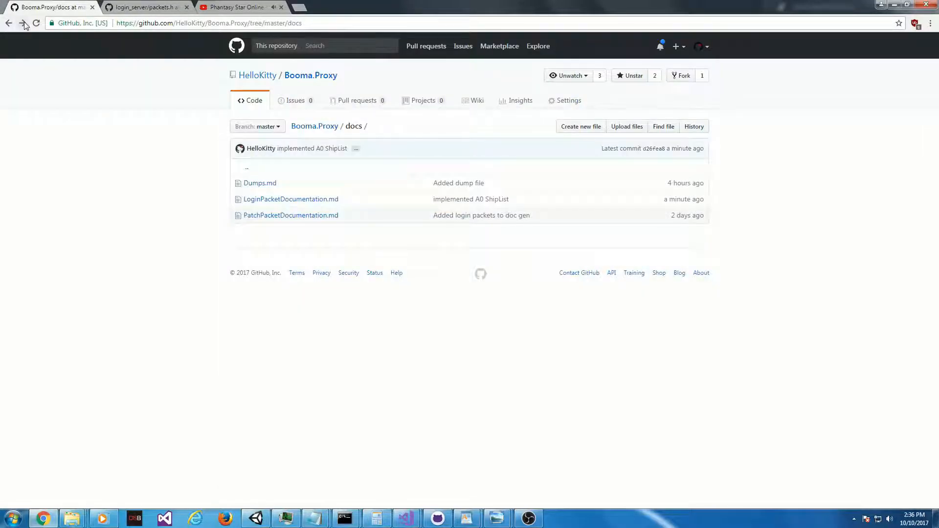
Step: Reopen LoginPacketDocumentation.md and review the full table through BB_PARAM_HEADER_REQ_TYPE
{"action": "left_click", "coordinate": [291, 199]}
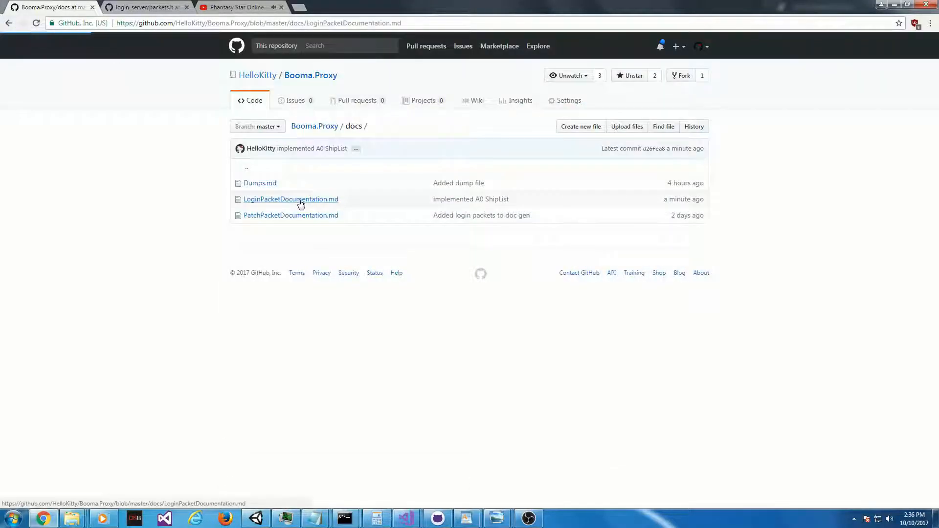
{"action": "left_click", "coordinate": [291, 199]}
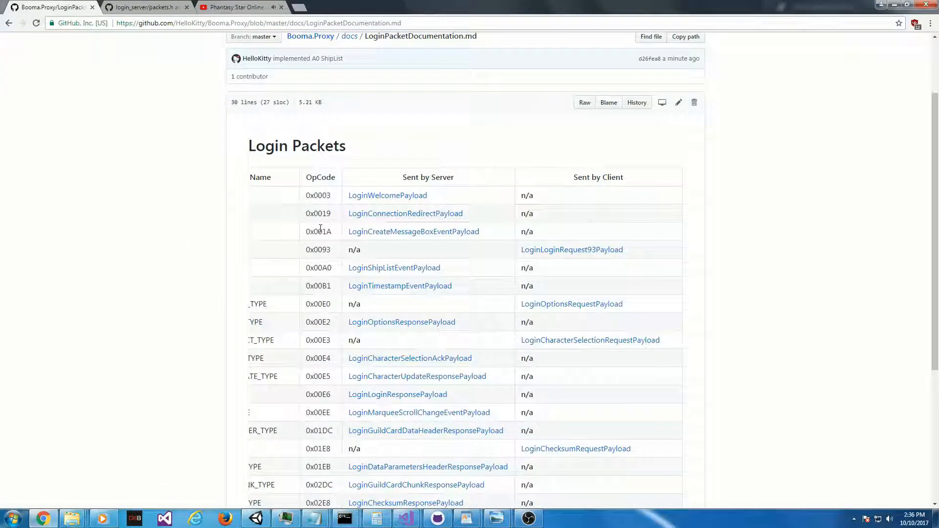
{"action": "scroll", "scroll_direction": "down", "scroll_amount": 3}
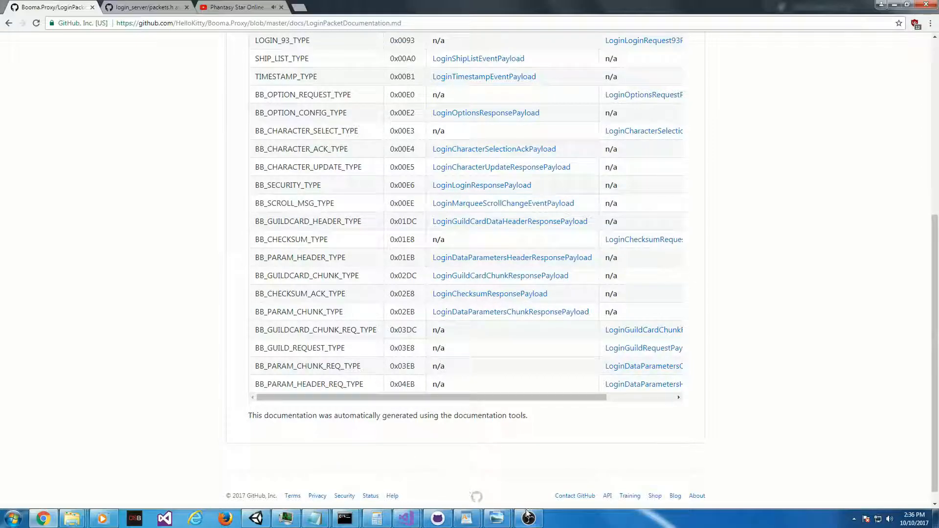
{"action": "mouse_move", "coordinate": [528, 517]}
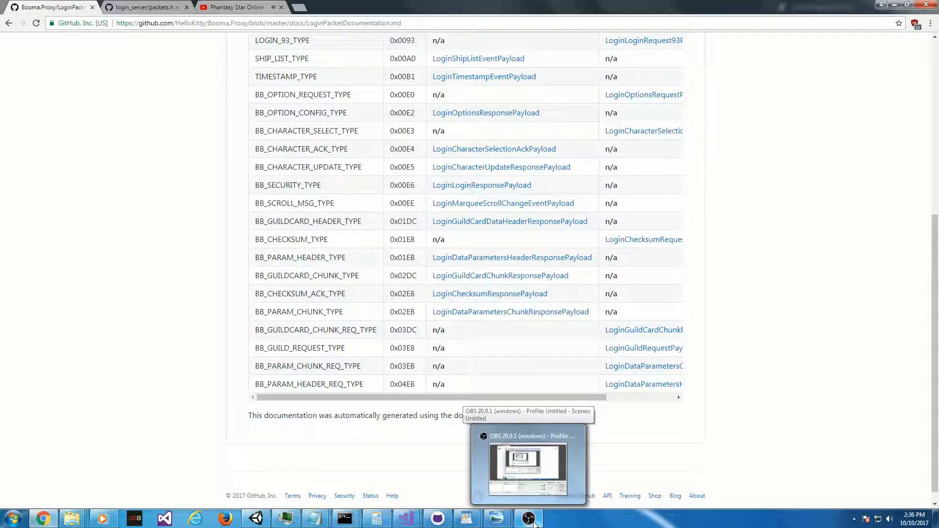